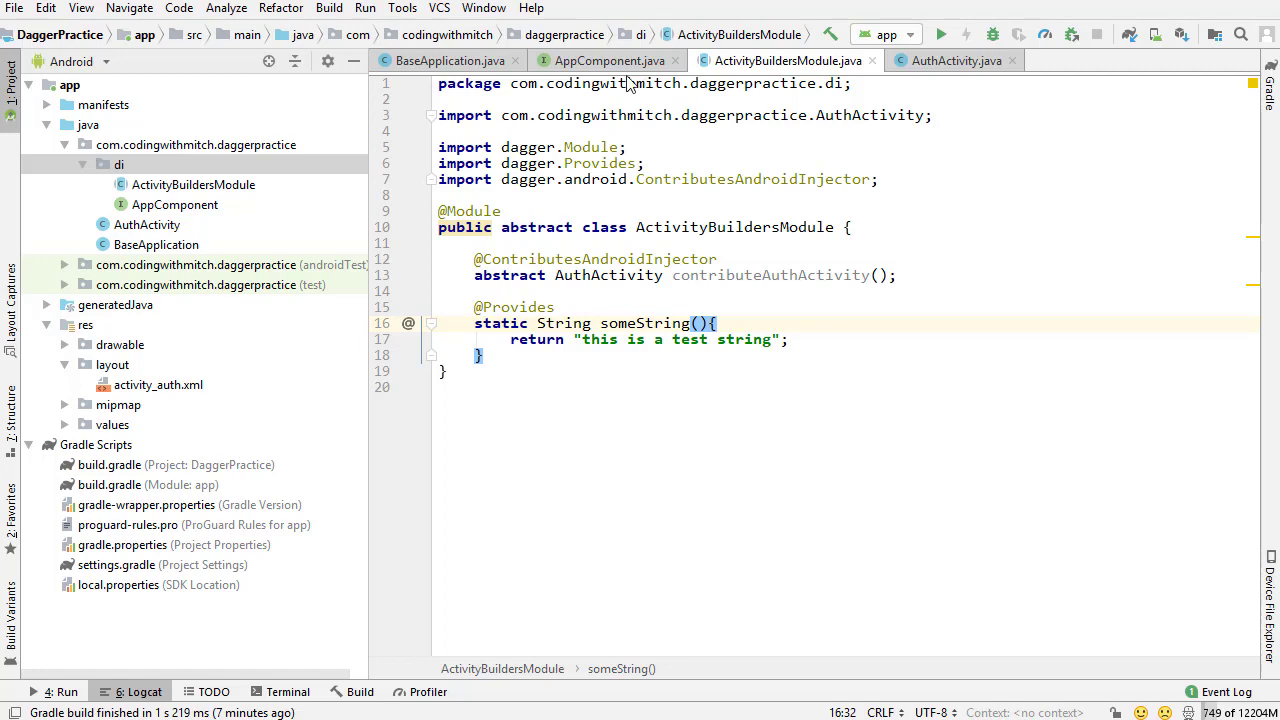
# Review AppComponent and ActivityBuildersModule, selecting the ActivityBuildersModule entry in the modules list.
pyautogui.click(608, 61)
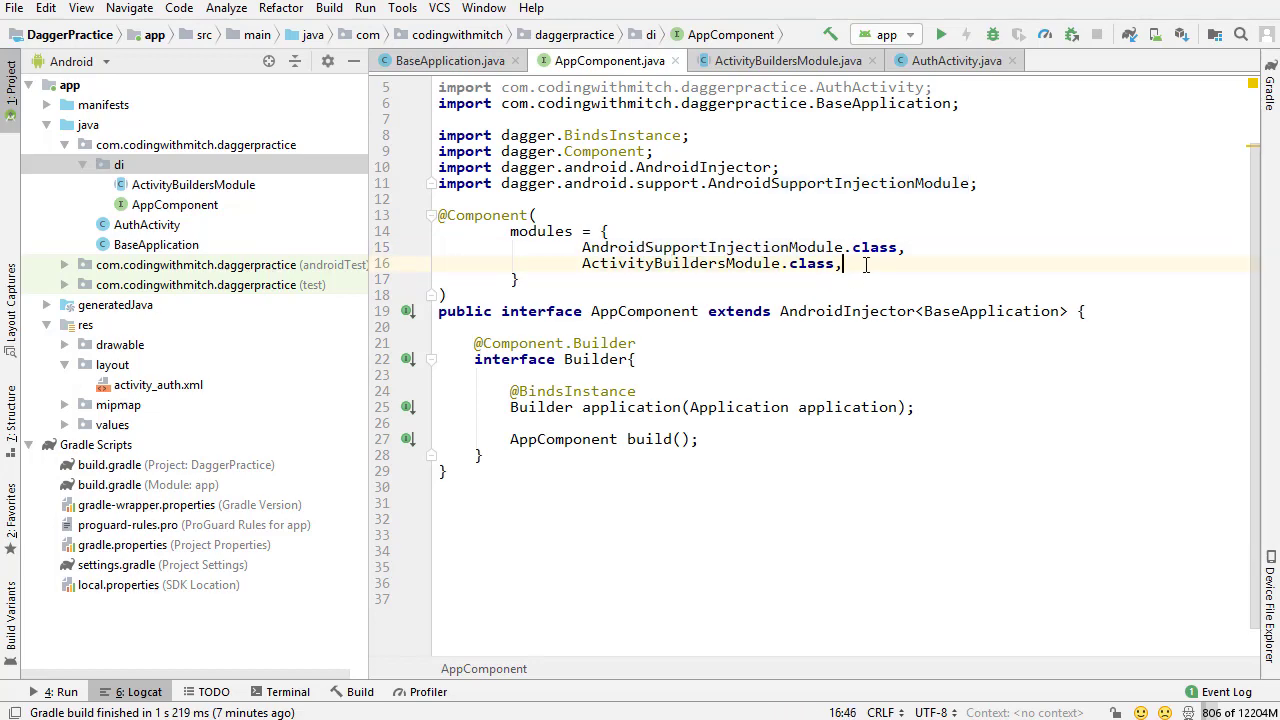
pyautogui.click(786, 60)
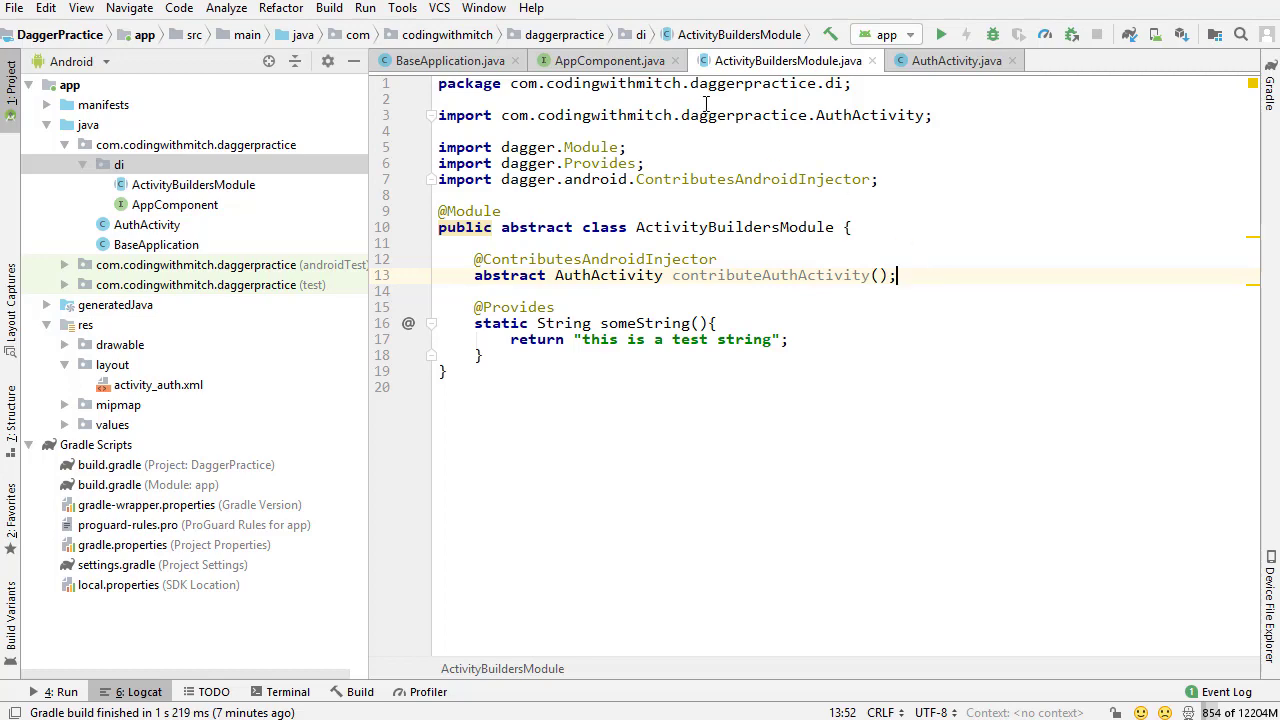
pyautogui.click(609, 60)
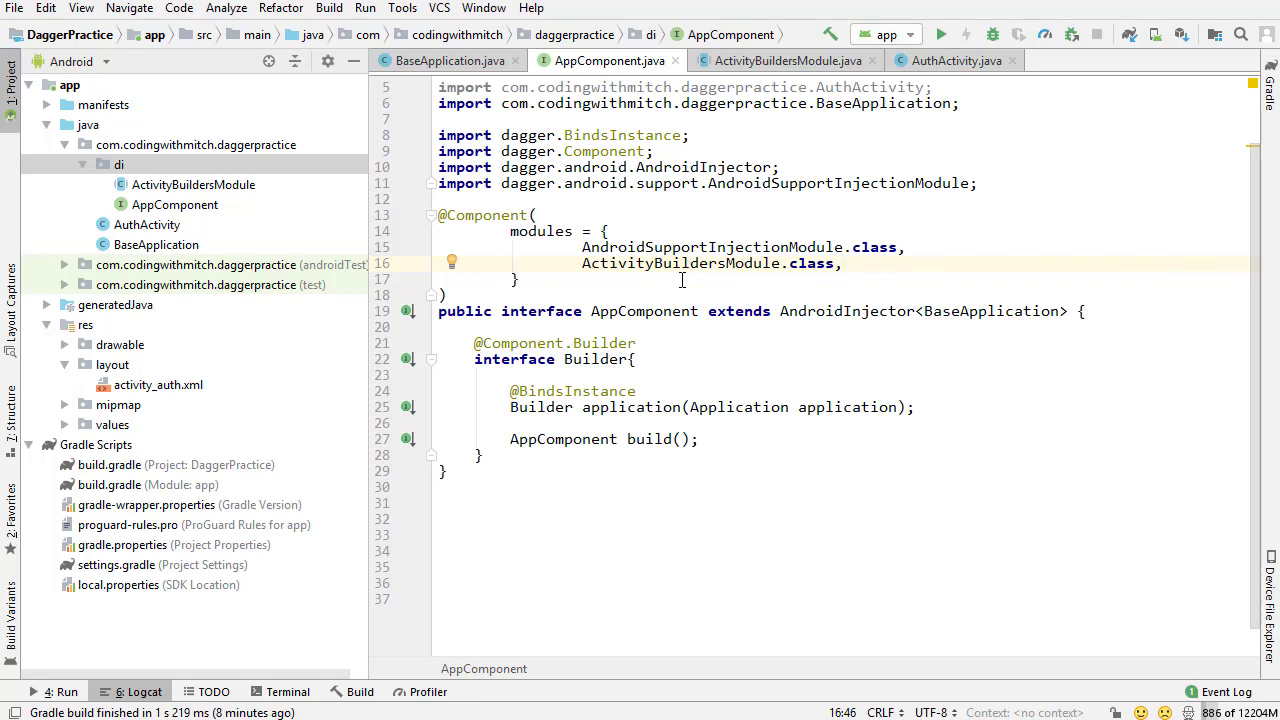
pyautogui.doubleClick(680, 263)
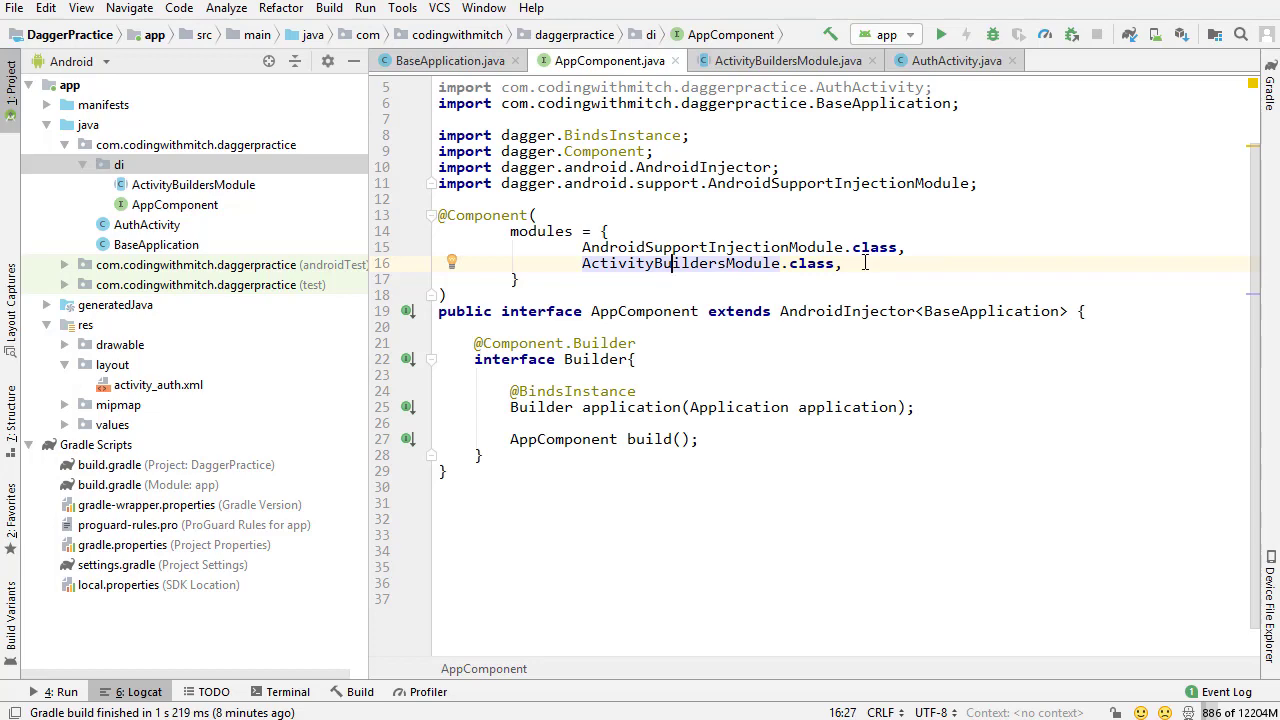
pyautogui.click(785, 60)
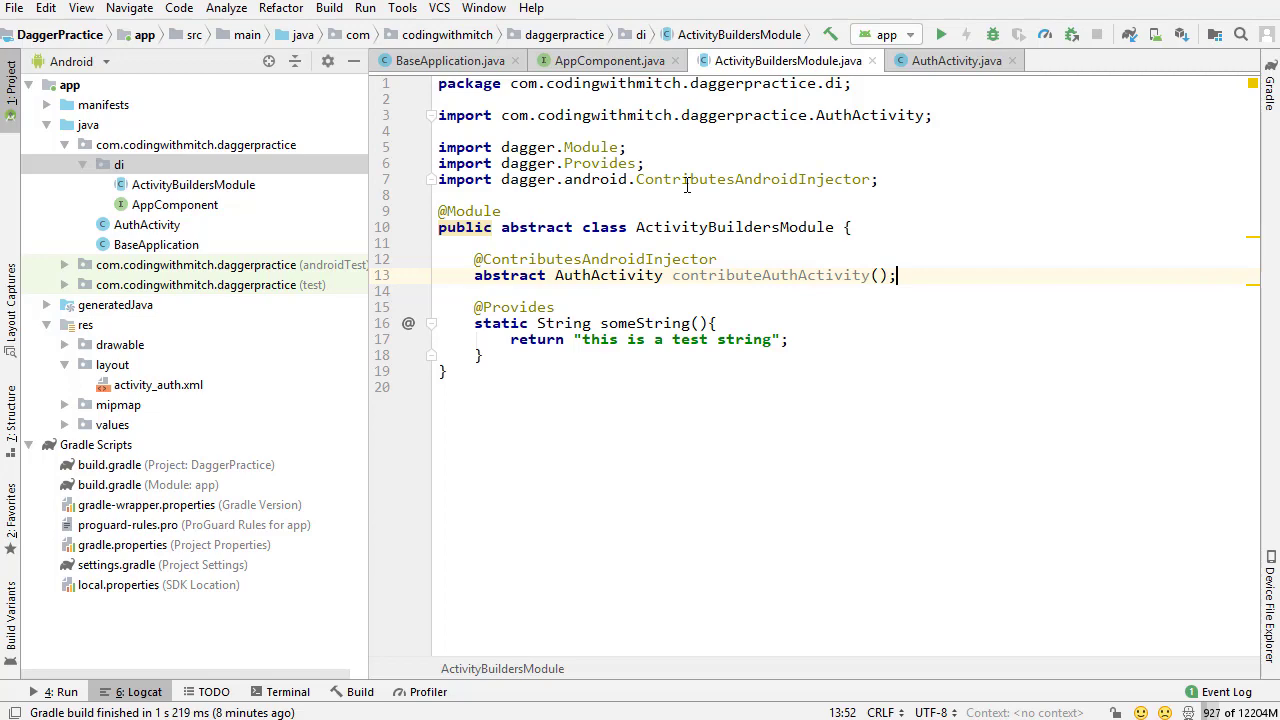
pyautogui.rightClick(118, 164)
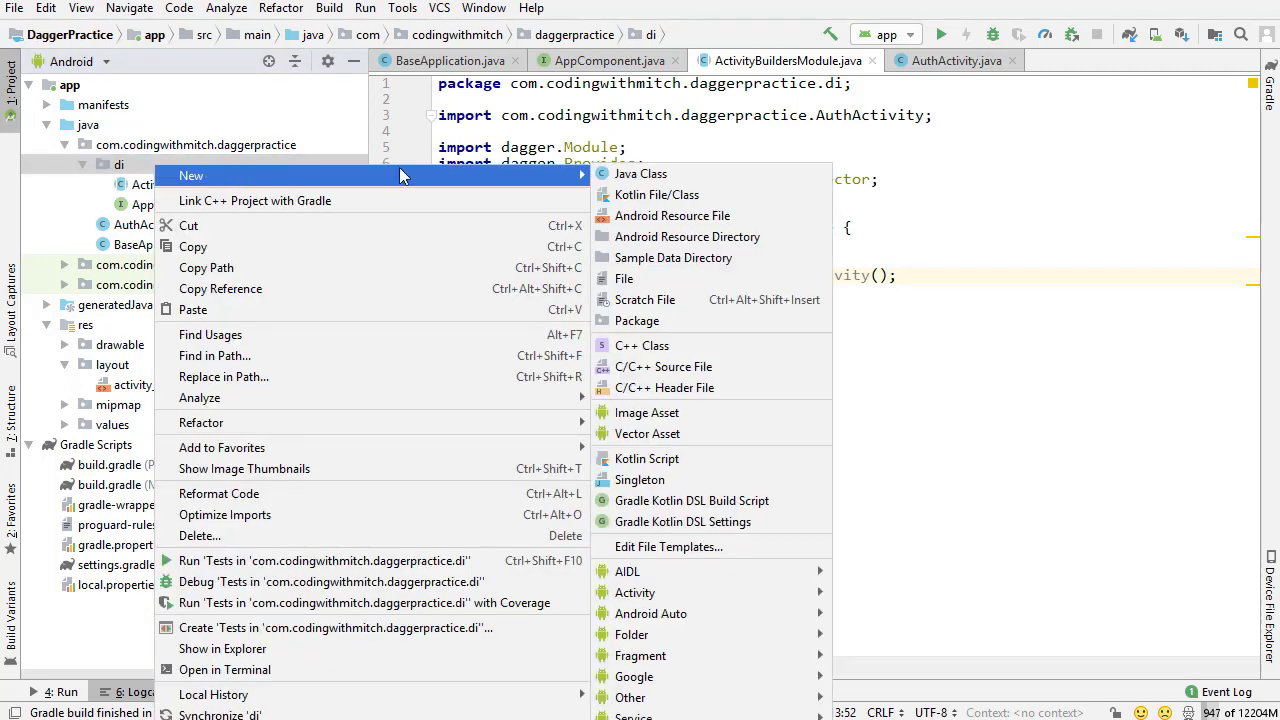
pyautogui.click(640, 173)
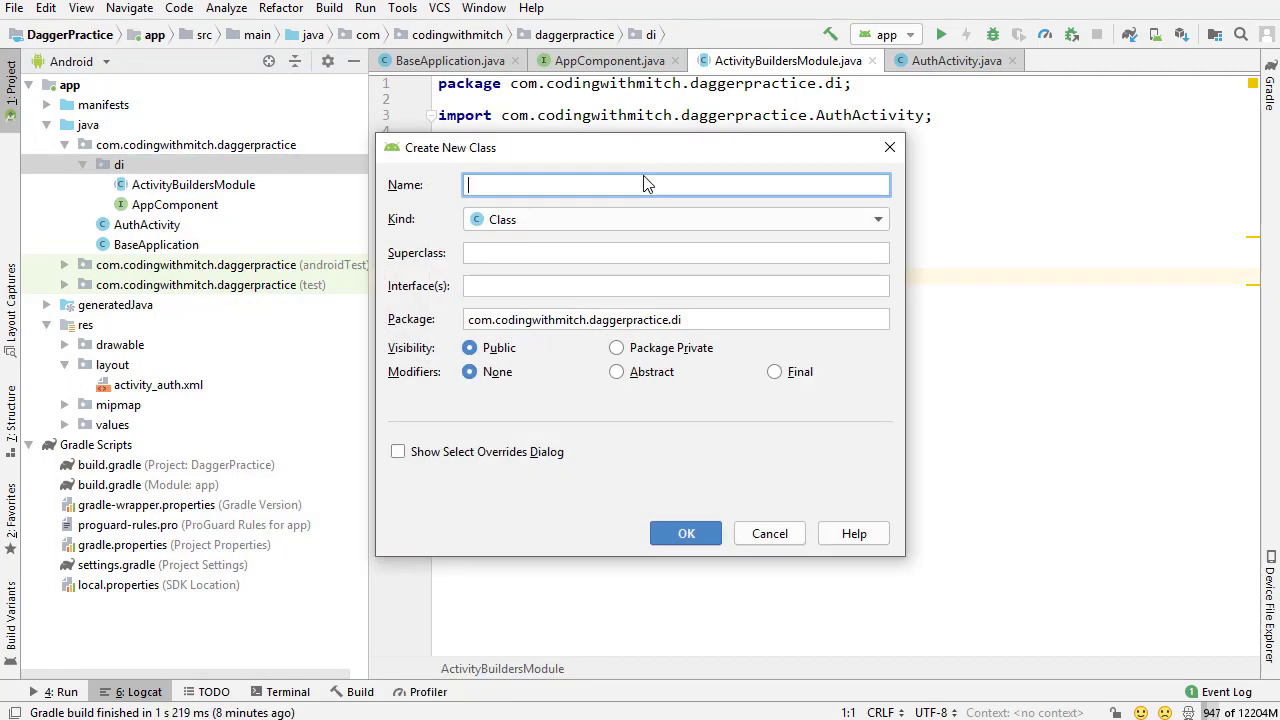
pyautogui.write('AuthModule')
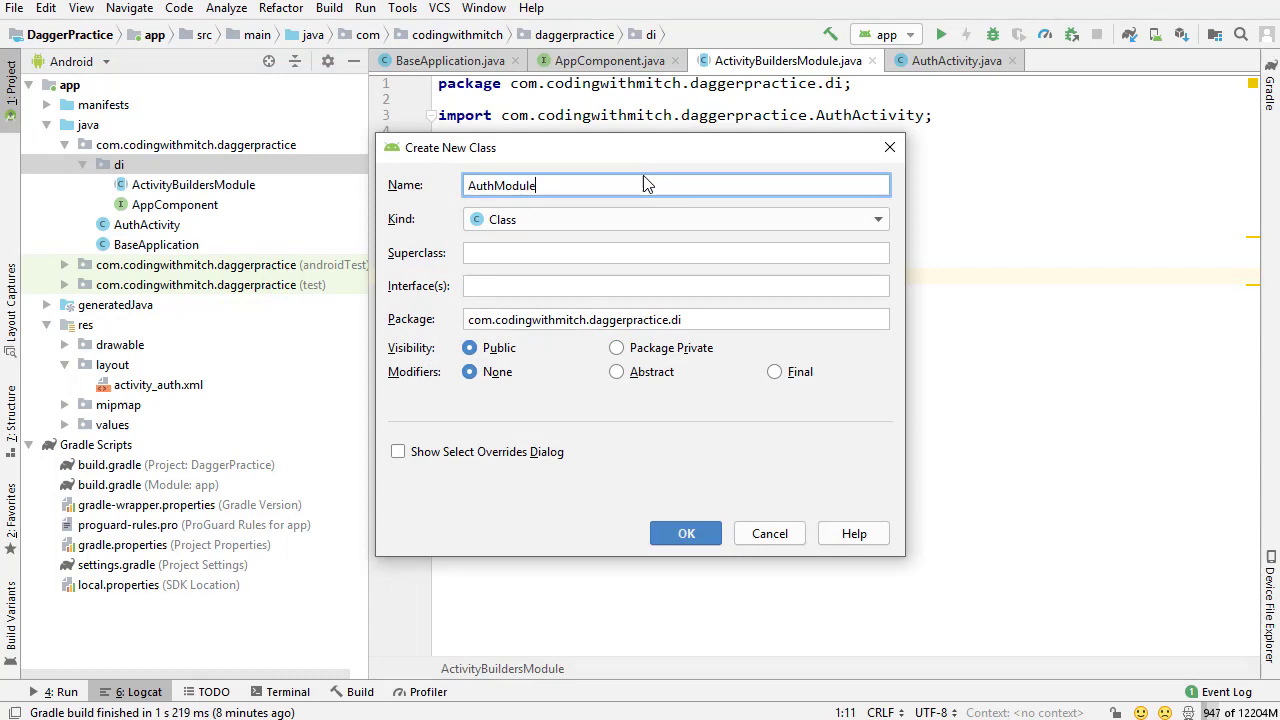
pyautogui.write('A')
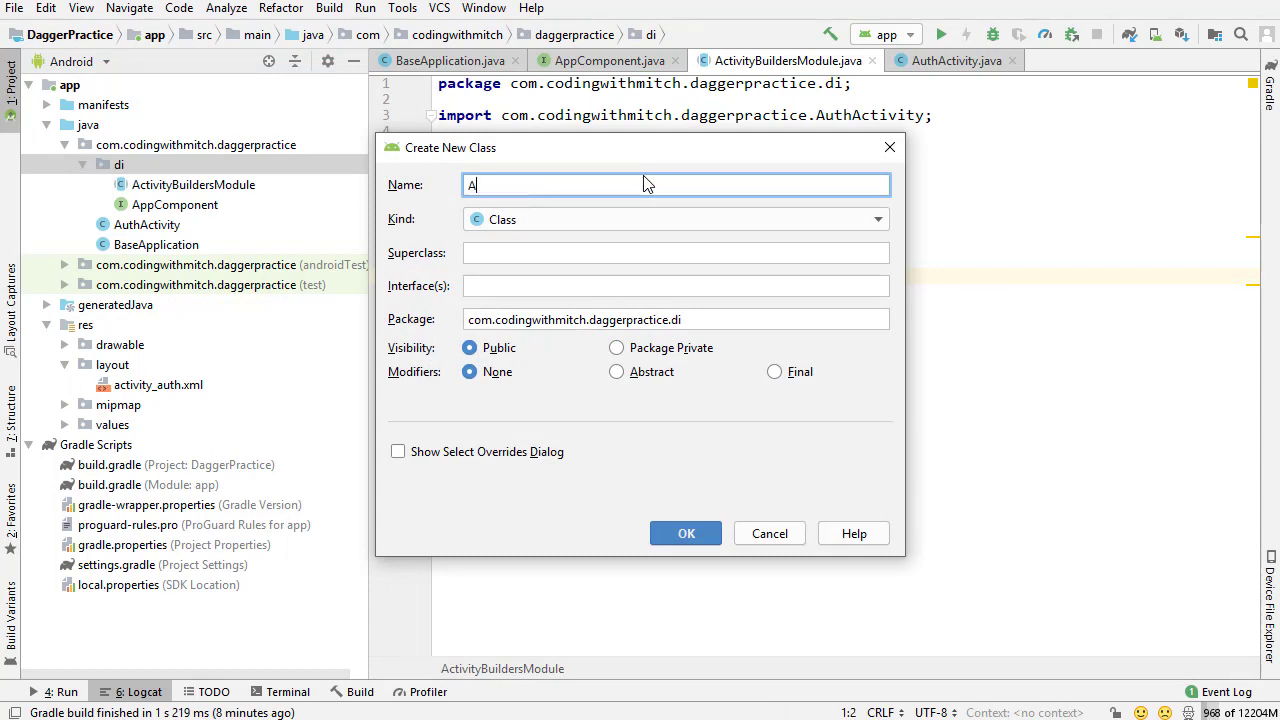
pyautogui.write('ppModule')
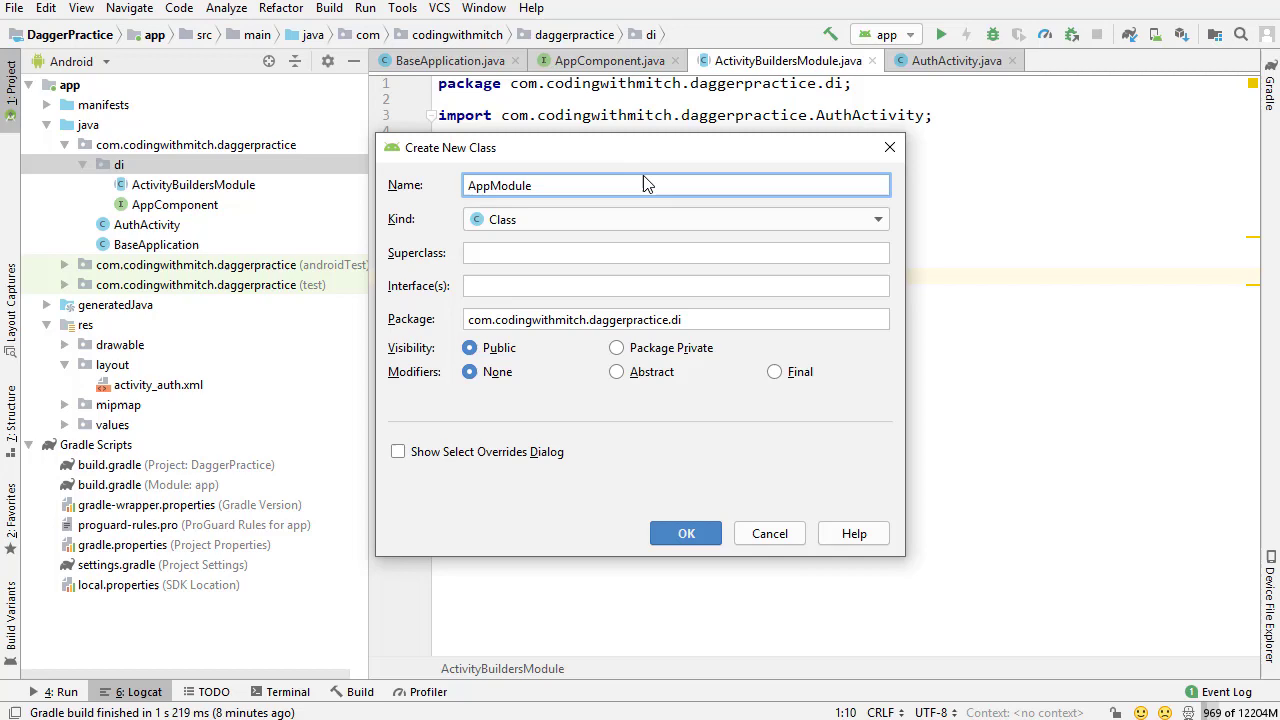
pyautogui.click(686, 533)
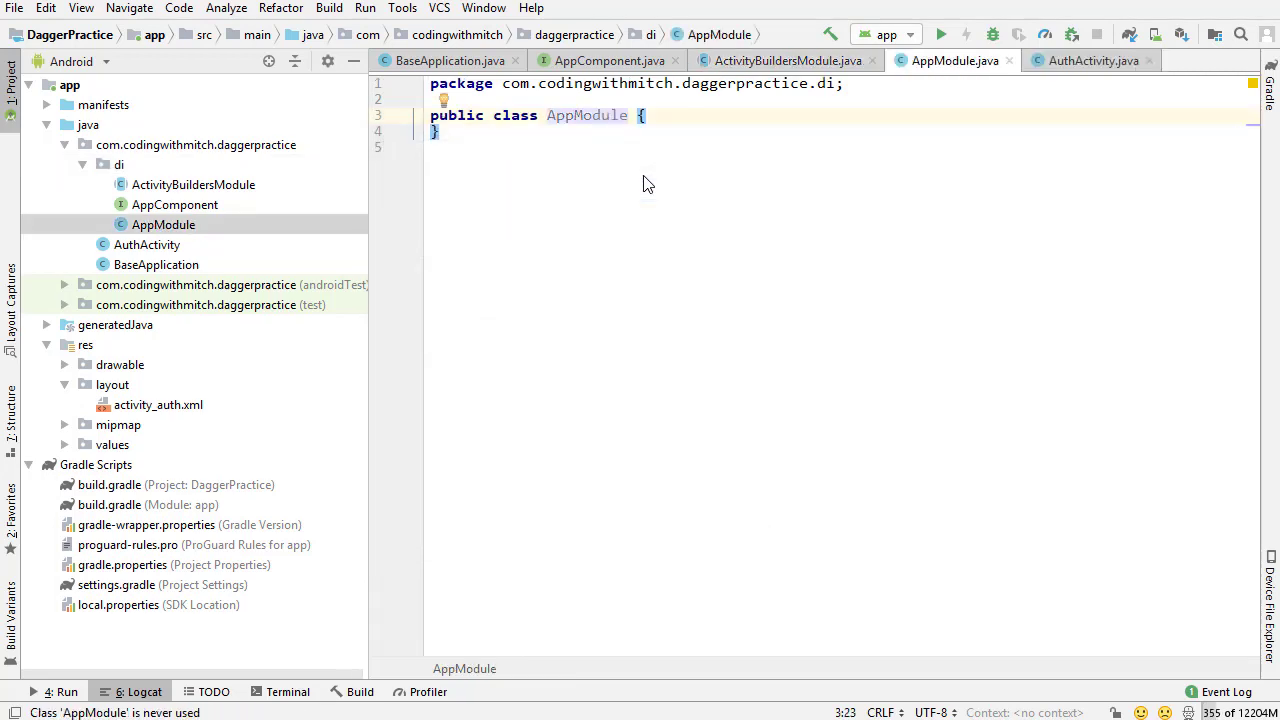
pyautogui.write('@Module')
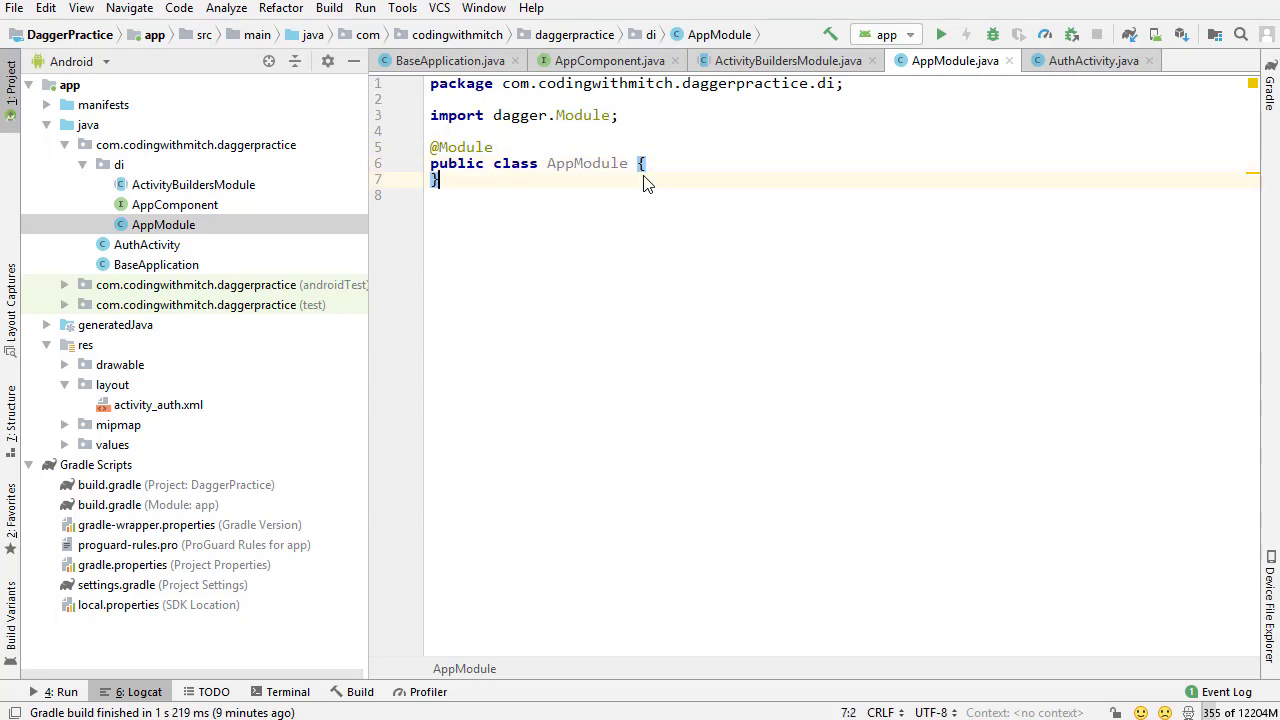
pyautogui.press('enter')
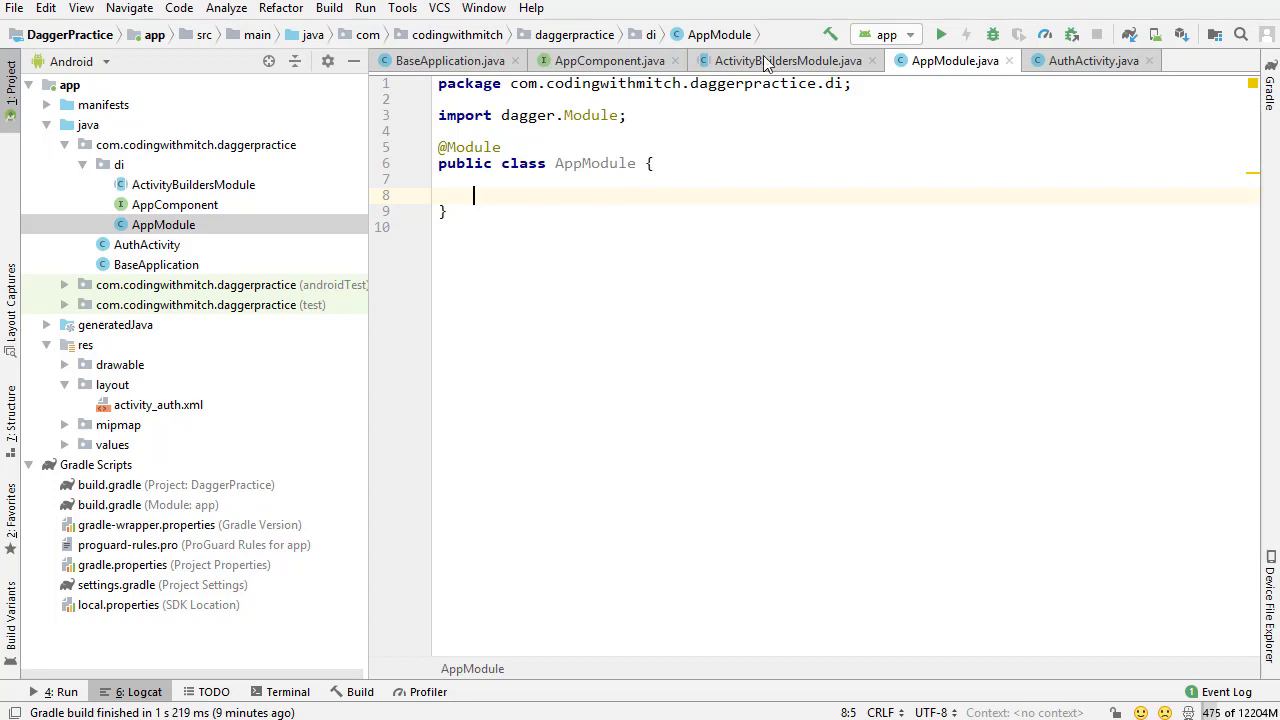
# Bring the someString provider from ActivityBuildersModule into AppModule, importing dagger.Provides.
pyautogui.click(787, 60)
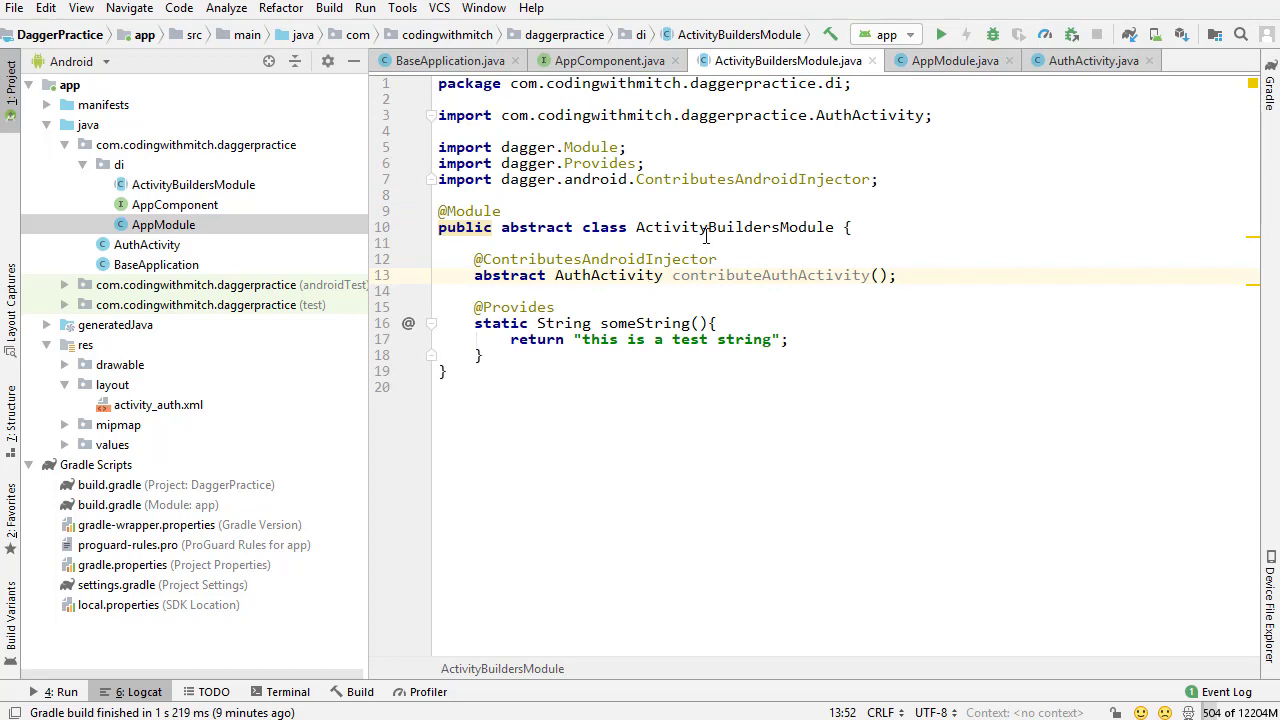
pyautogui.moveTo(503, 351)
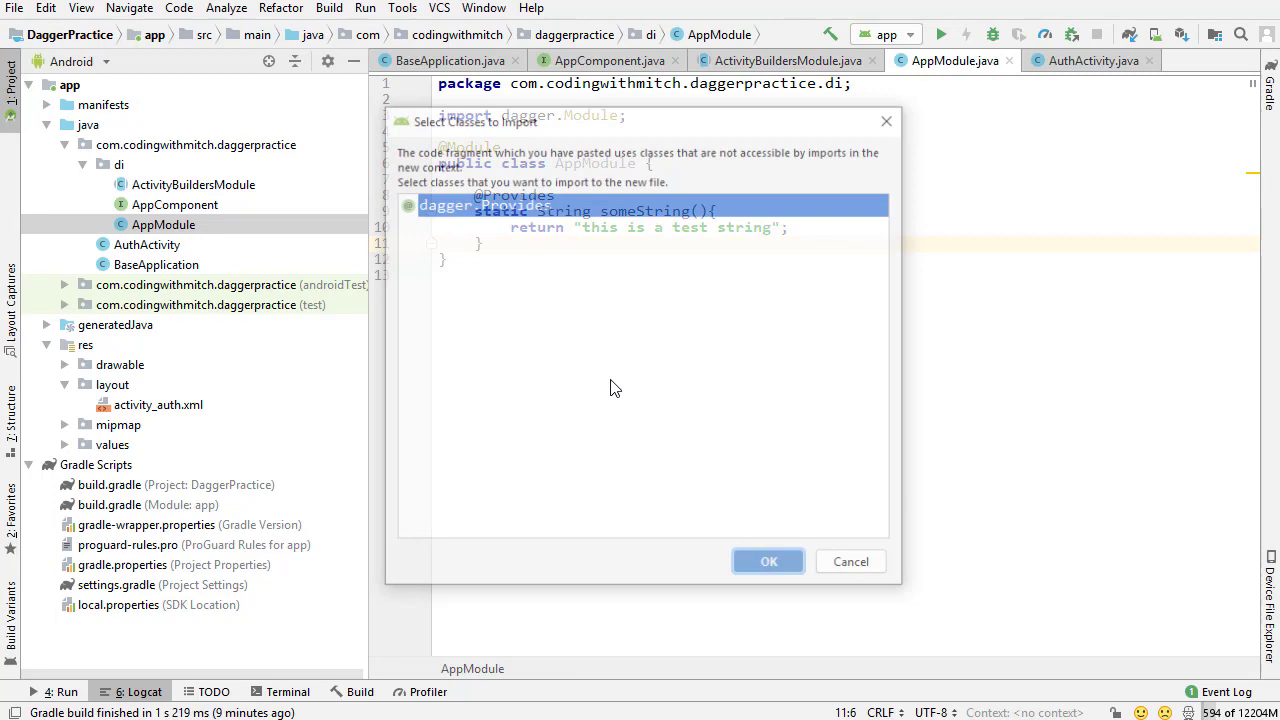
pyautogui.click(768, 561)
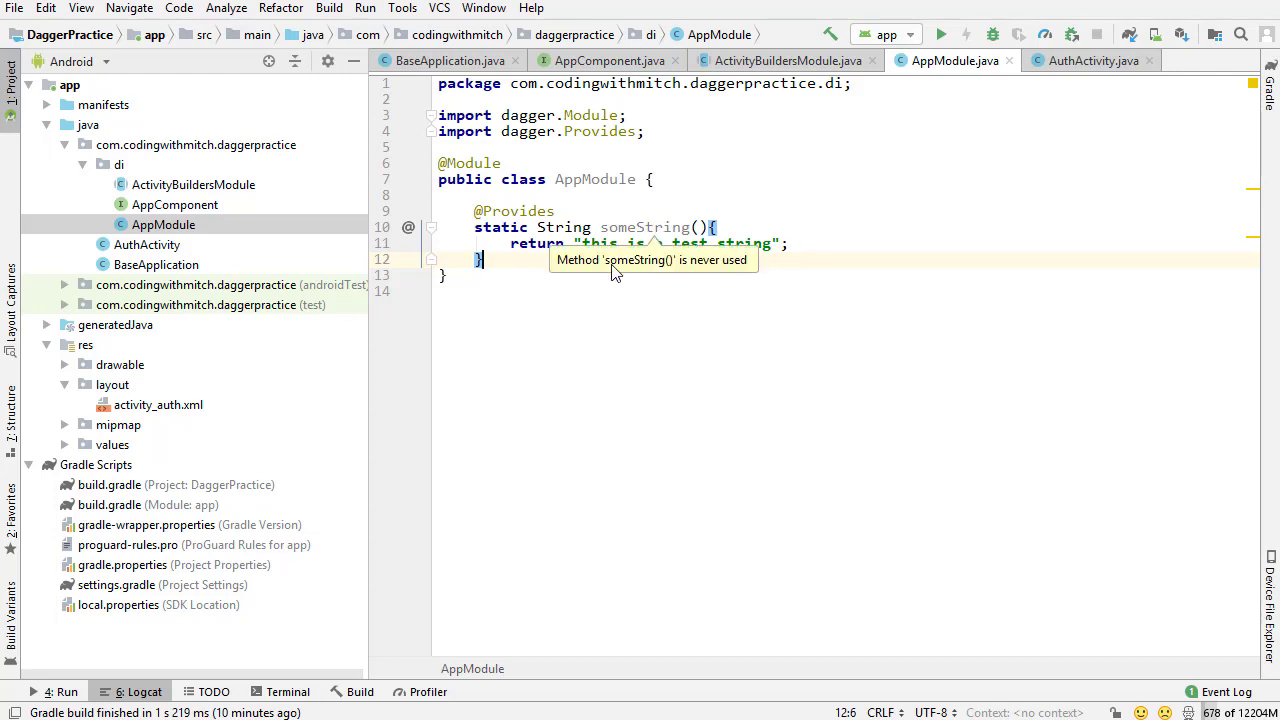
pyautogui.moveTo(587, 308)
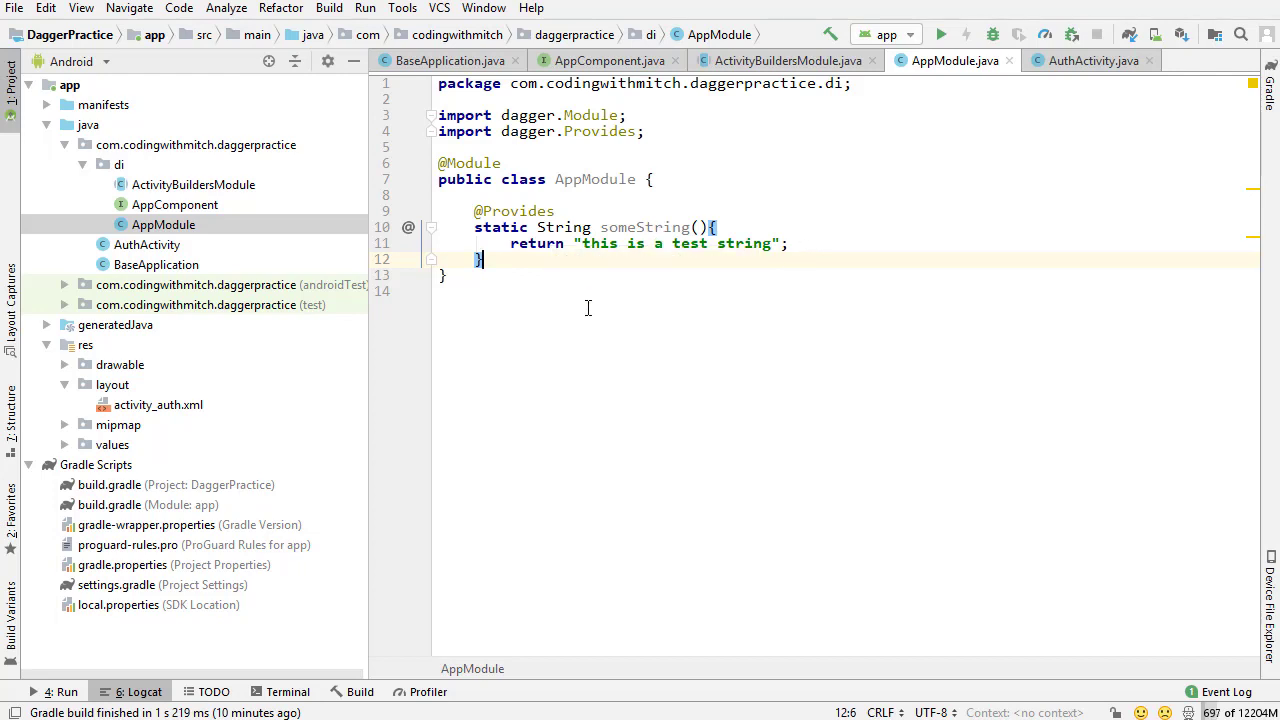
pyautogui.moveTo(542, 279)
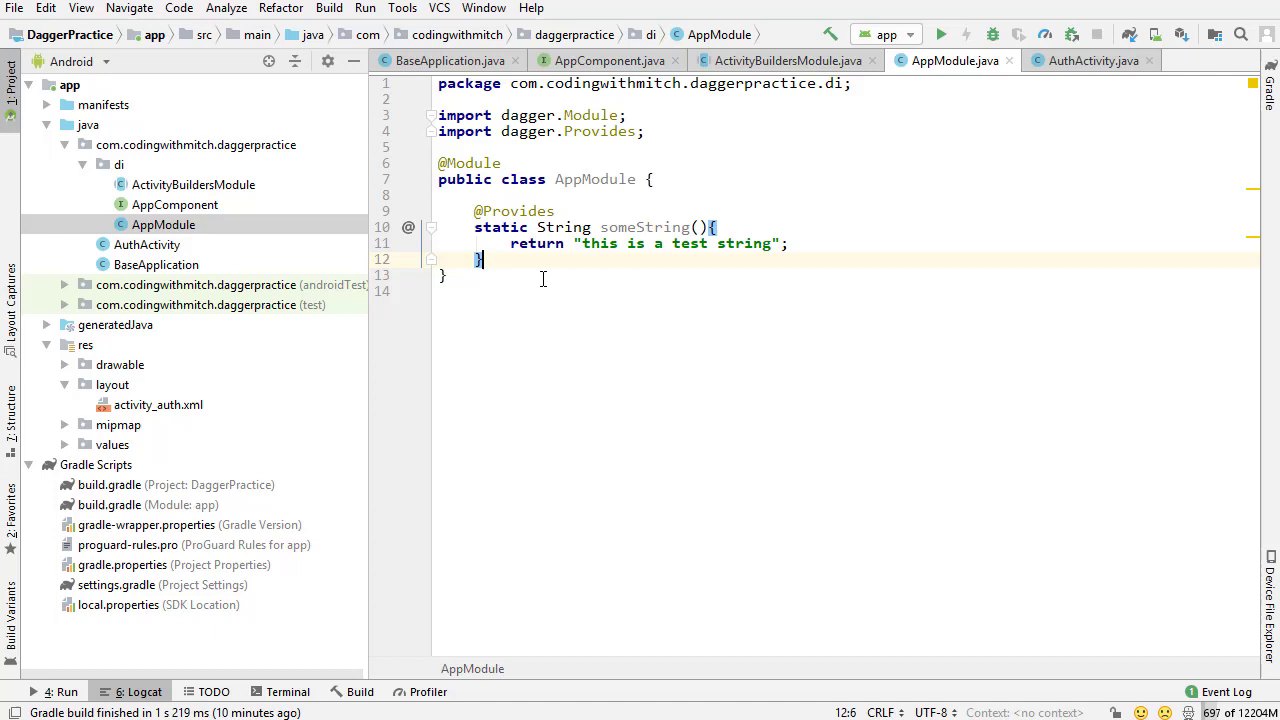
pyautogui.doubleClick(500, 227)
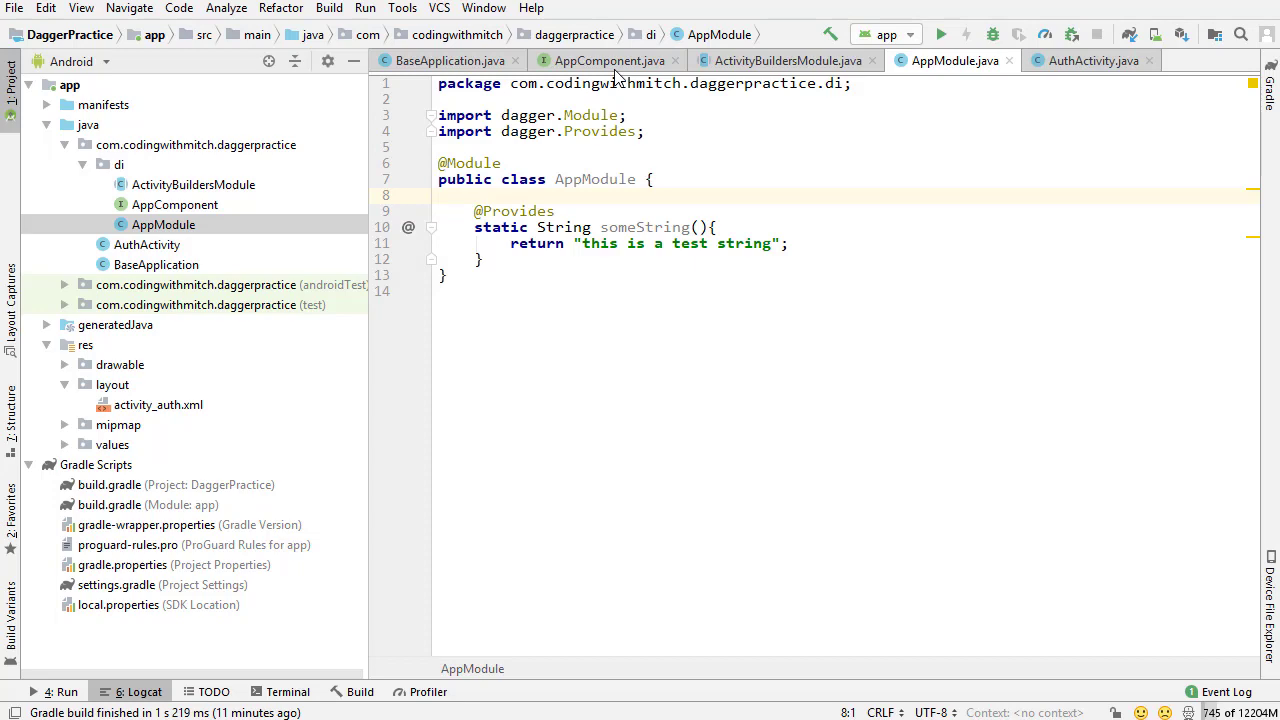
# Add AppModule.class to AppComponent's modules list via autocomplete.
pyautogui.click(609, 60)
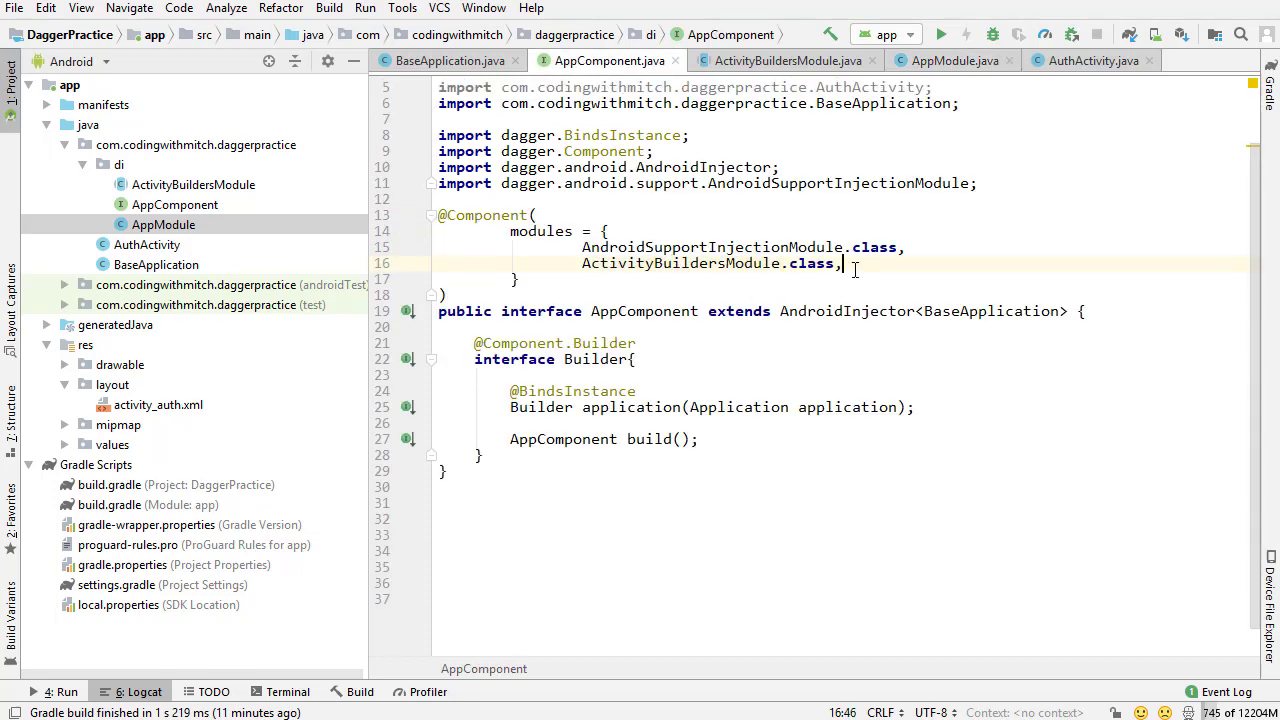
pyautogui.write('AppMo')
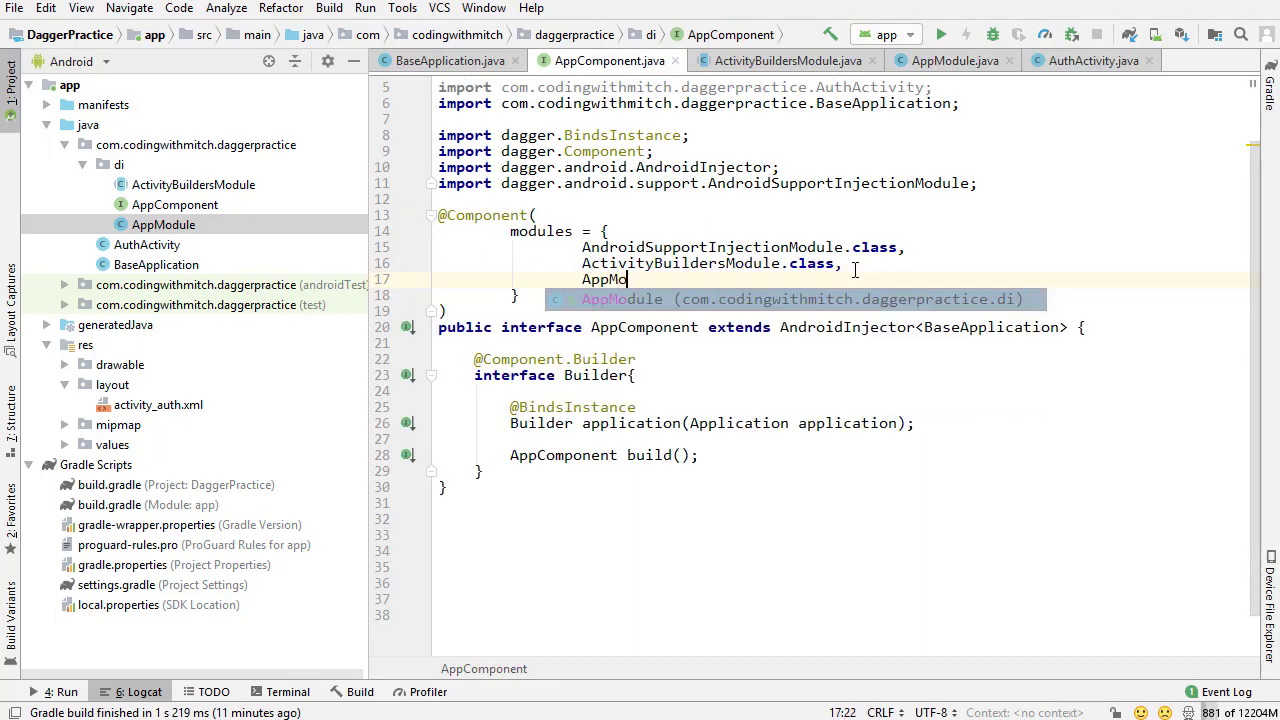
pyautogui.press('Tab')
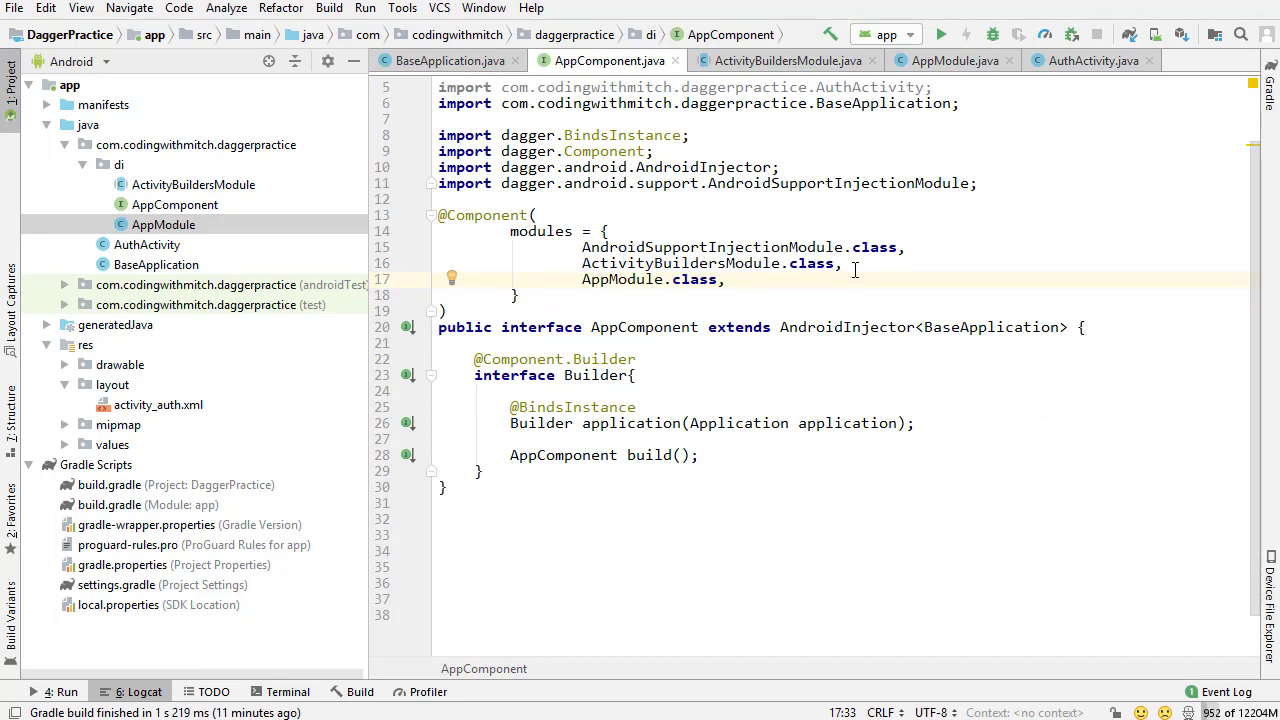
# From AuthActivity, run the app on the Pixel XL API 27 device.
pyautogui.click(1092, 60)
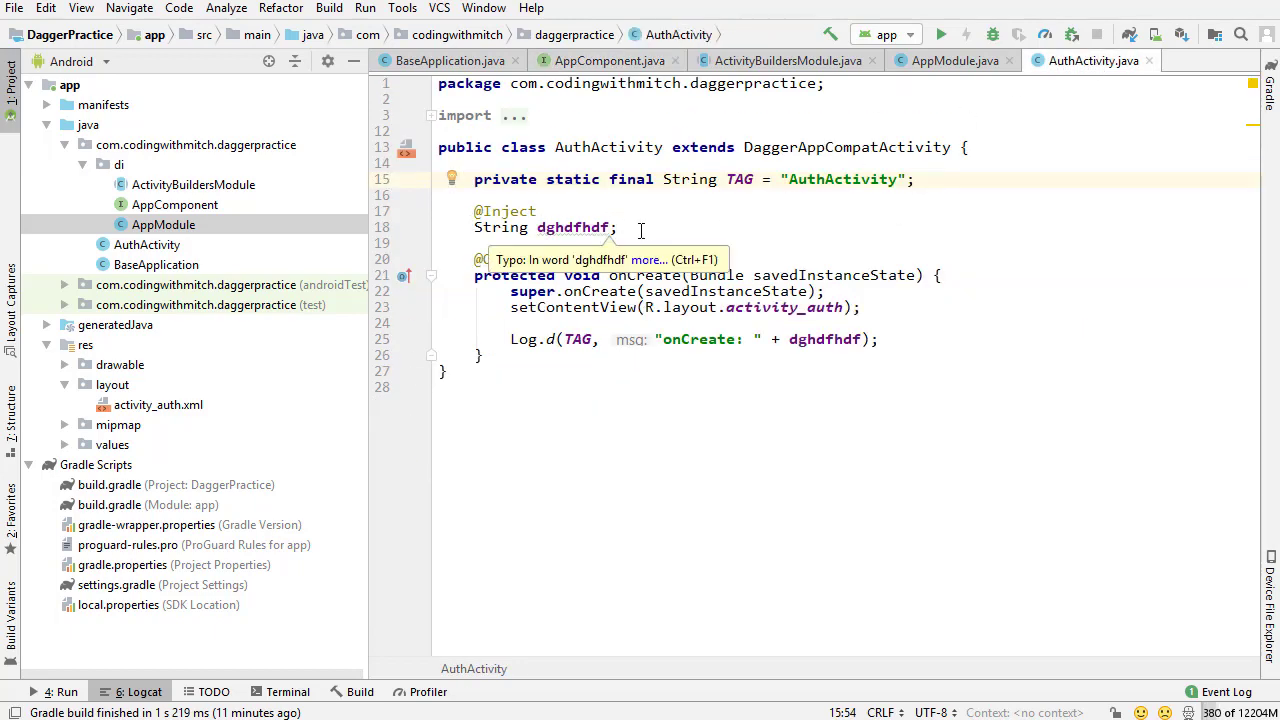
pyautogui.click(939, 33)
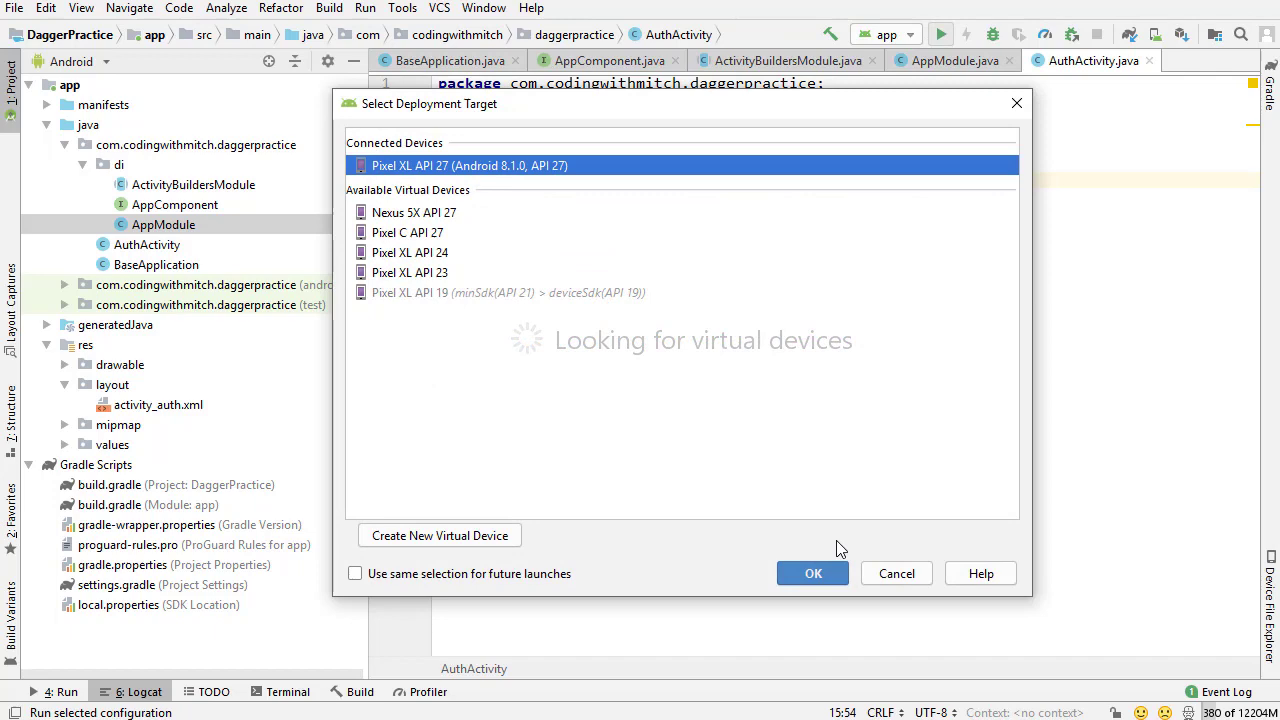
pyautogui.click(812, 573)
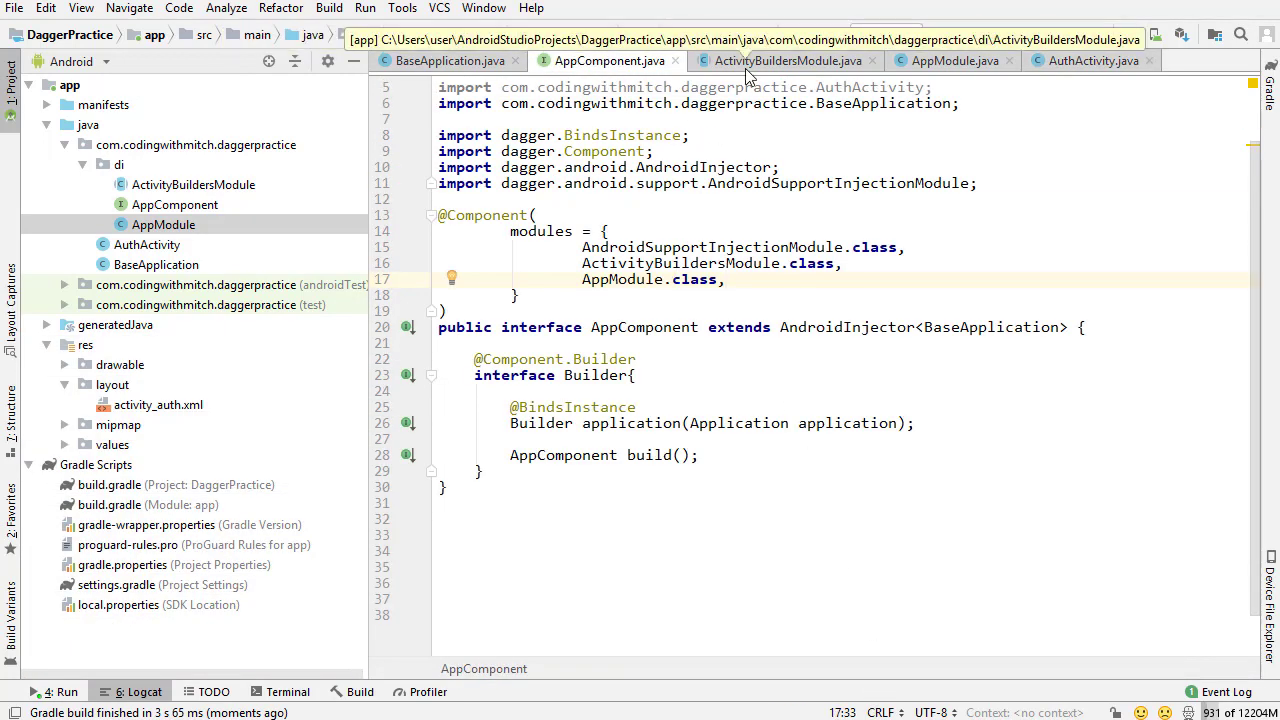
# Check ActivityBuildersModule, then return to AppModule and its someString provider.
pyautogui.click(787, 60)
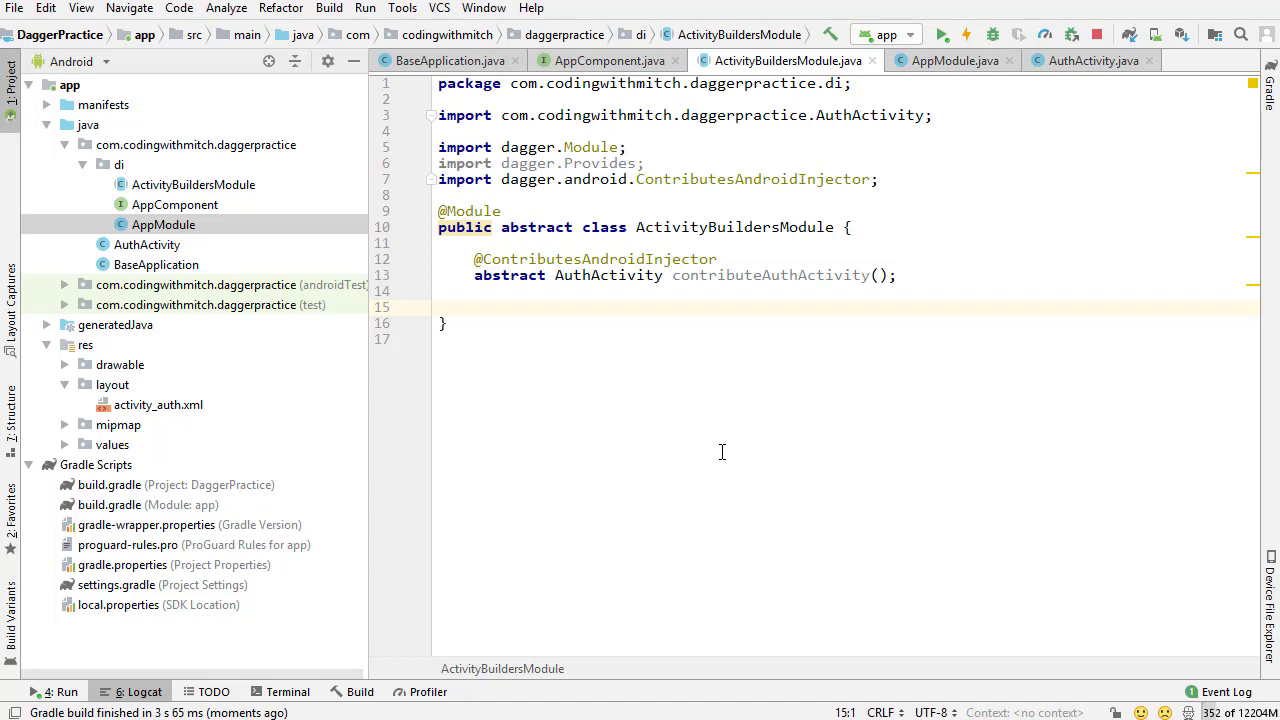
pyautogui.moveTo(915, 103)
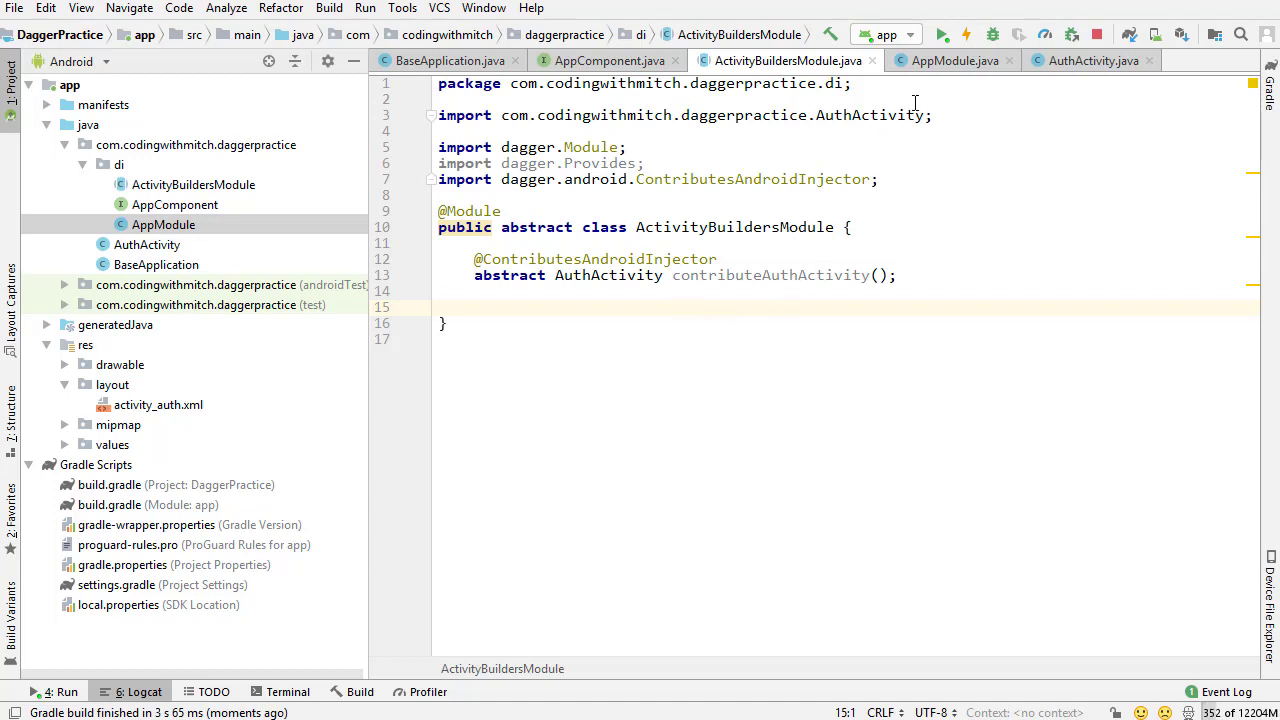
pyautogui.click(951, 60)
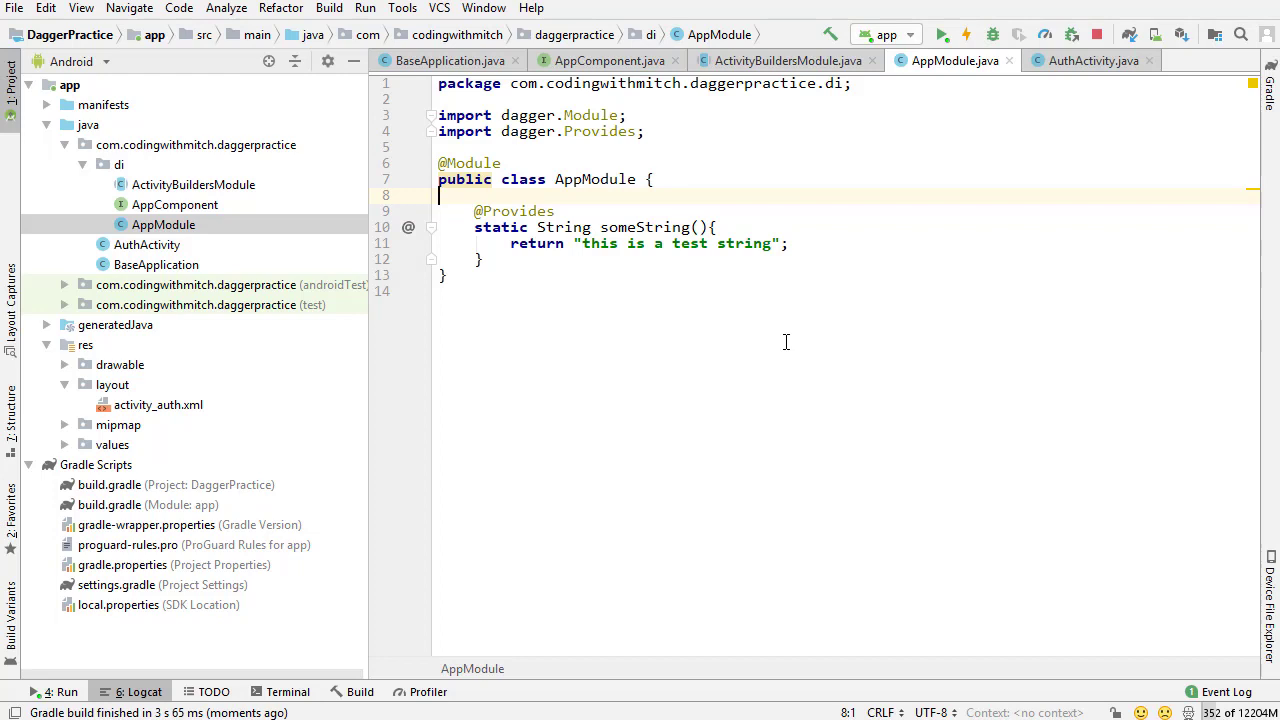
pyautogui.moveTo(793, 338)
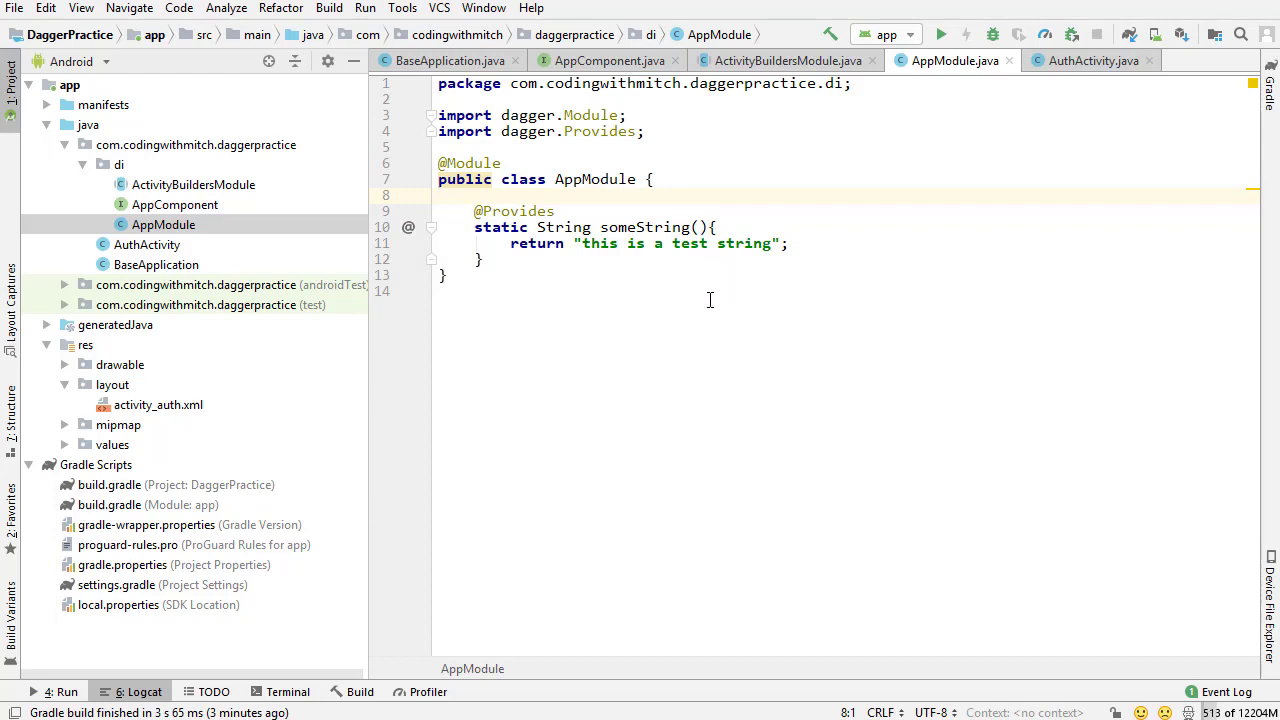
pyautogui.moveTo(754, 340)
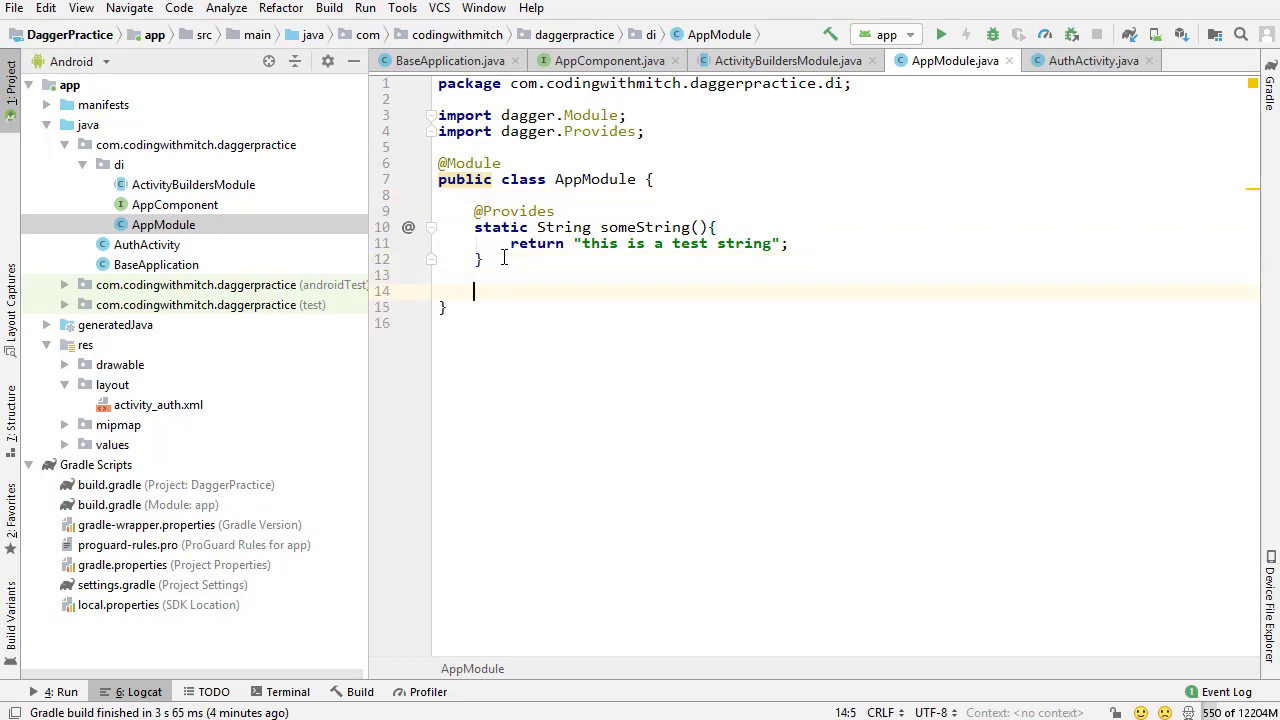
pyautogui.write('@')
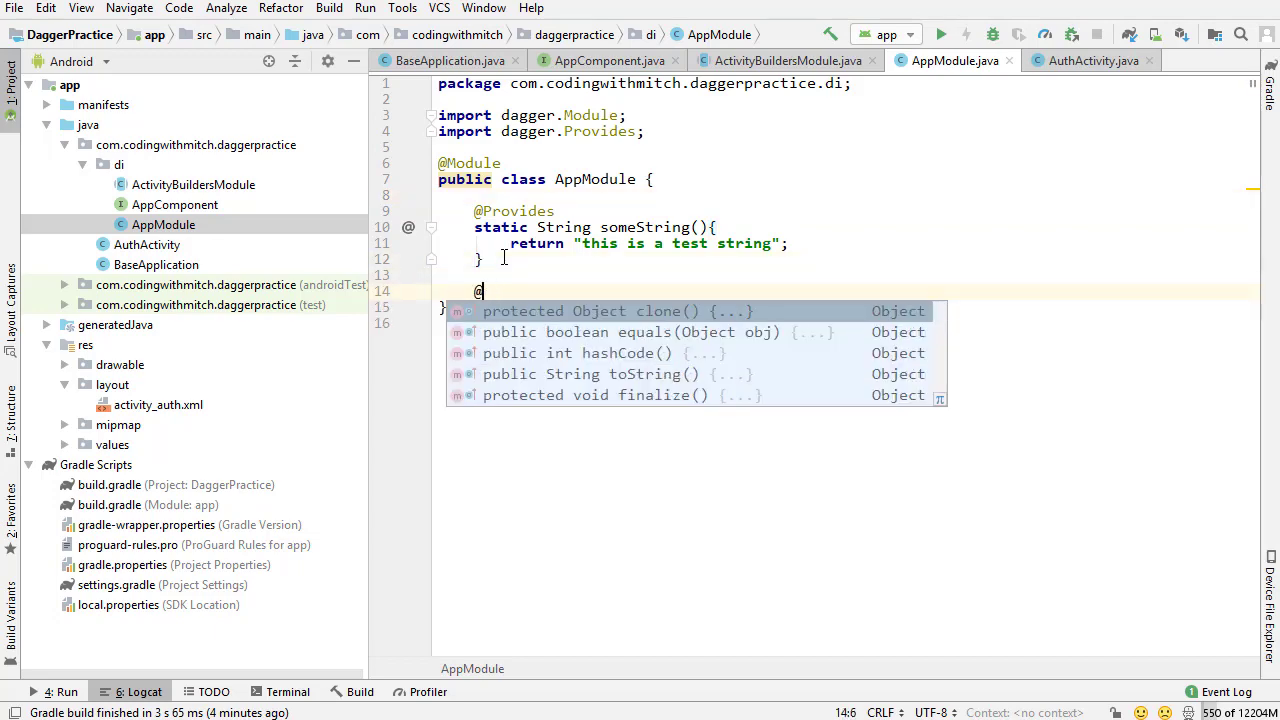
pyautogui.write('Provides')
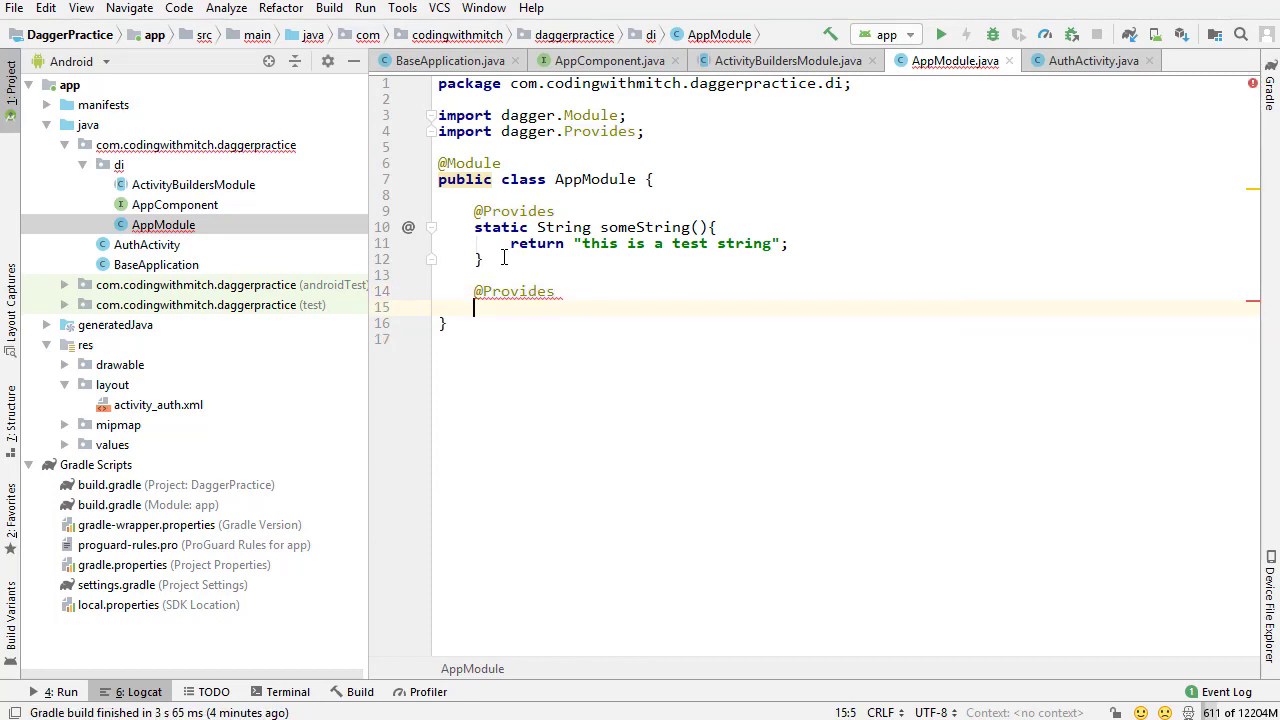
pyautogui.write('static noolean')
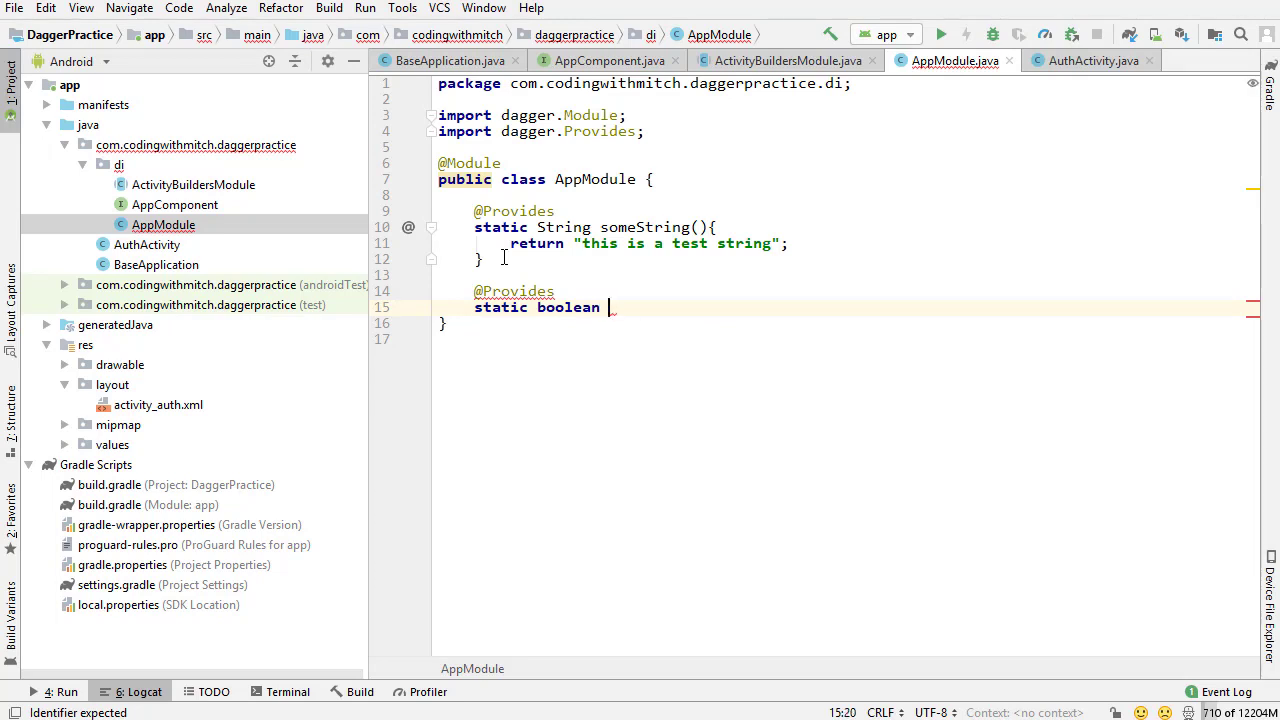
pyautogui.write('getApp()')
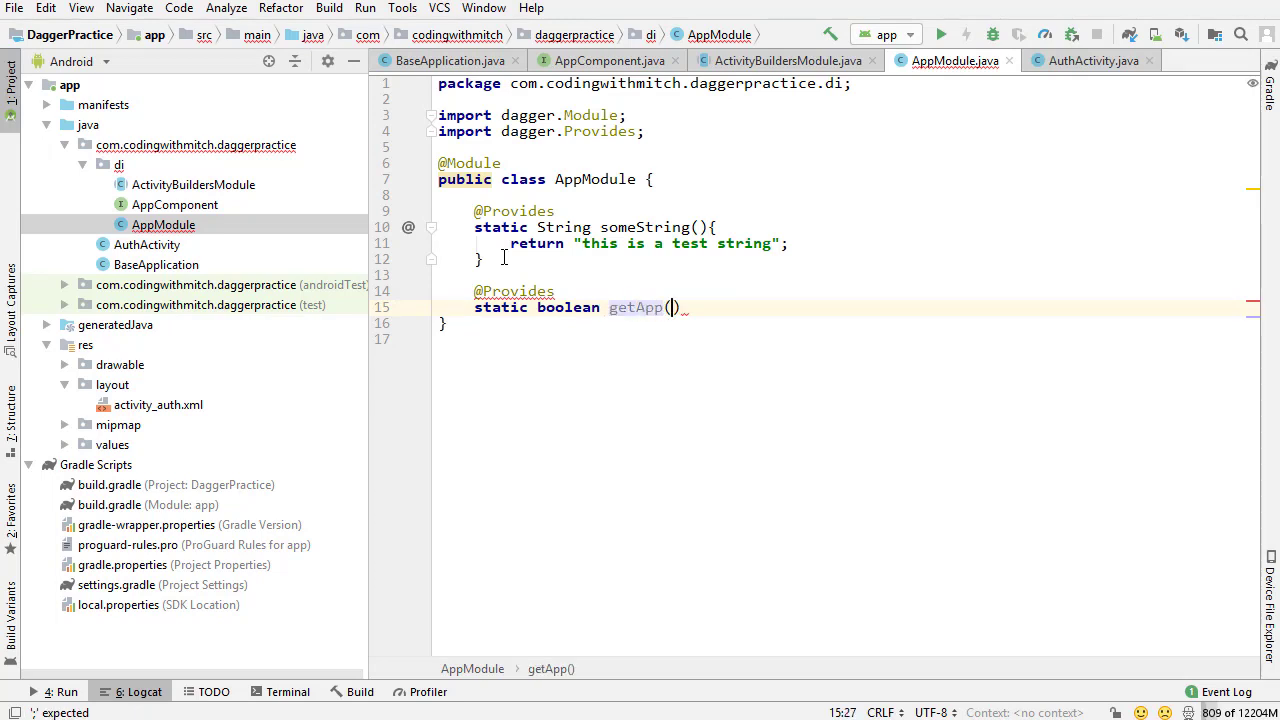
pyautogui.write('Application application')
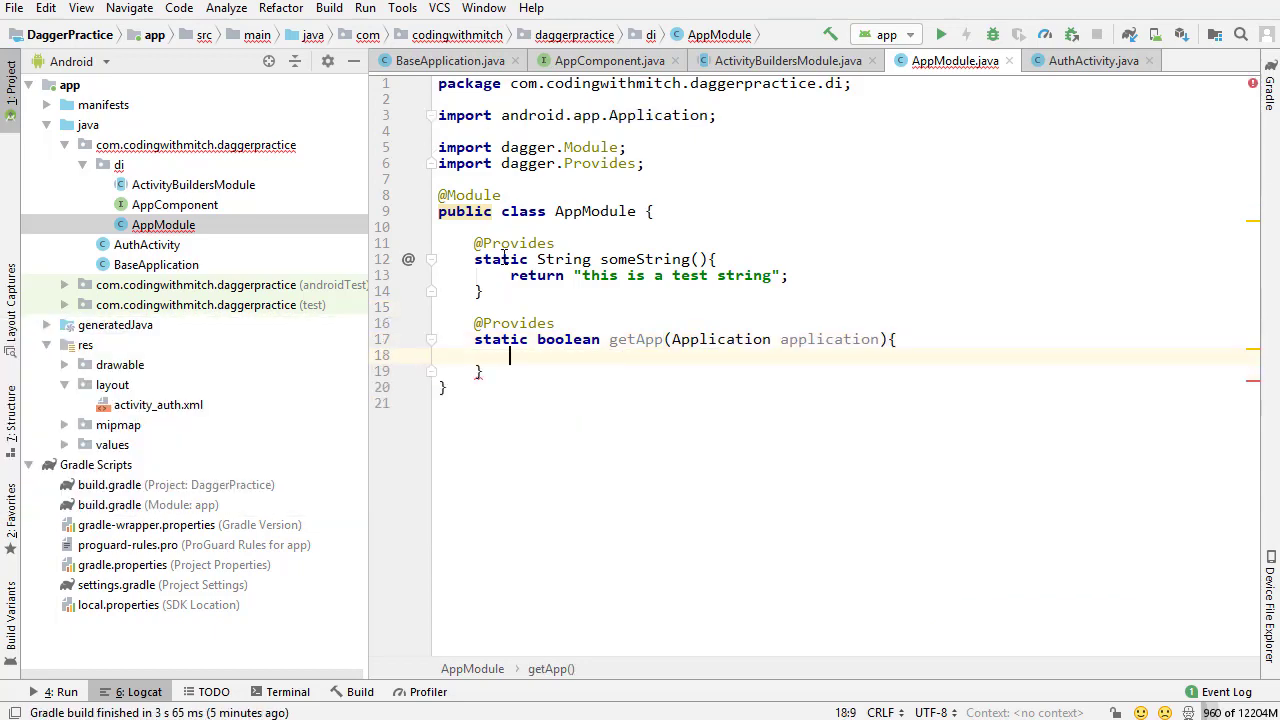
pyautogui.write('return application == null;')
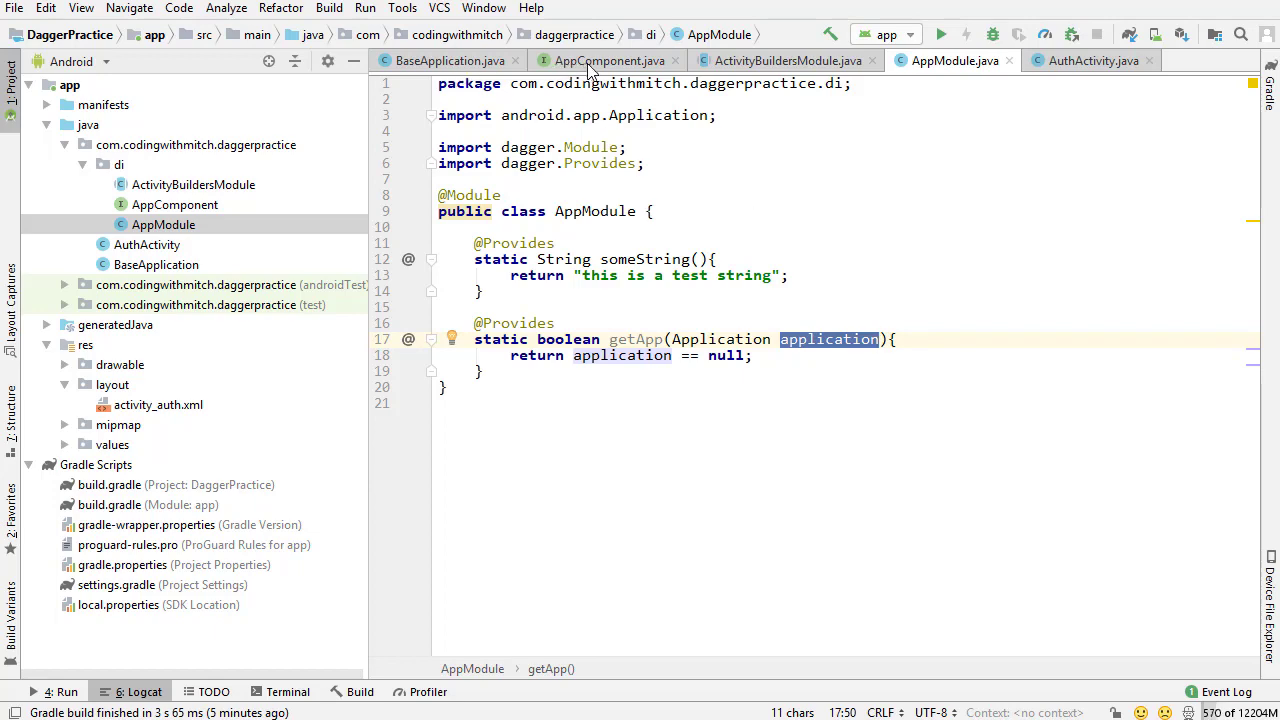
pyautogui.click(609, 60)
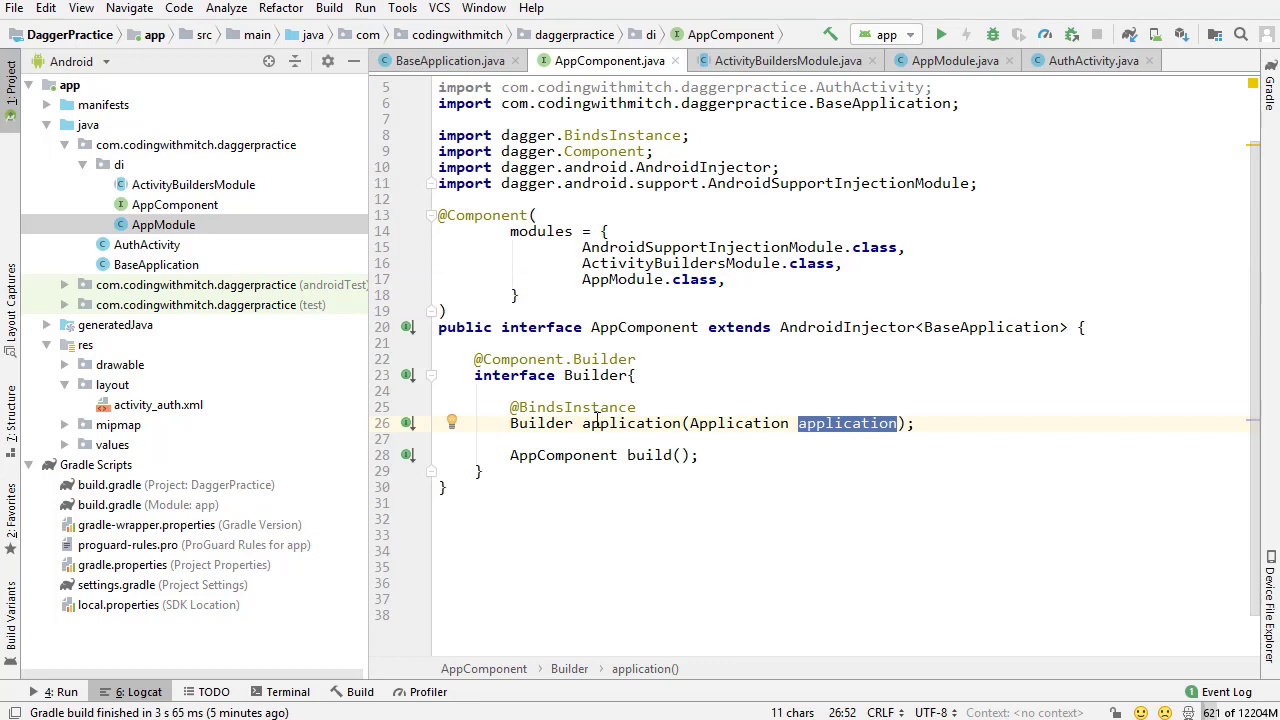
pyautogui.moveTo(858, 440)
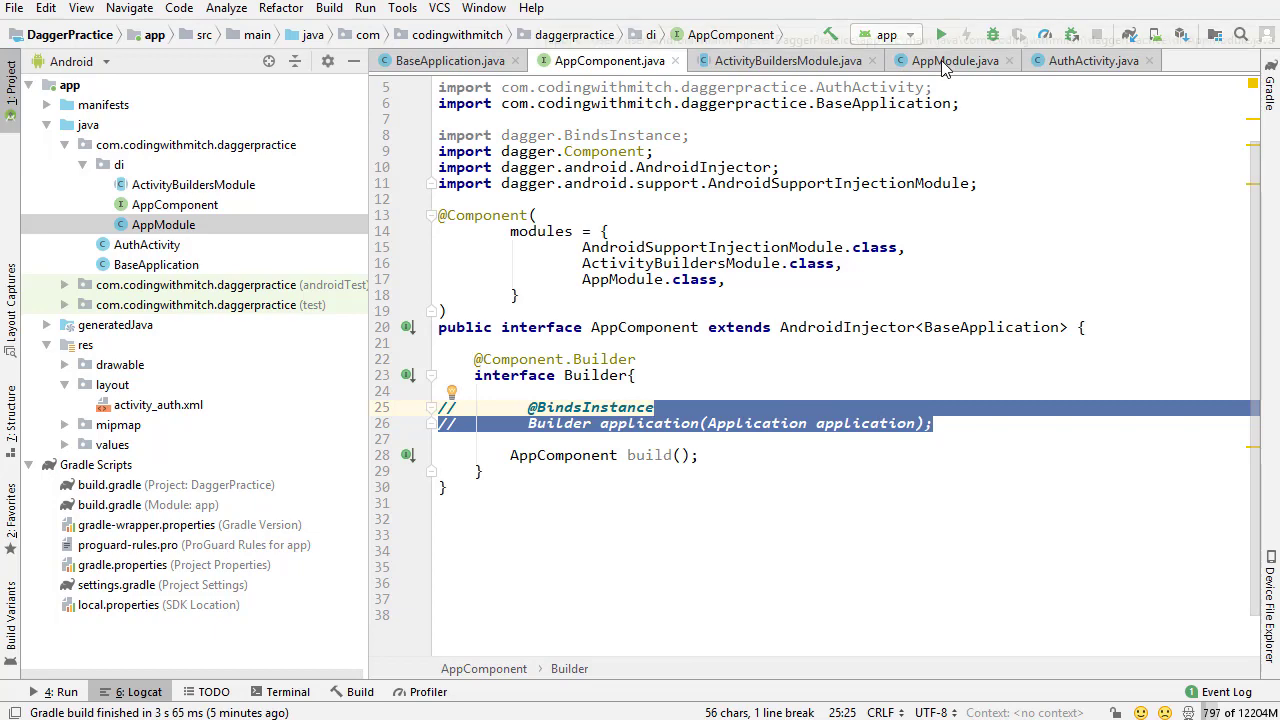
# Inspect getApp's Application parameter in AppModule, then return to AppComponent.
pyautogui.click(953, 60)
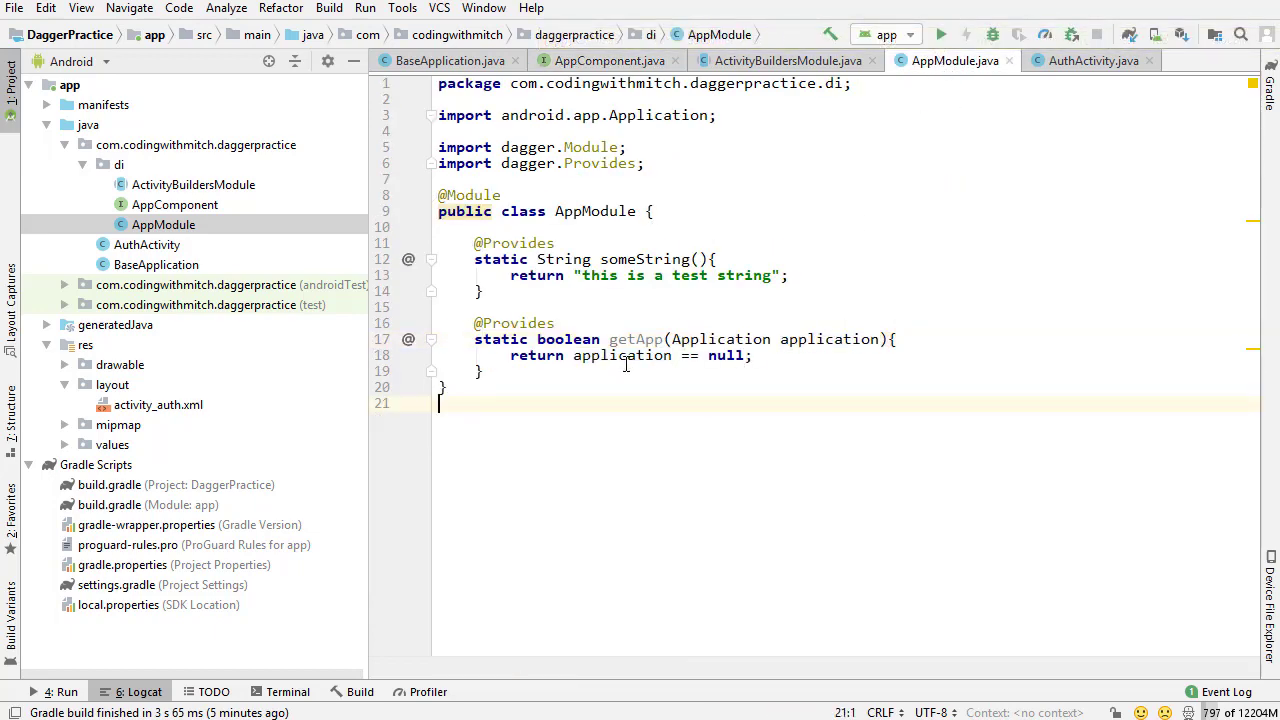
pyautogui.doubleClick(622, 355)
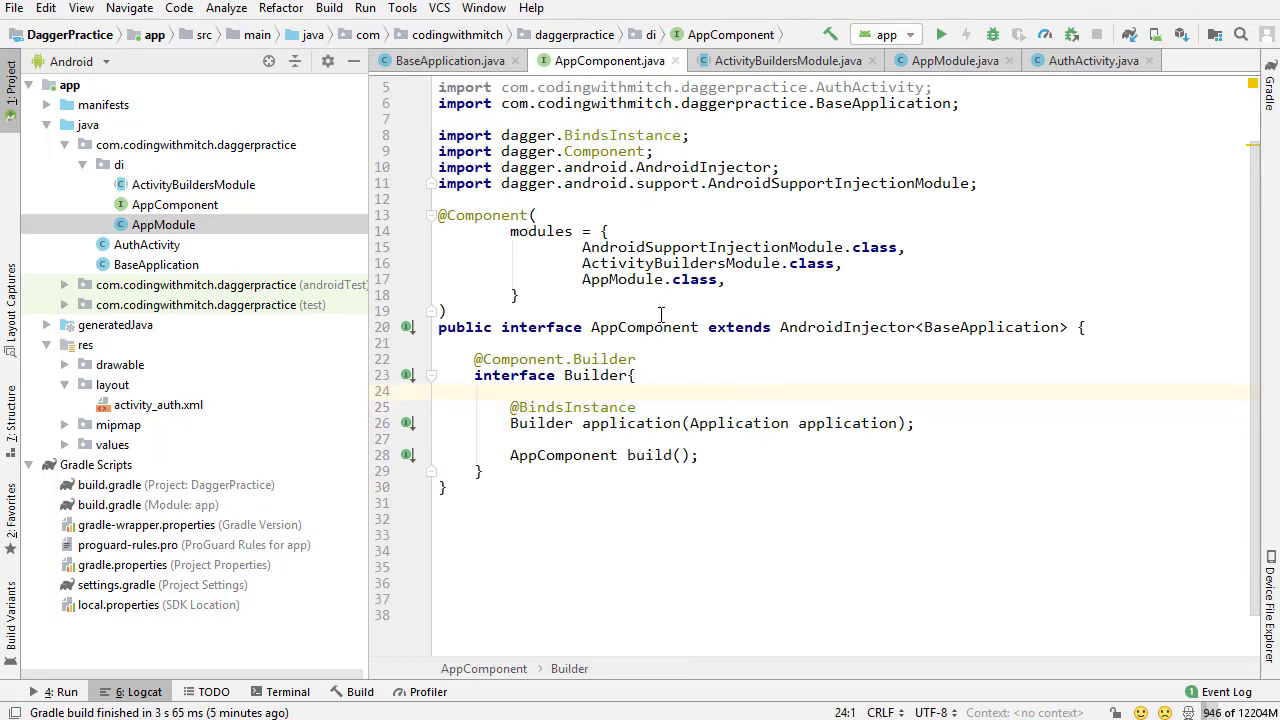
pyautogui.click(953, 61)
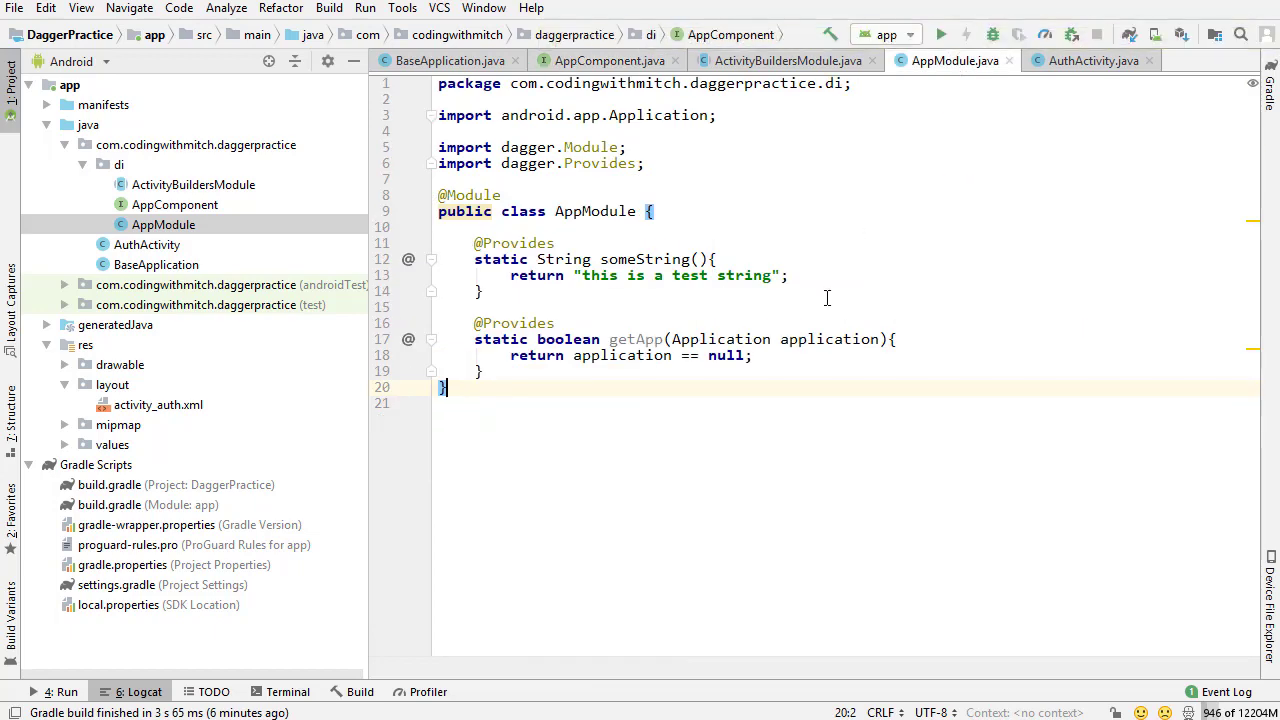
pyautogui.doubleClick(718, 339)
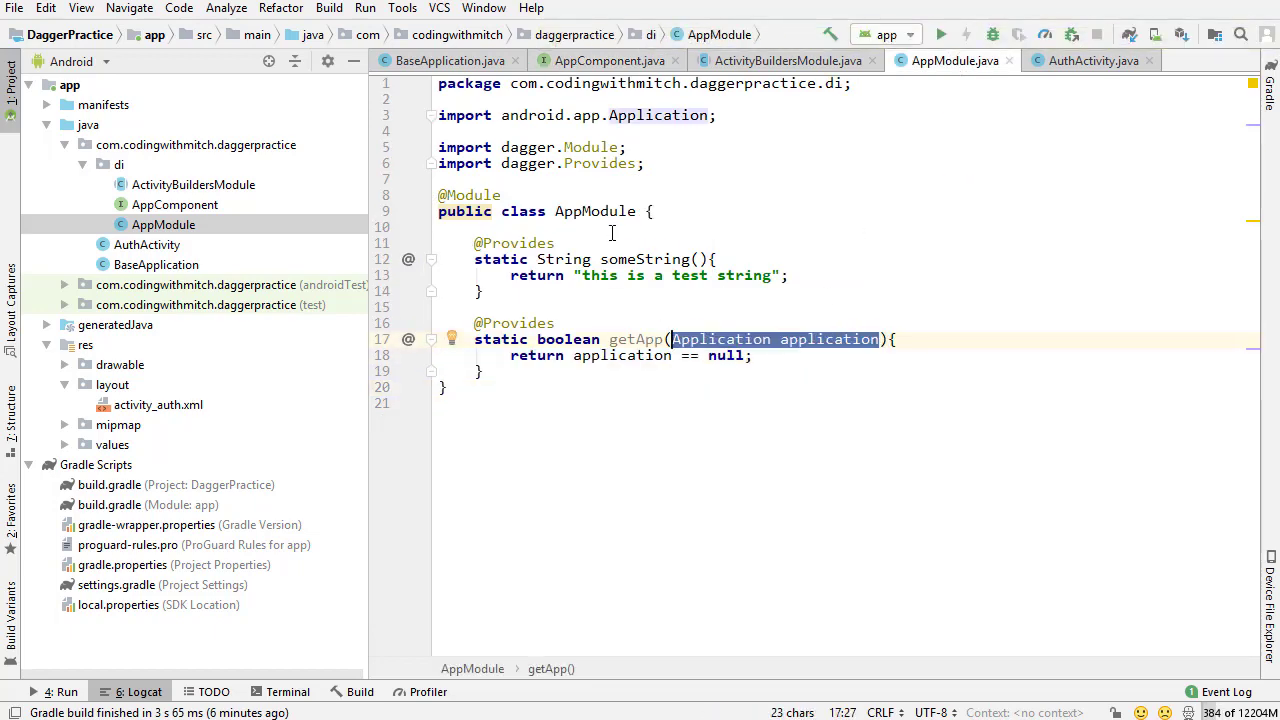
pyautogui.click(609, 60)
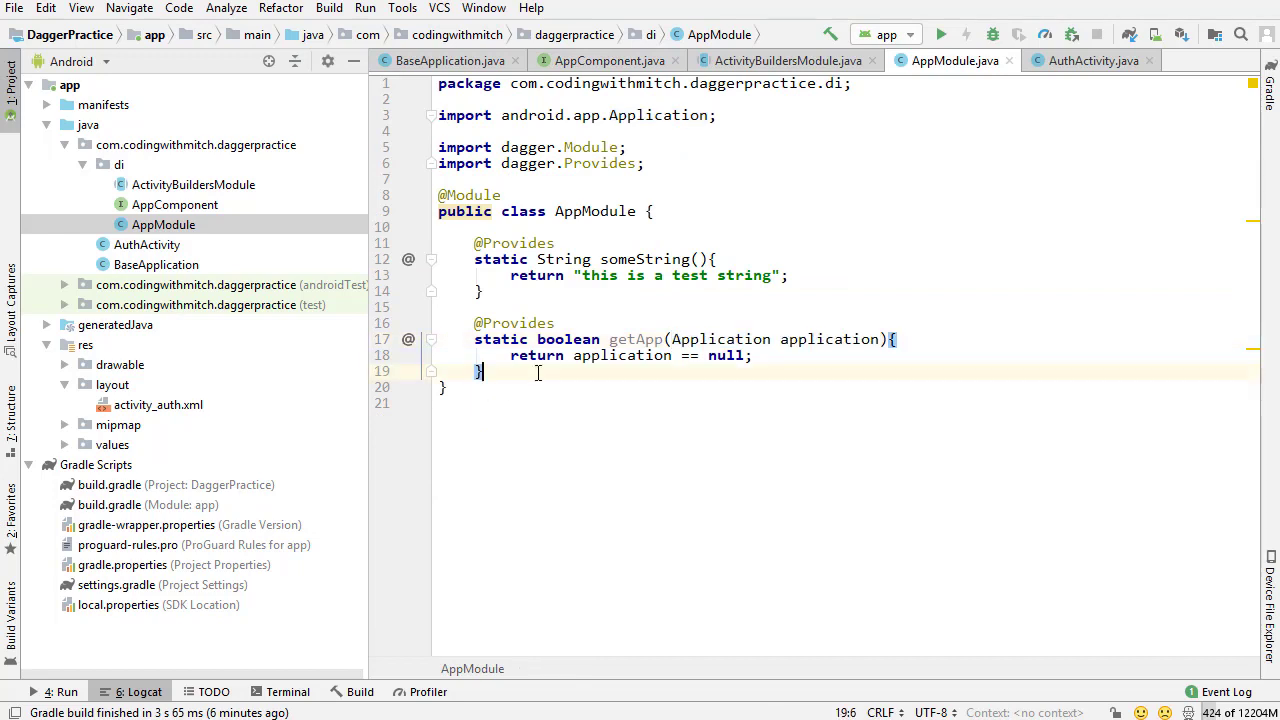
pyautogui.press('enter')
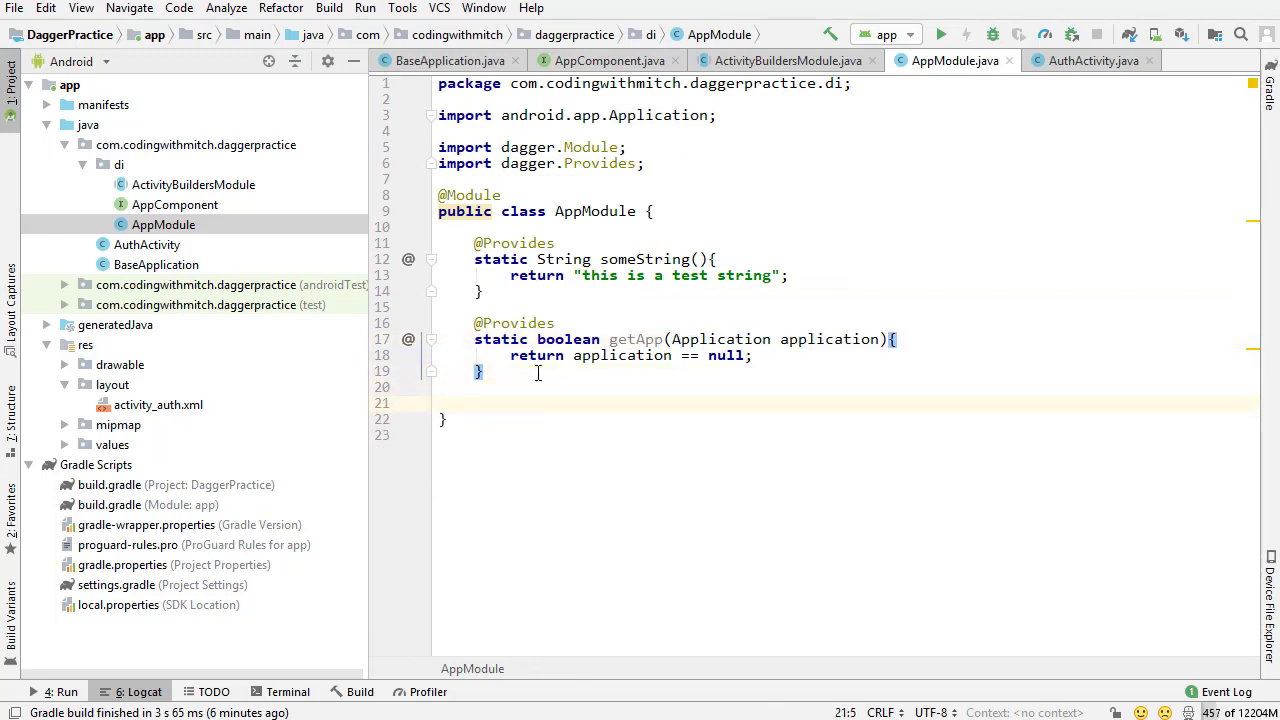
pyautogui.write('@Provides')
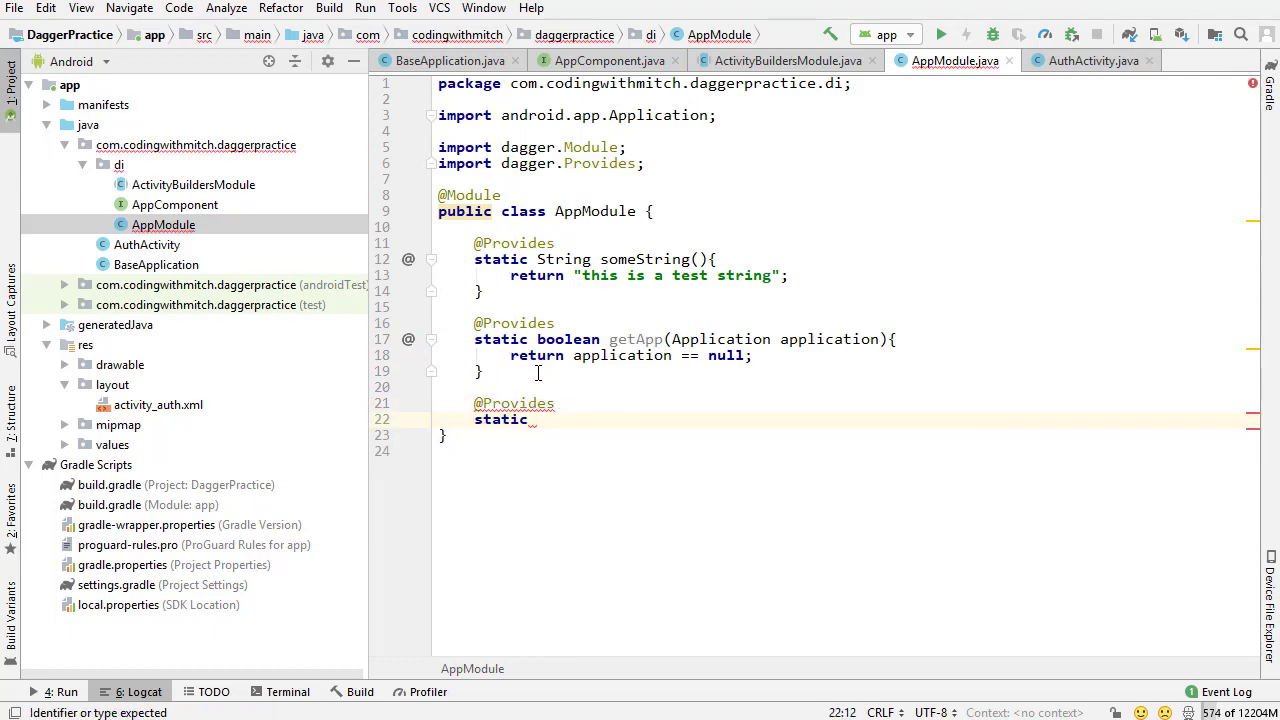
pyautogui.write('int')
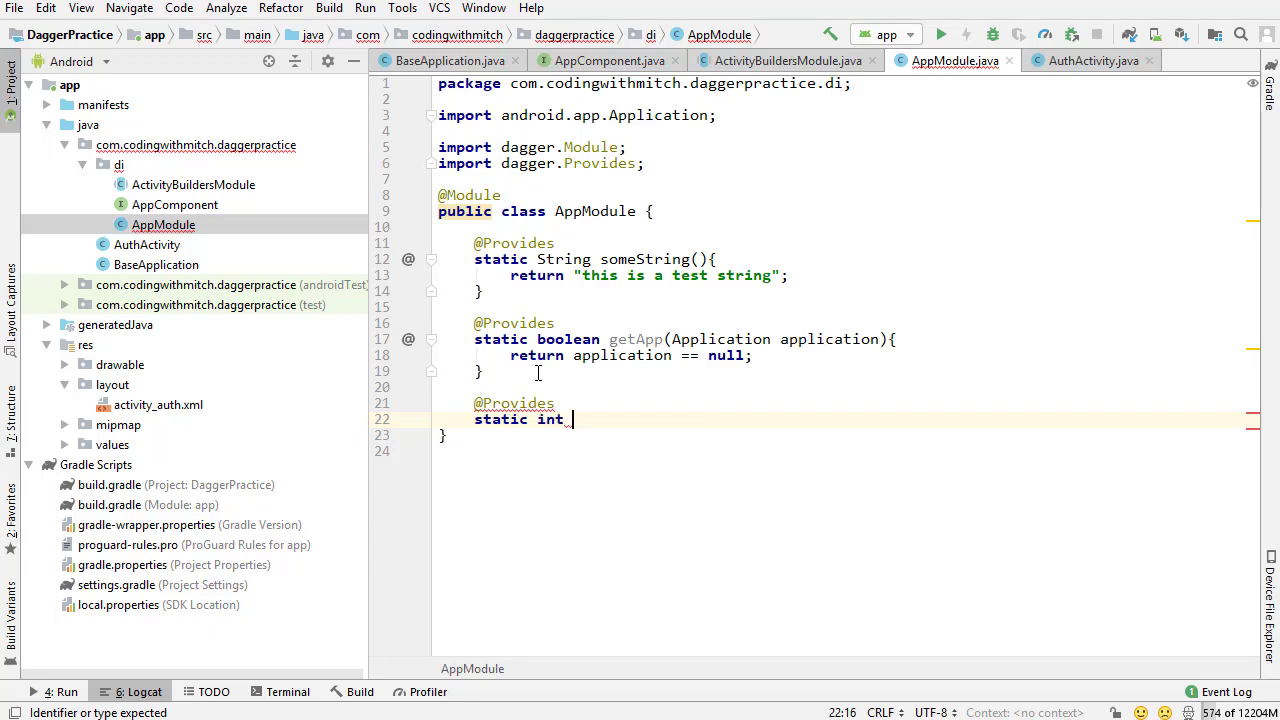
pyautogui.write('someInt')
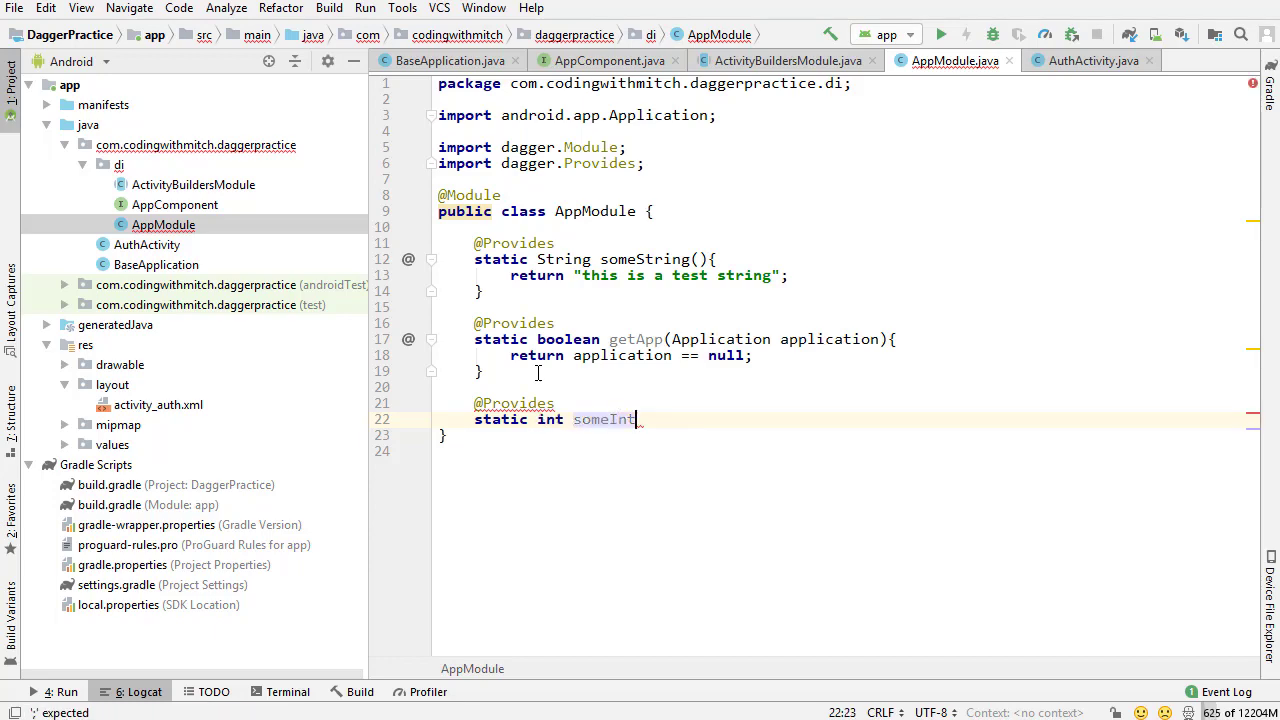
pyautogui.write('(String string){')
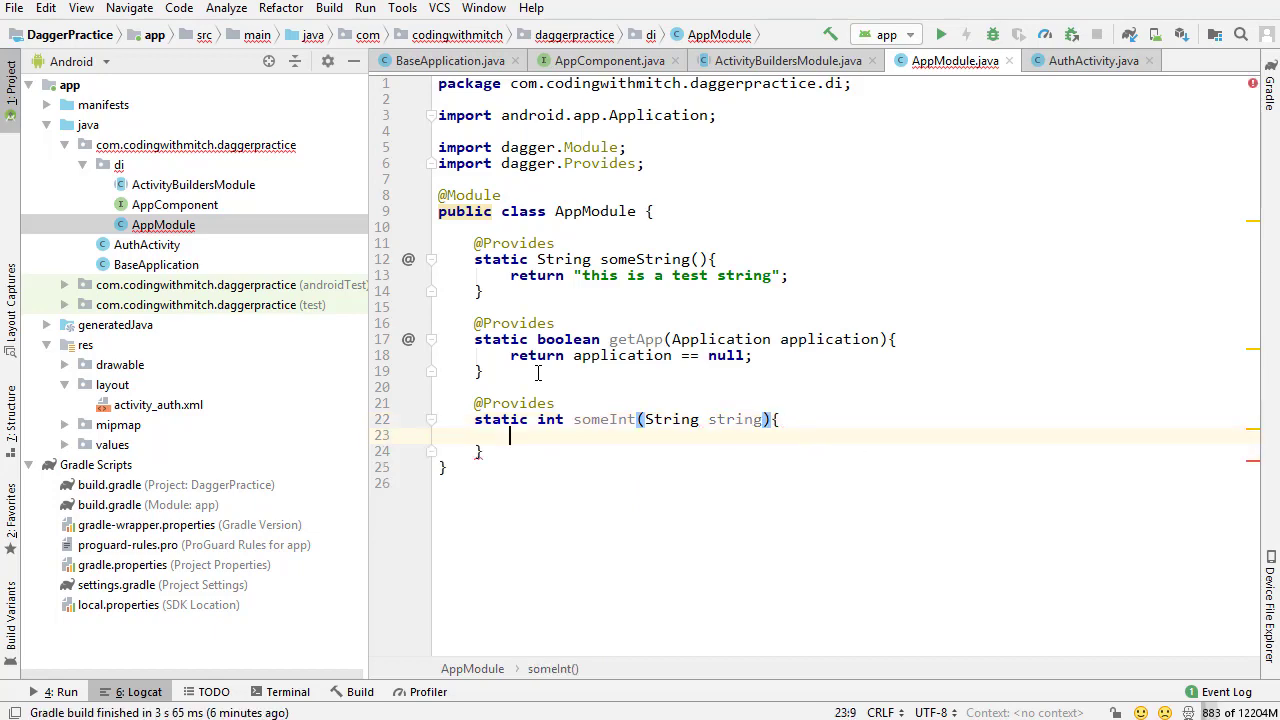
pyautogui.write('if(){')
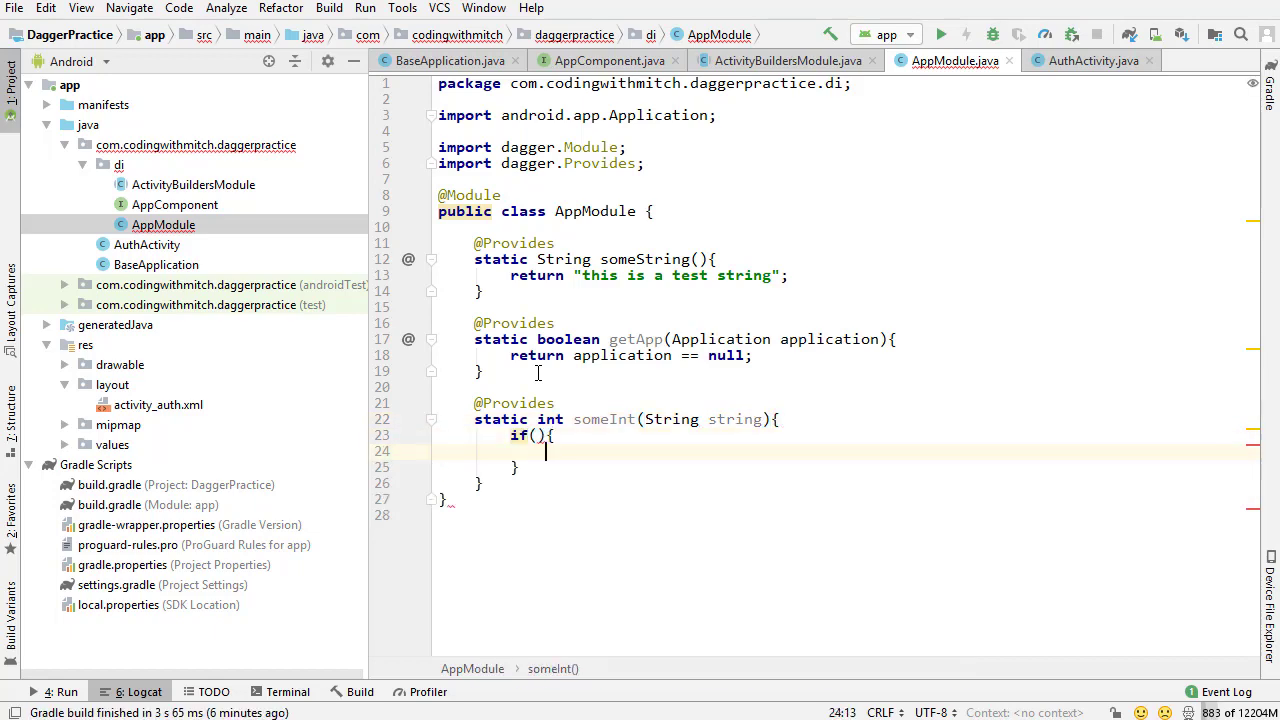
pyautogui.write('string.equals()')
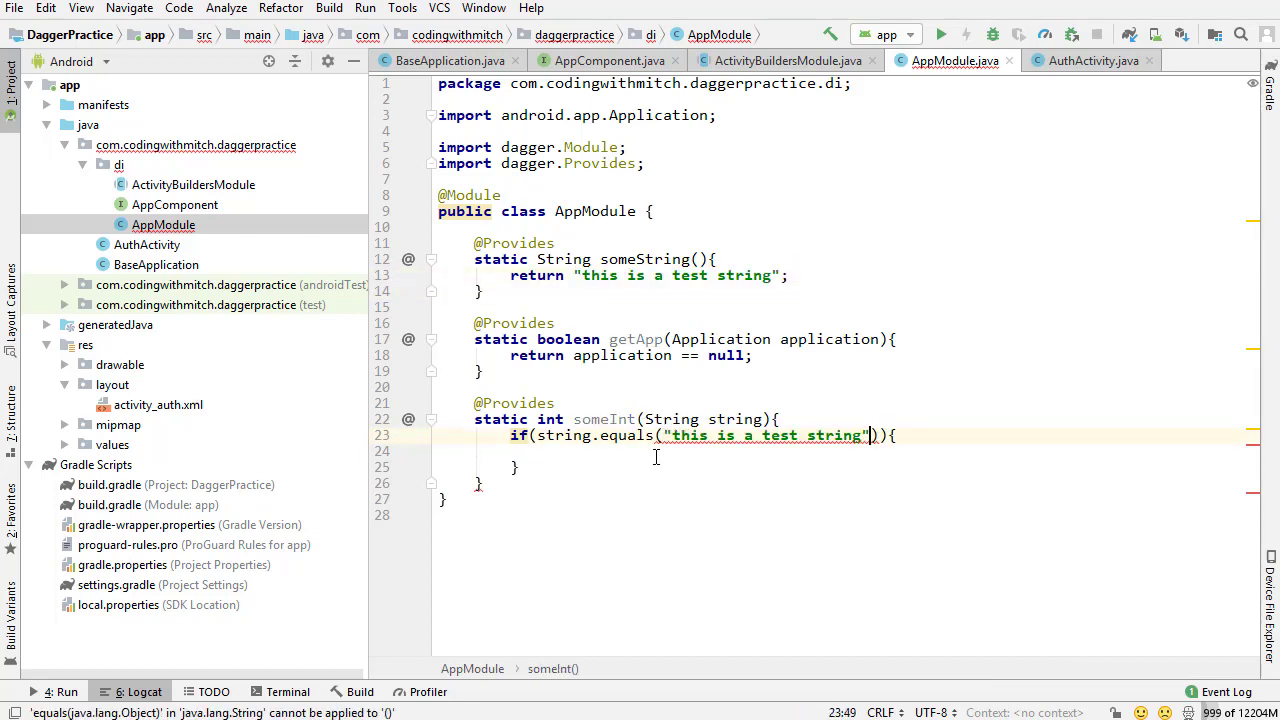
pyautogui.write('return 1;')
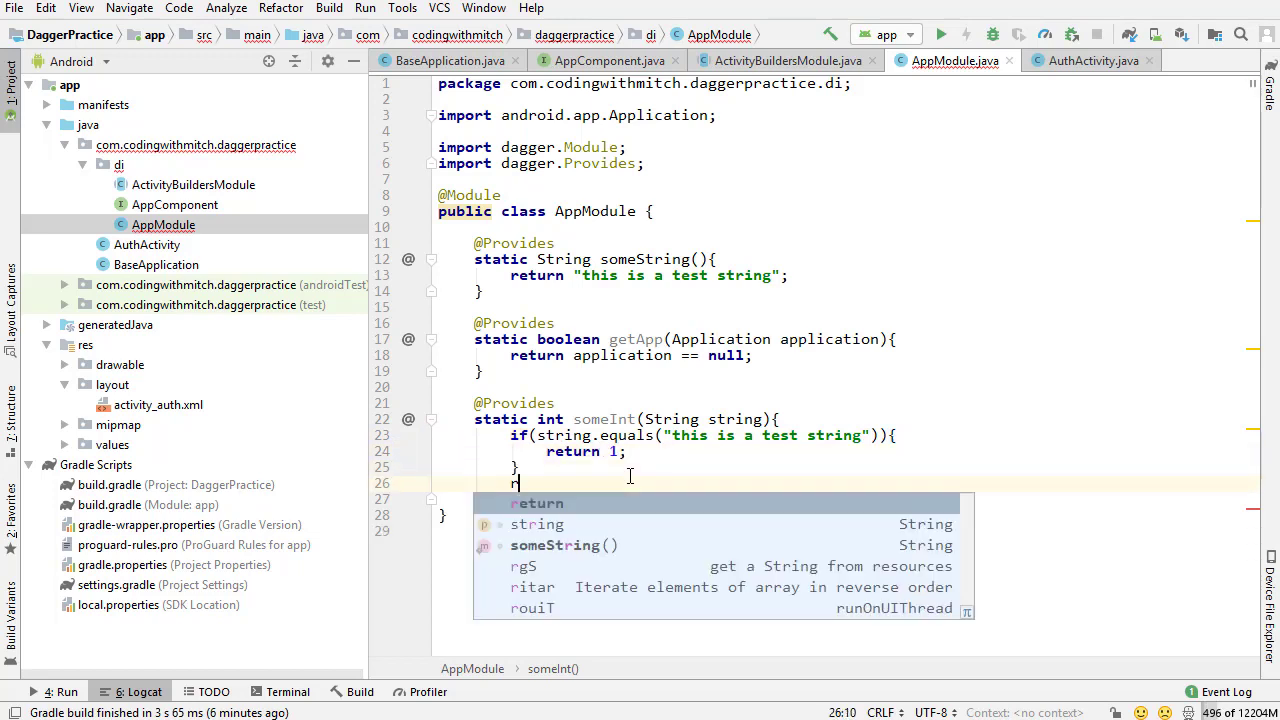
pyautogui.write('eturn 0;')
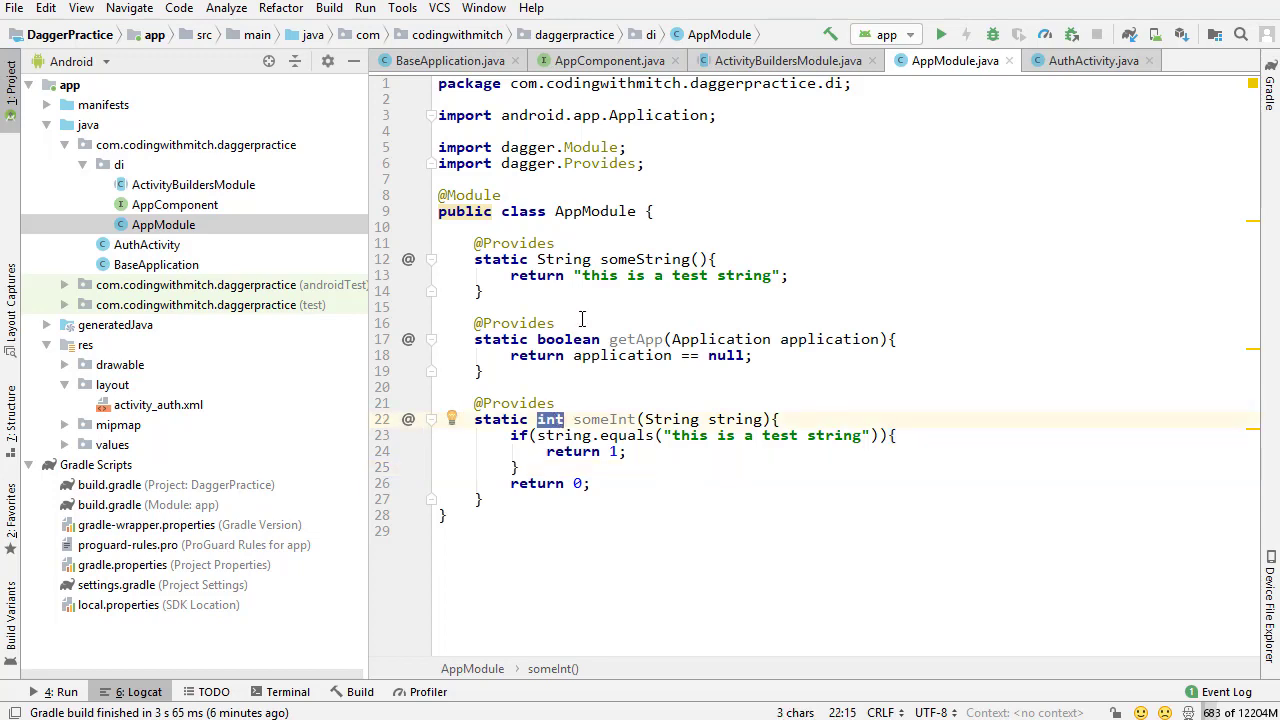
pyautogui.moveTo(612, 500)
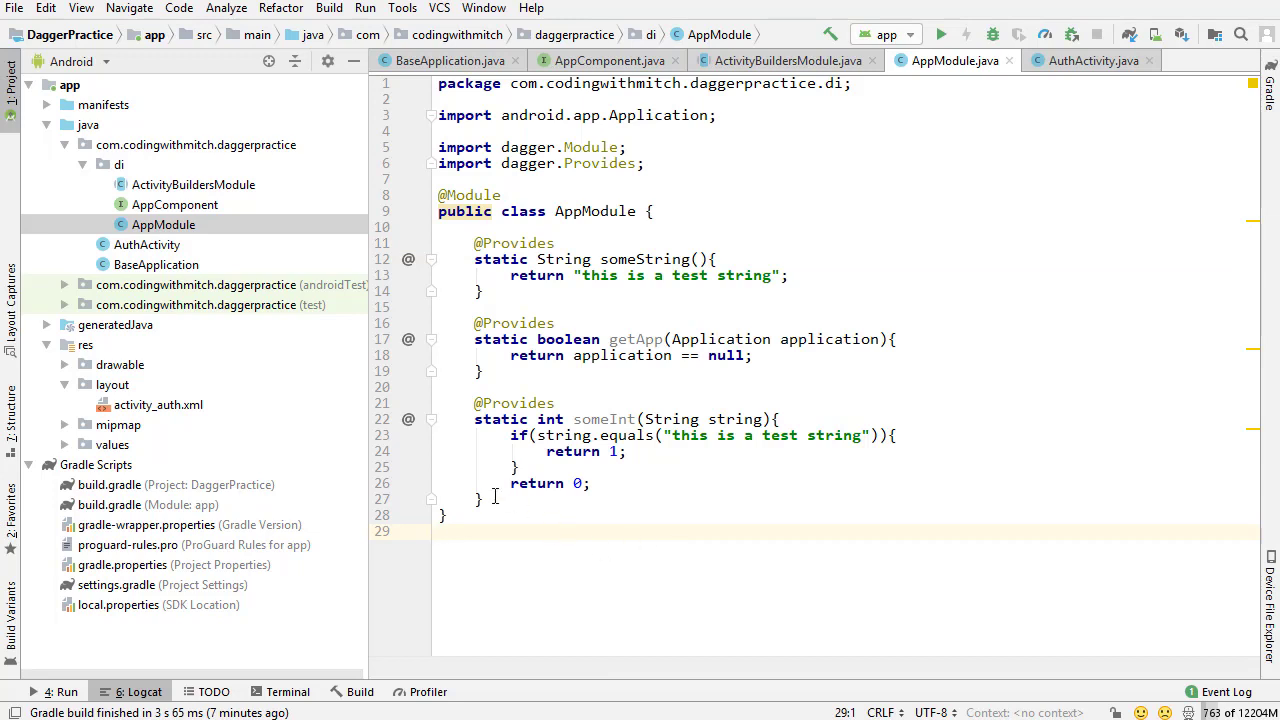
pyautogui.moveTo(495, 505)
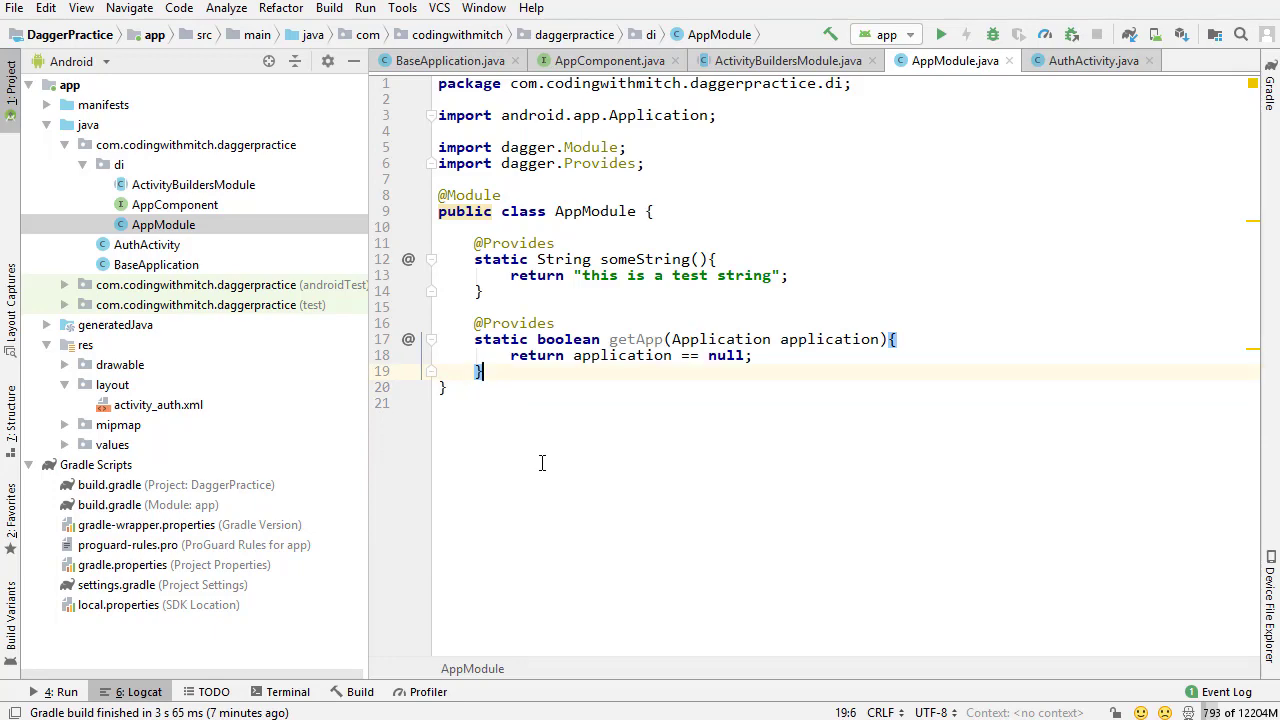
pyautogui.moveTo(569, 521)
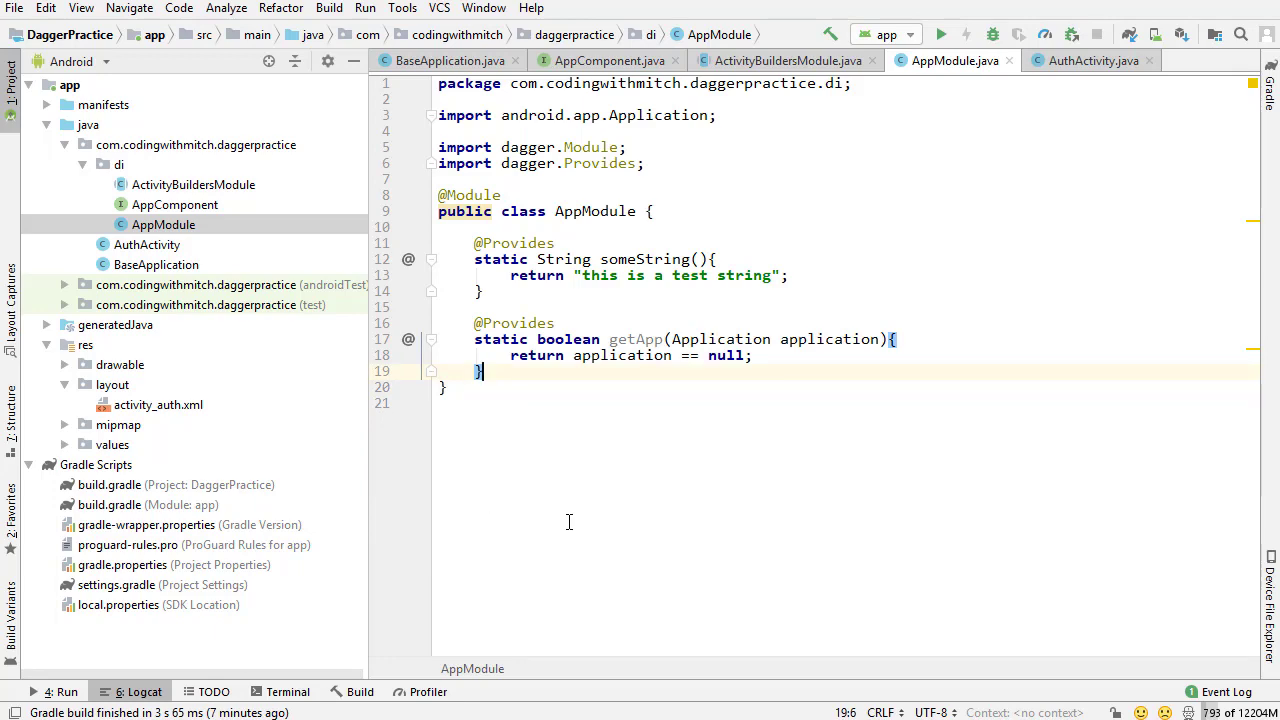
# Look over AppComponent and AppModule, then bring up AuthActivity.
pyautogui.click(609, 60)
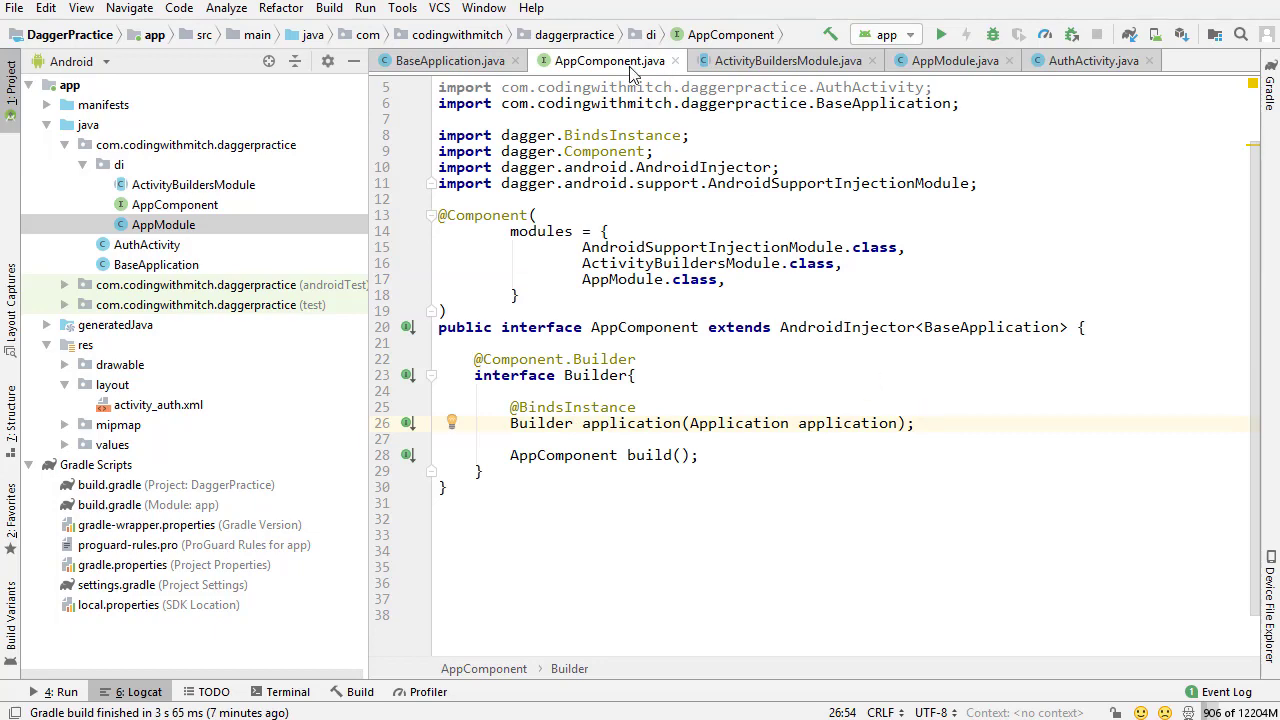
pyautogui.click(953, 60)
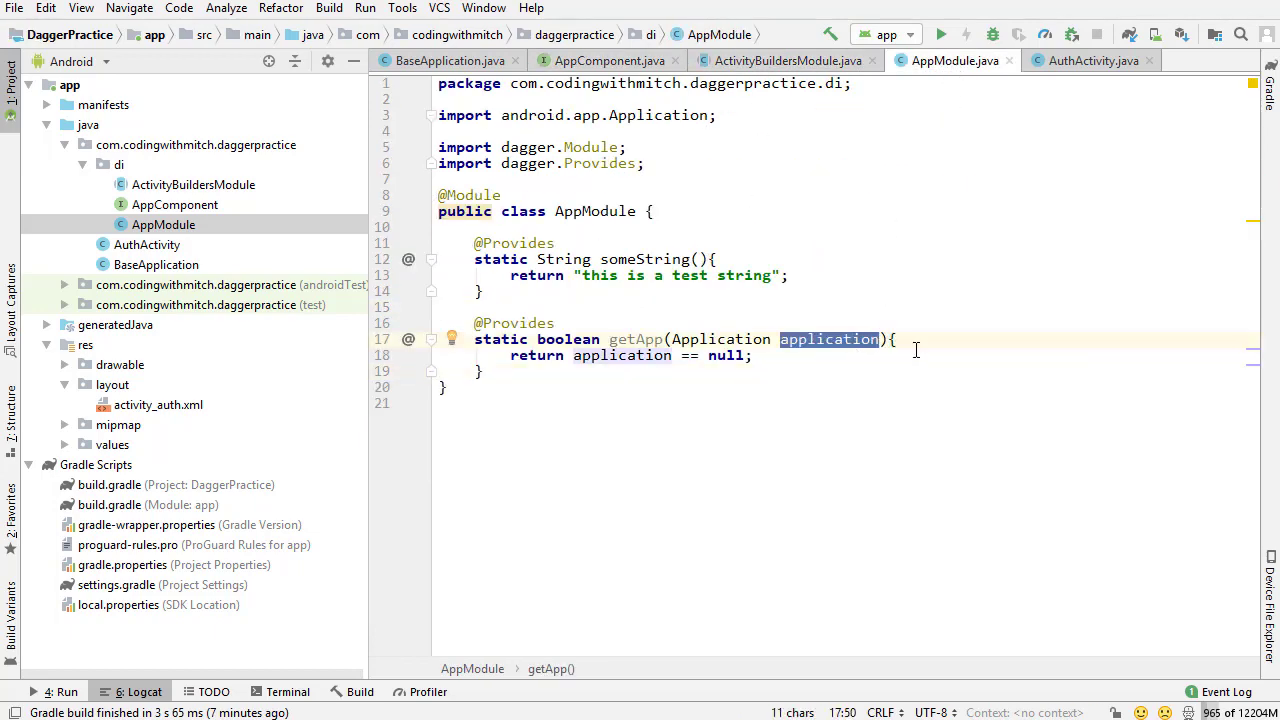
pyautogui.click(1093, 60)
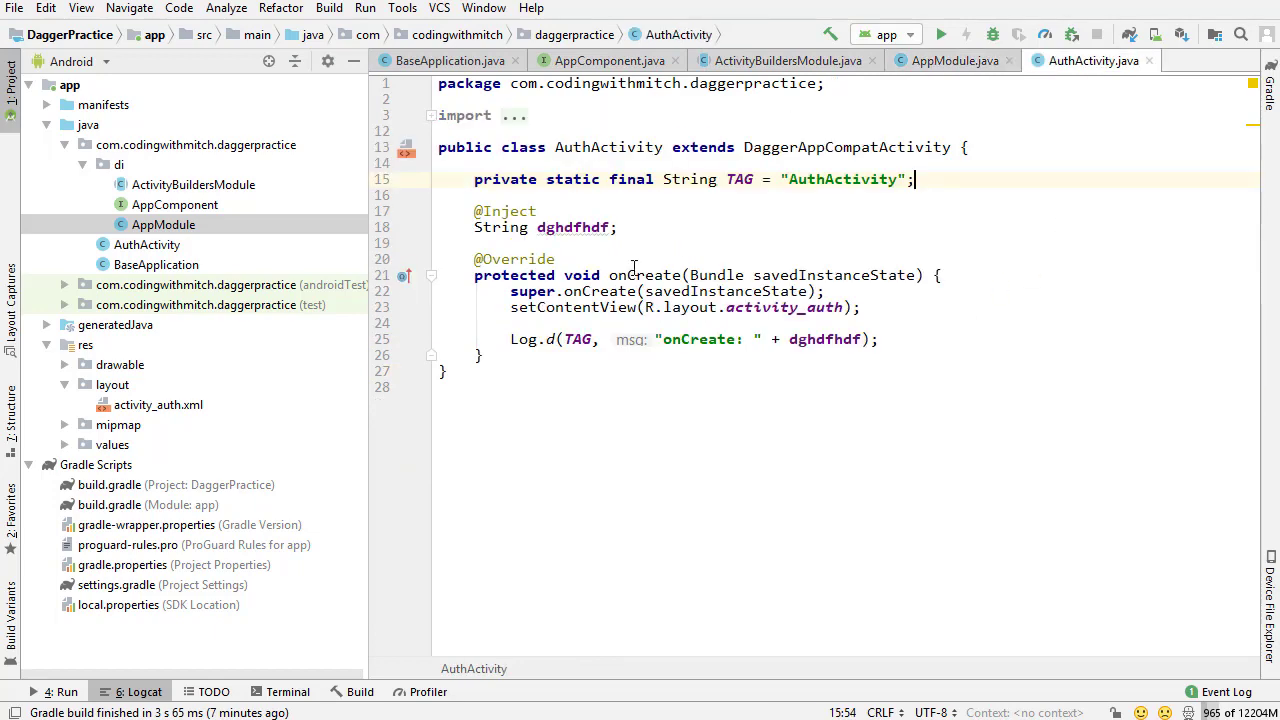
pyautogui.write('@Inject')
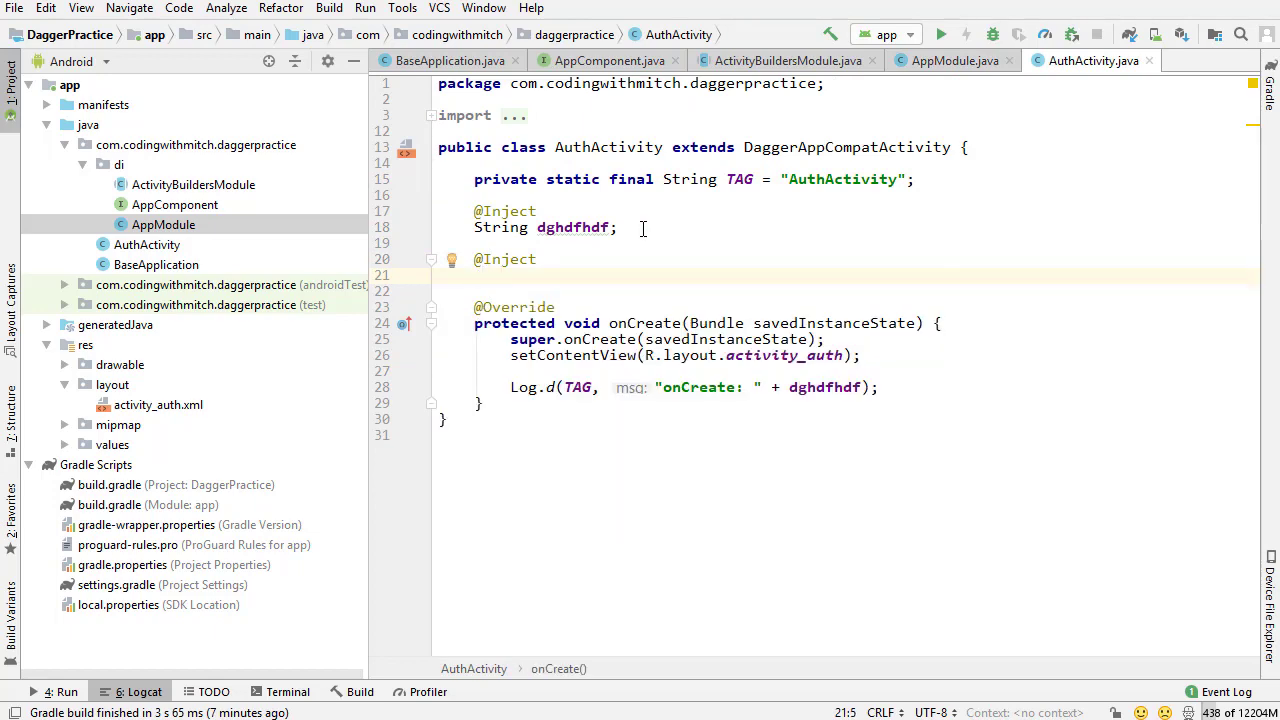
pyautogui.write('boolean i')
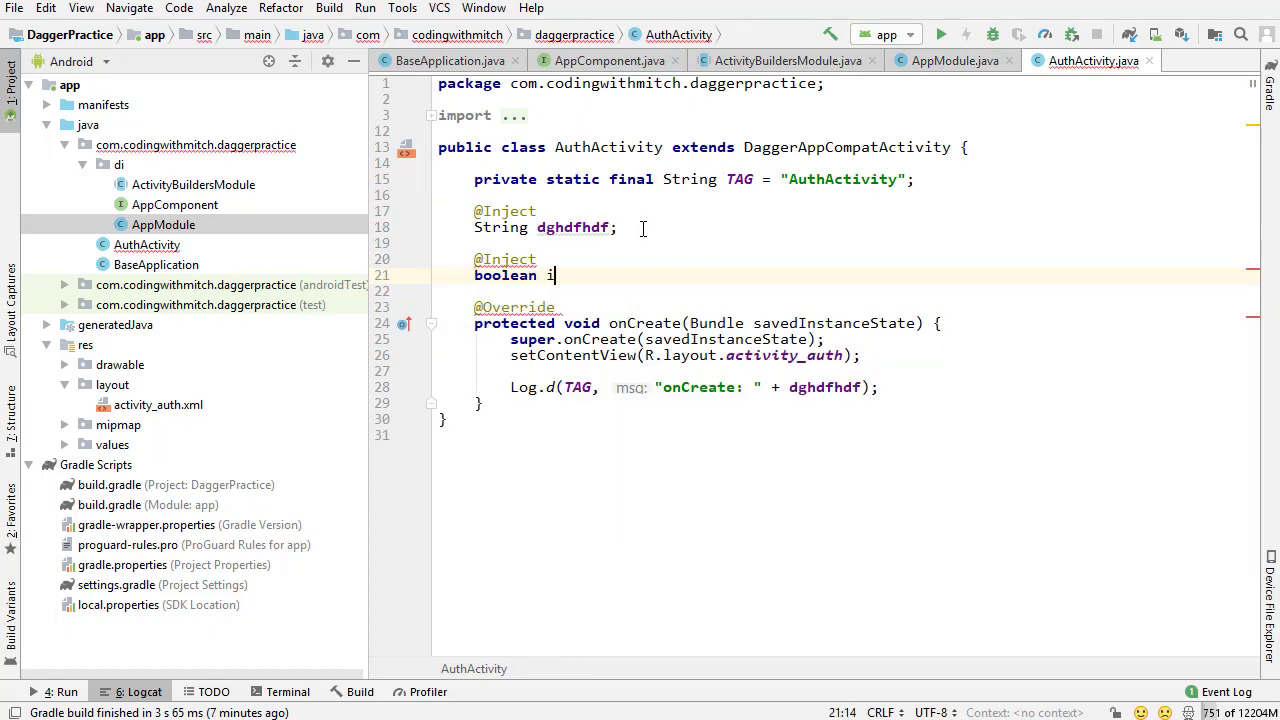
pyautogui.write('sAppNull;')
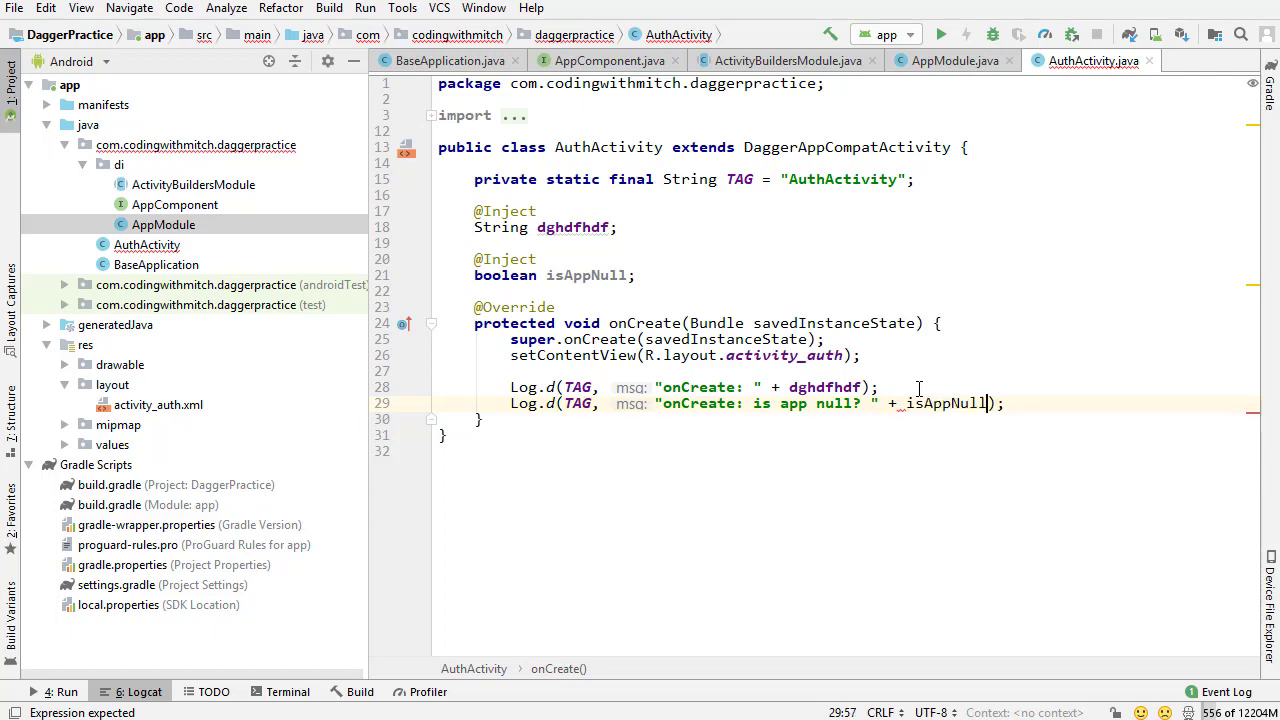
pyautogui.click(952, 60)
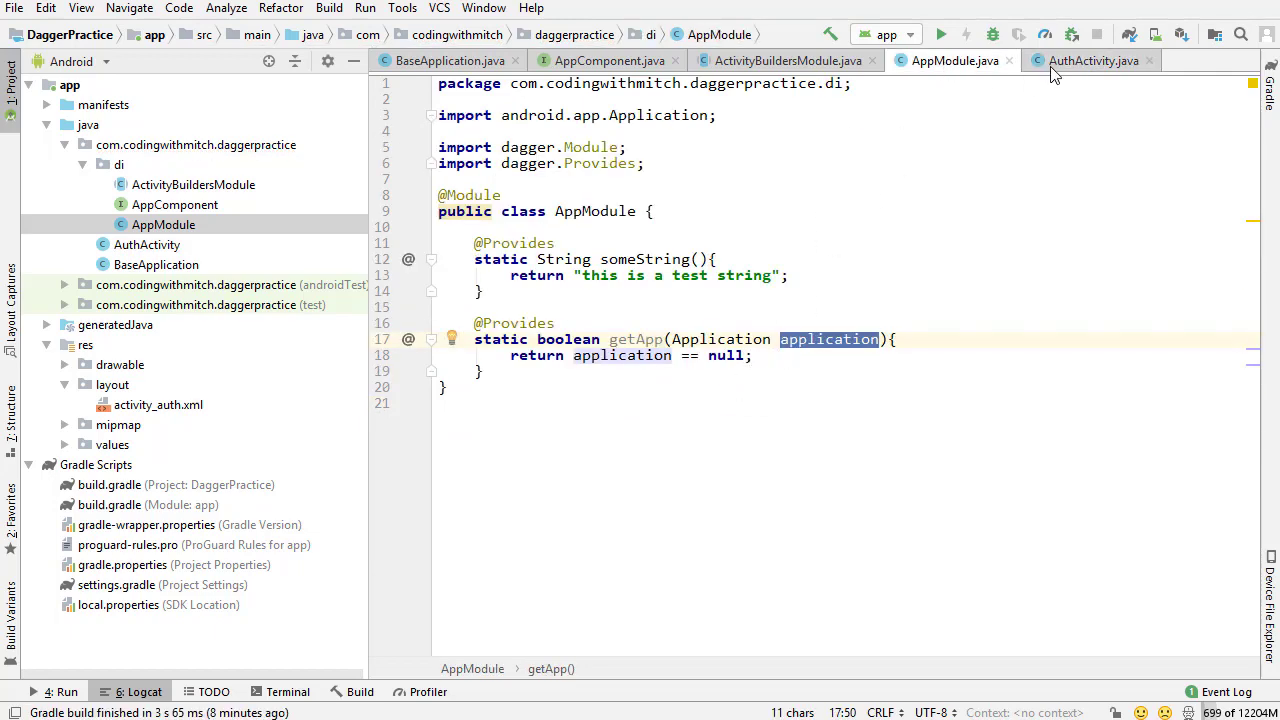
pyautogui.click(1093, 60)
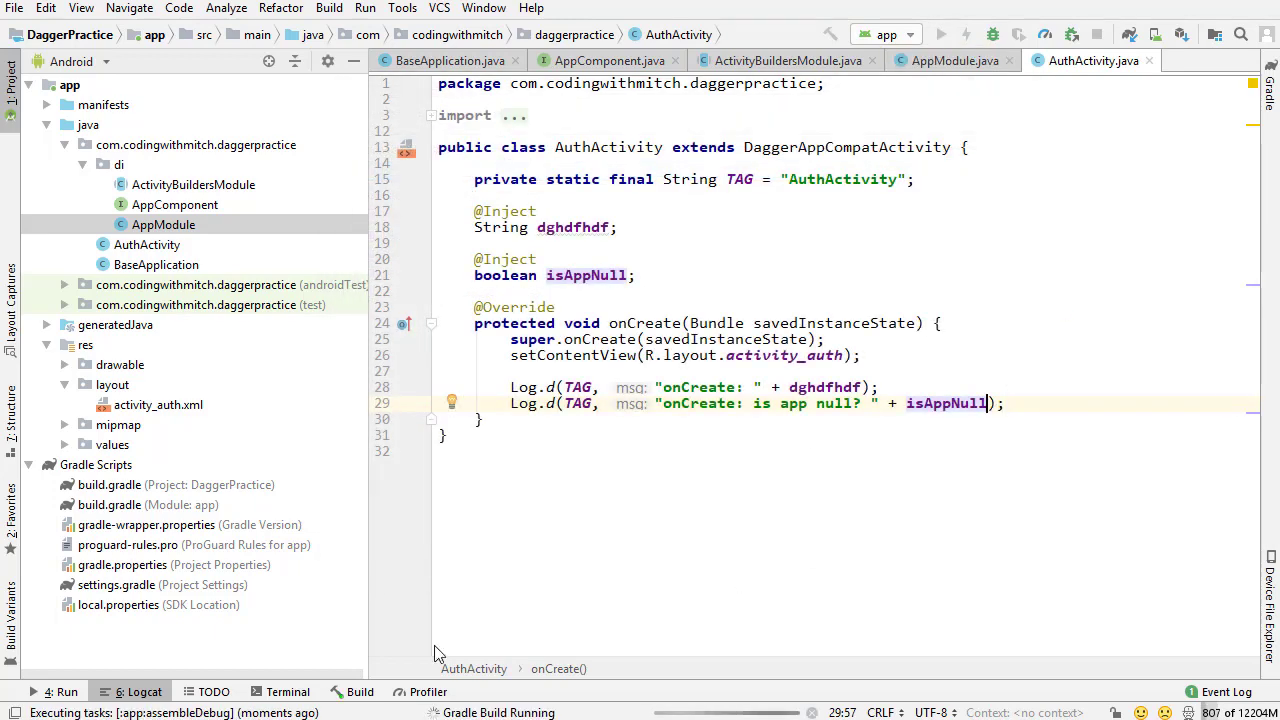
# Run the app and filter Logcat to show only the selected application's messages.
pyautogui.click(143, 691)
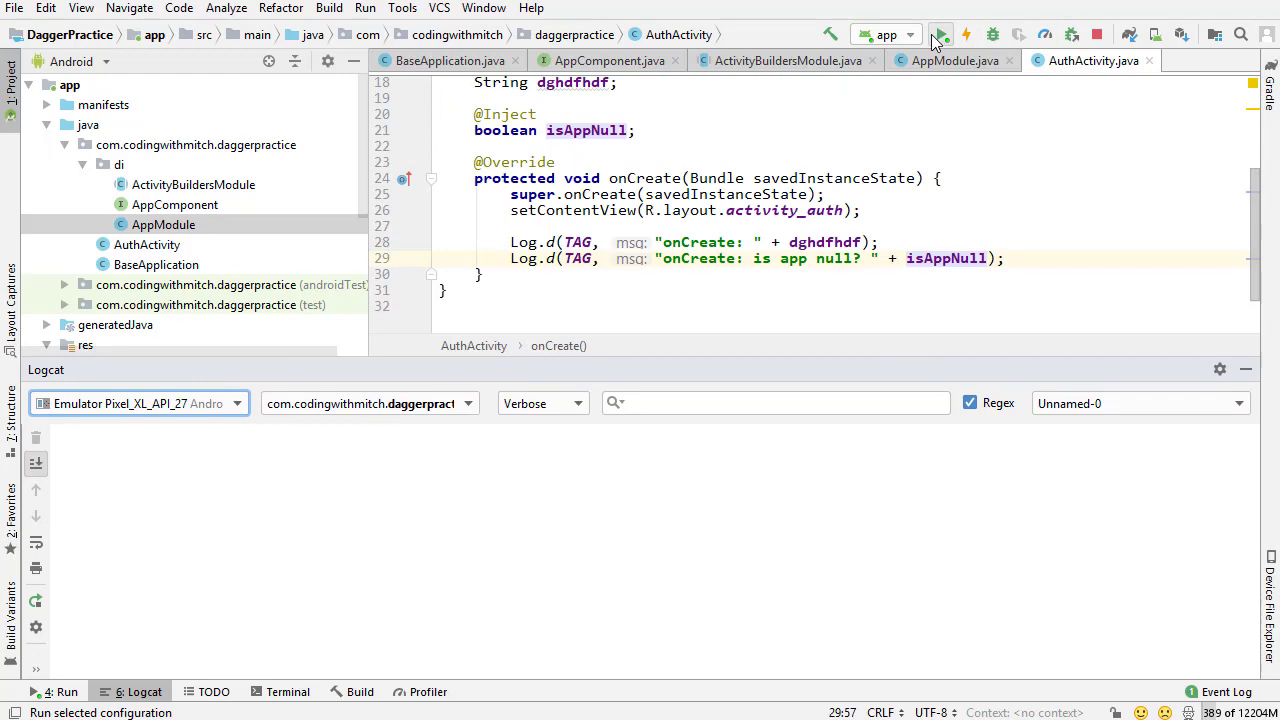
pyautogui.click(940, 34)
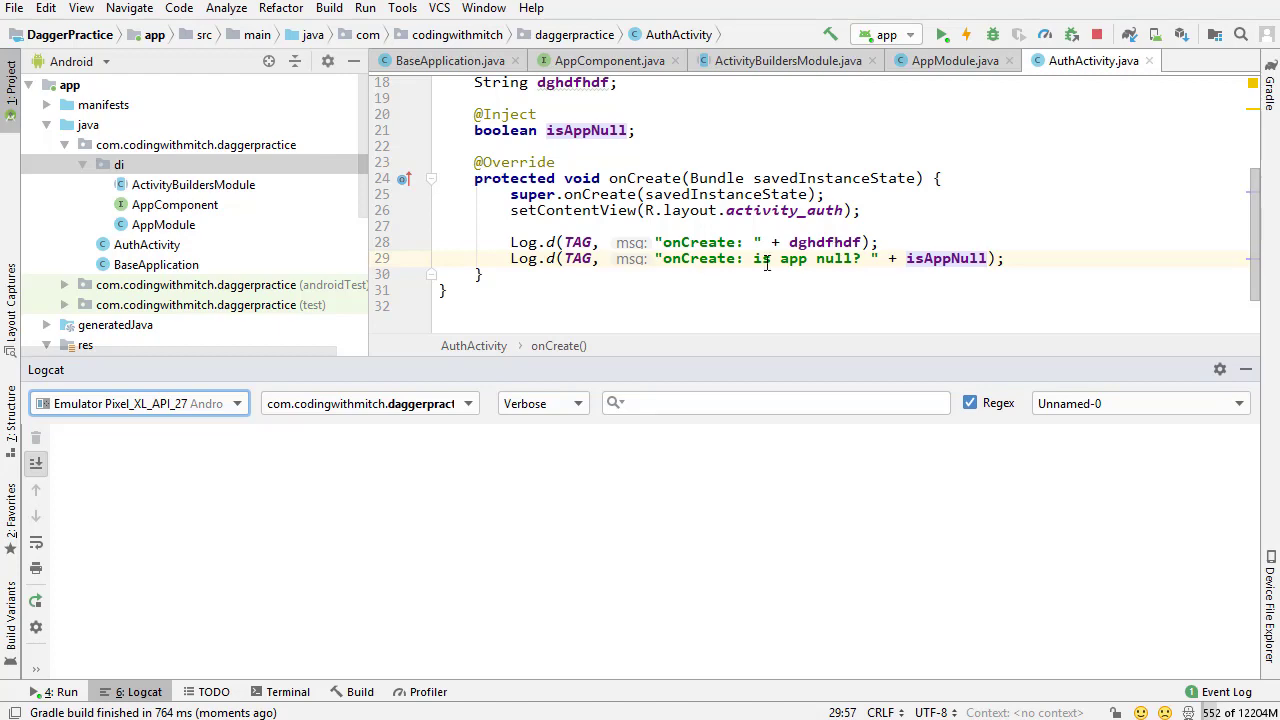
pyautogui.click(1138, 403)
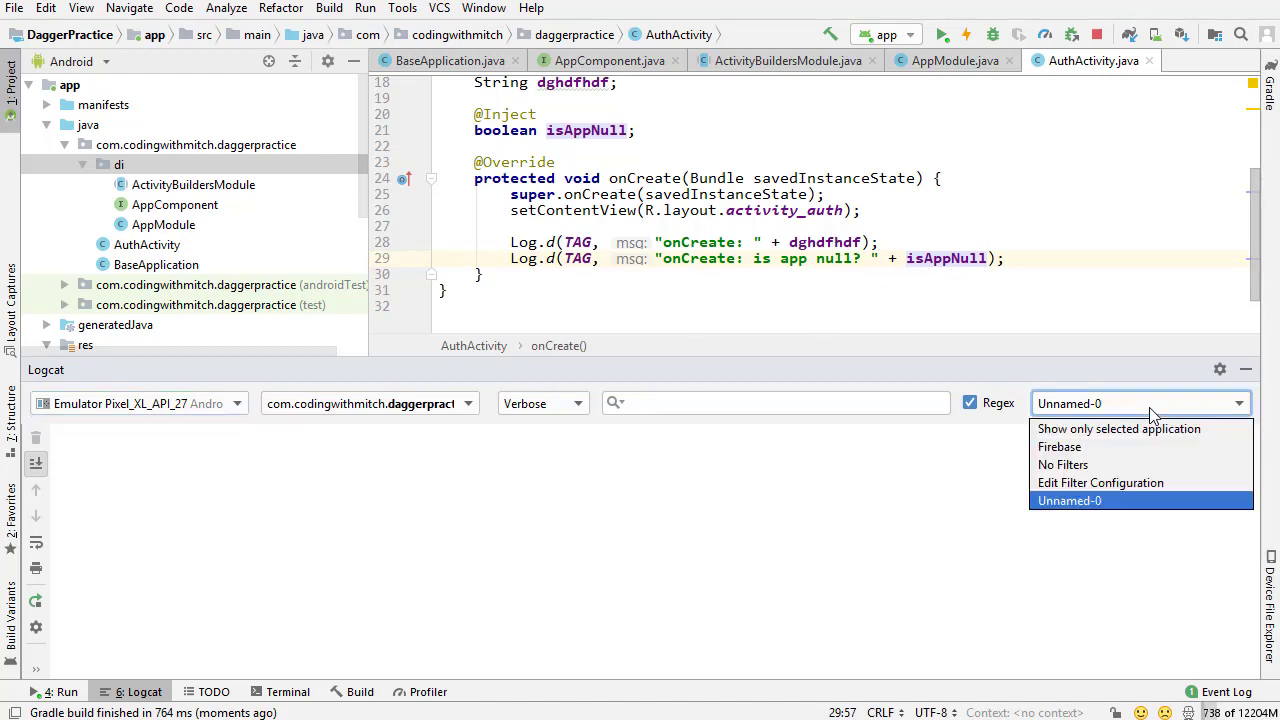
pyautogui.click(1118, 428)
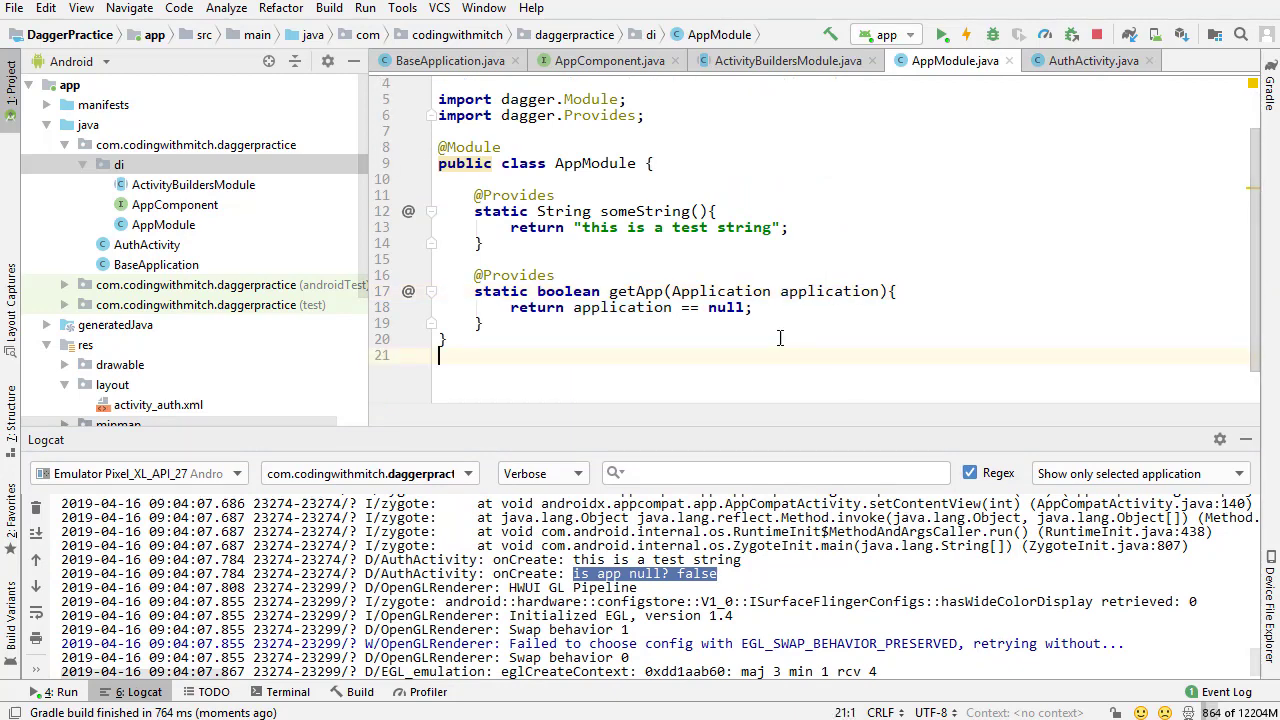
pyautogui.moveTo(750, 367)
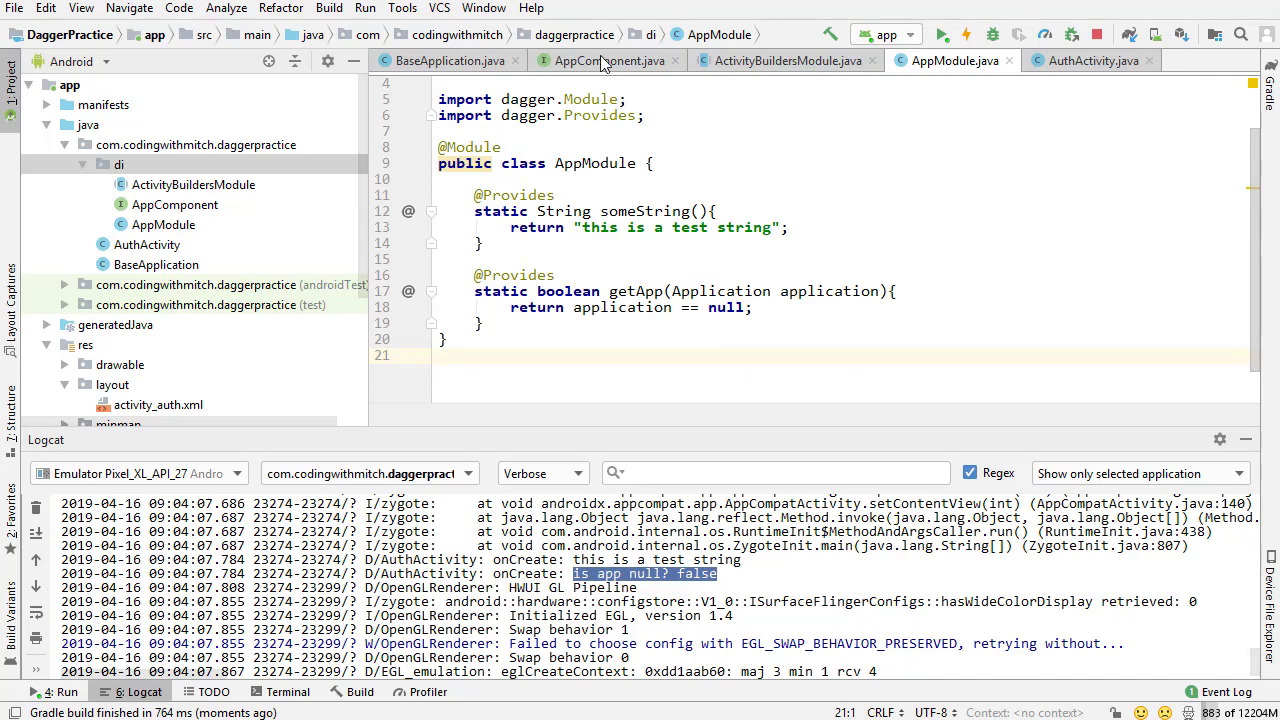
# Show AppComponent.java and point out its Builder interface binding the Application.
pyautogui.click(608, 60)
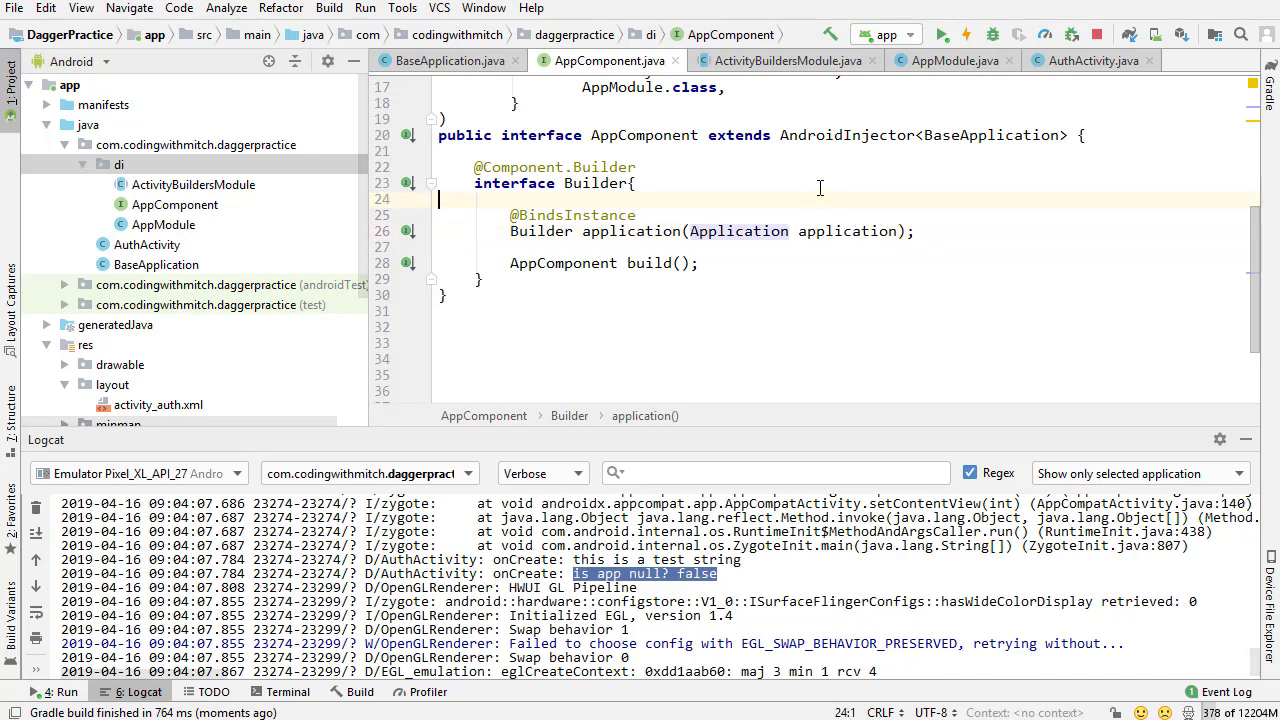
pyautogui.click(952, 60)
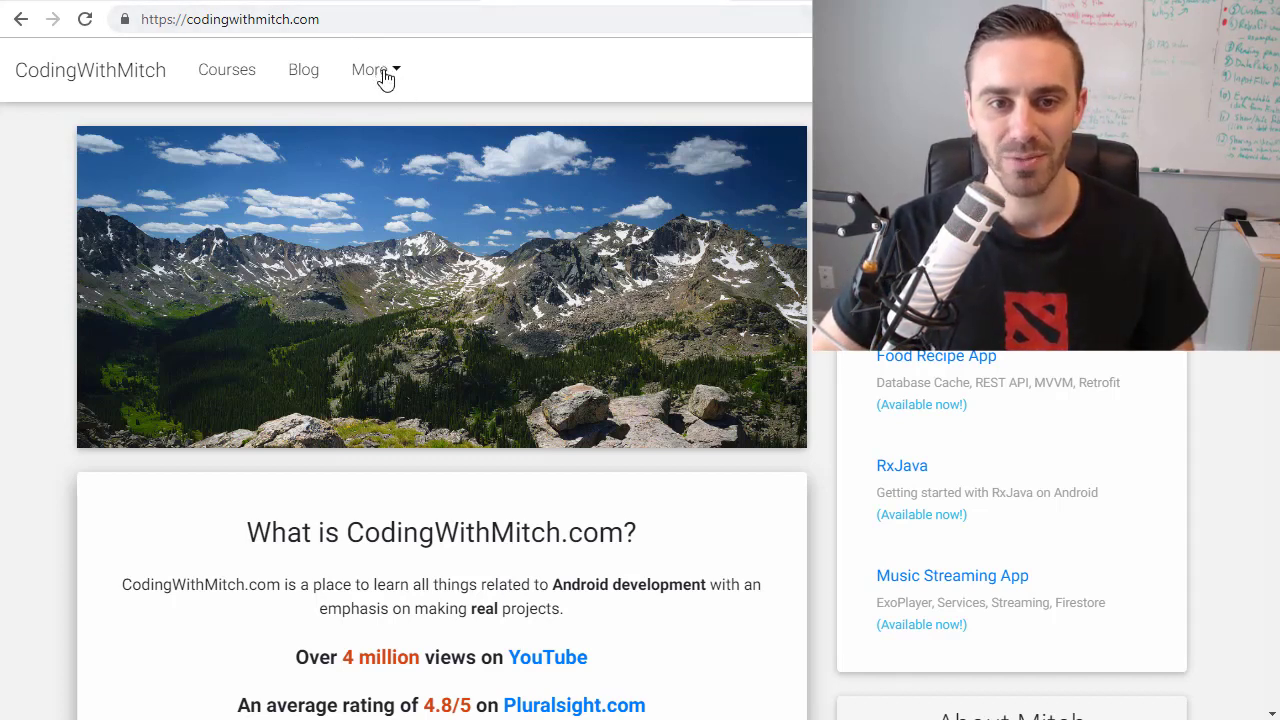
# Go to the Testimonials page via the More menu and start Write a Testimonial.
pyautogui.click(375, 69)
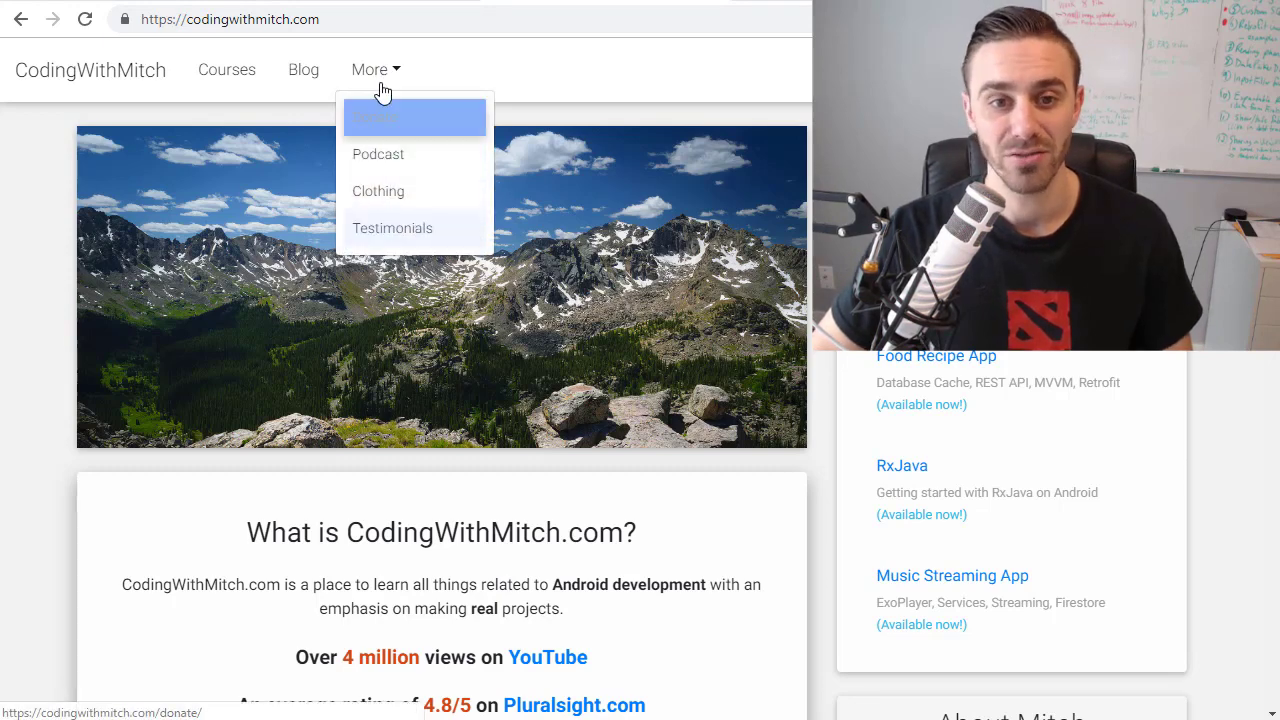
pyautogui.click(392, 227)
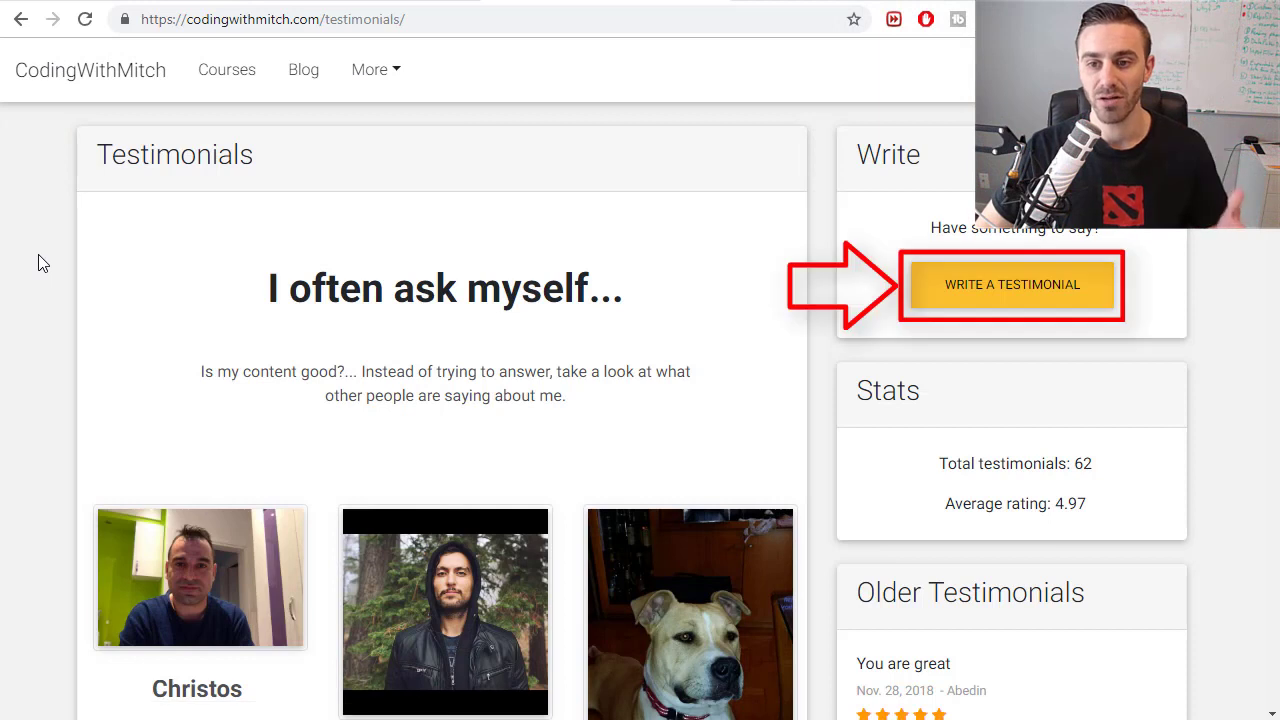
pyautogui.moveTo(995, 305)
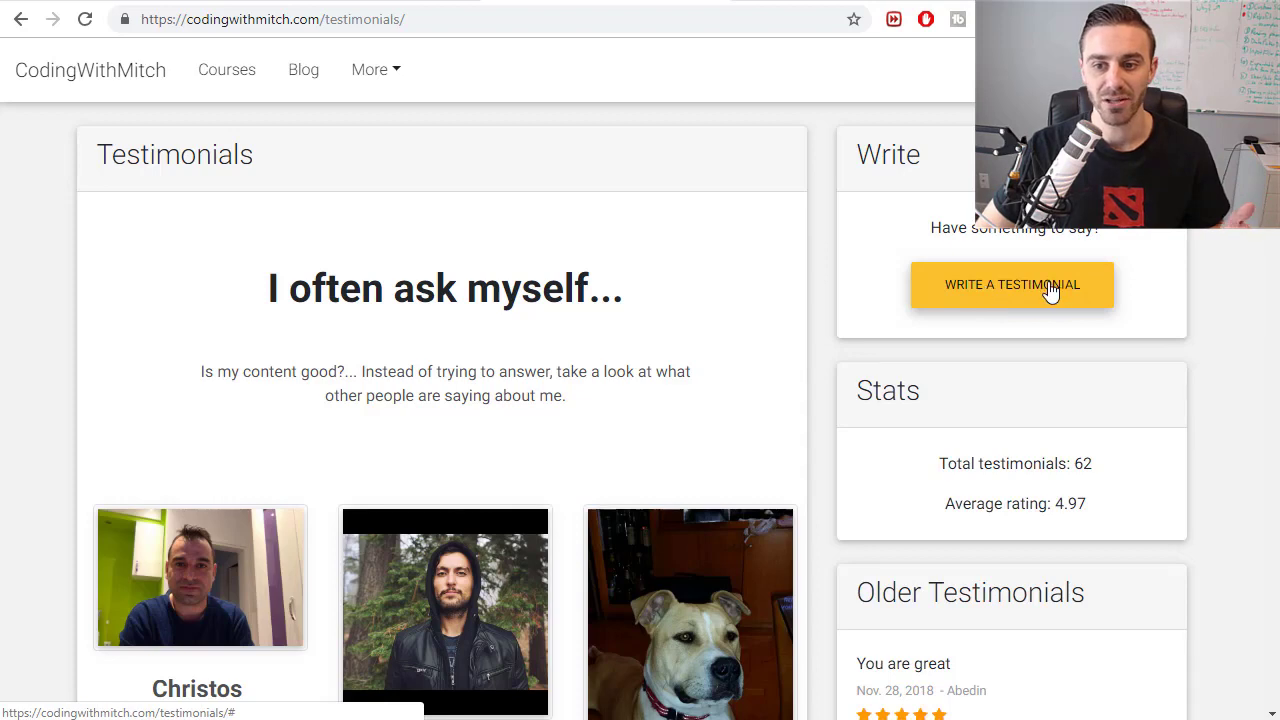
pyautogui.click(1011, 285)
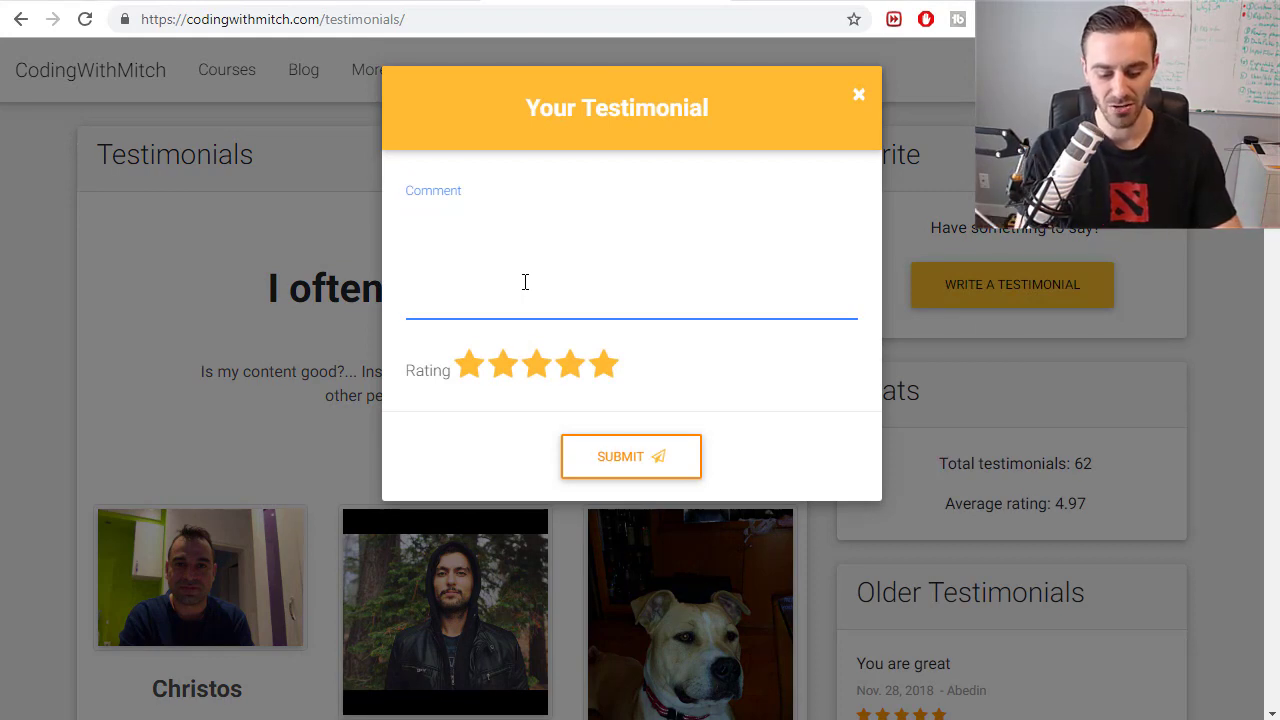
# Enter the comment 'Mitch helped me get a job!' in the testimonial form.
pyautogui.write('Mitch helped me')
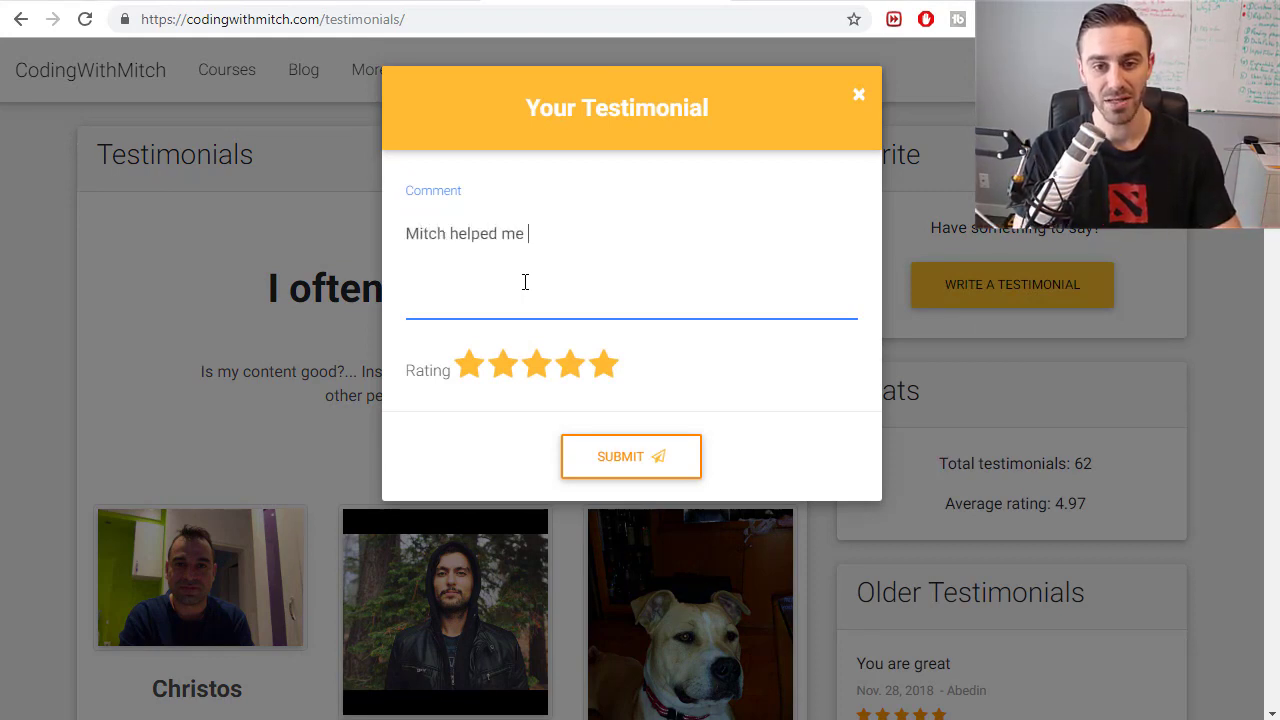
pyautogui.write('get a job!')
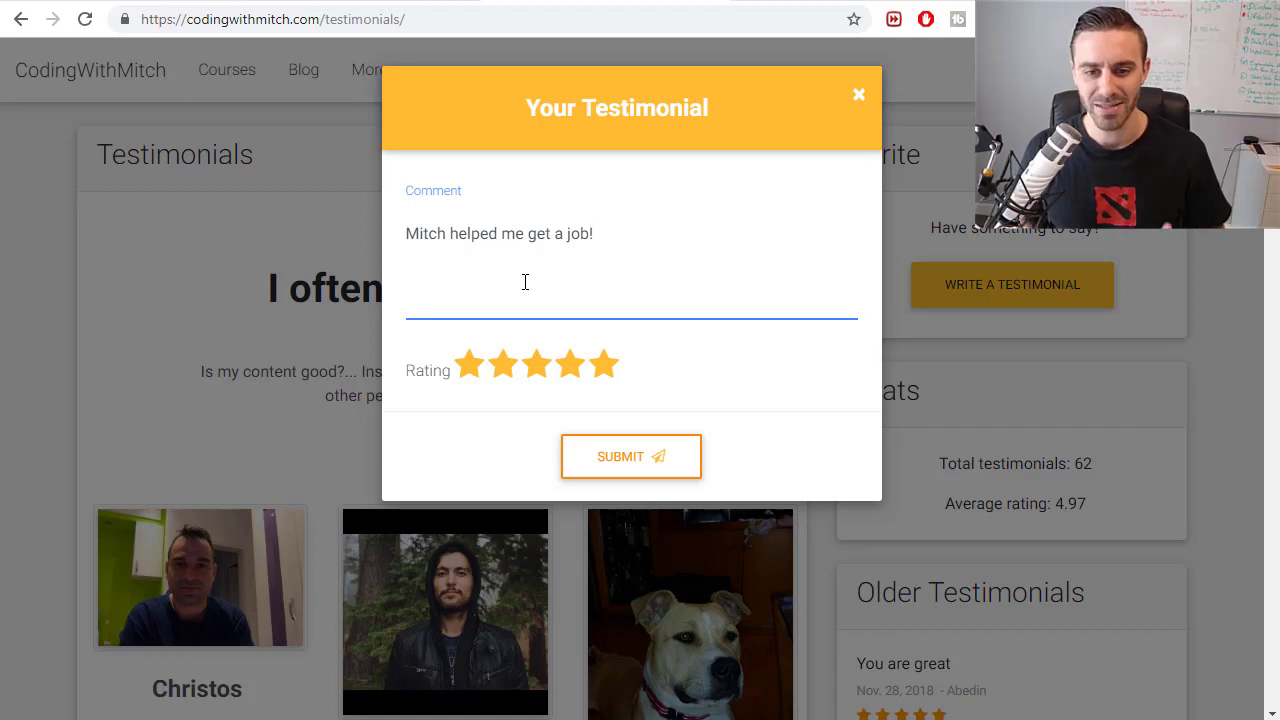
pyautogui.write('!')
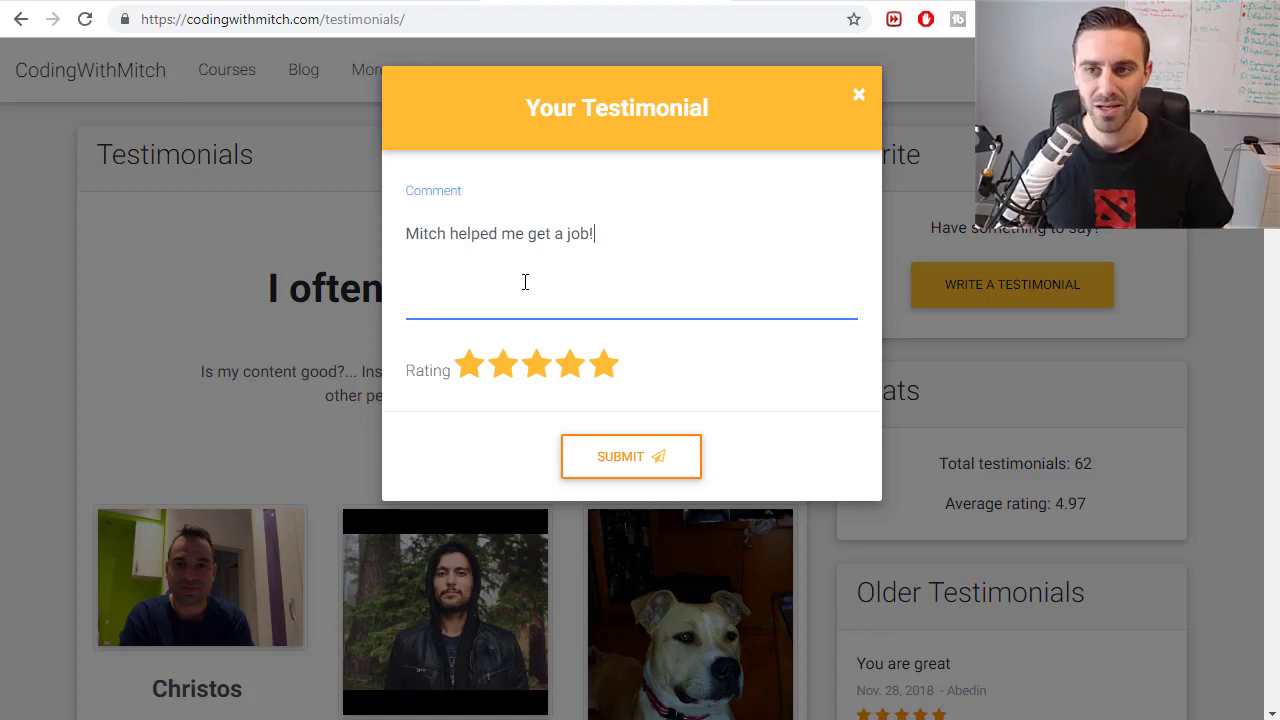